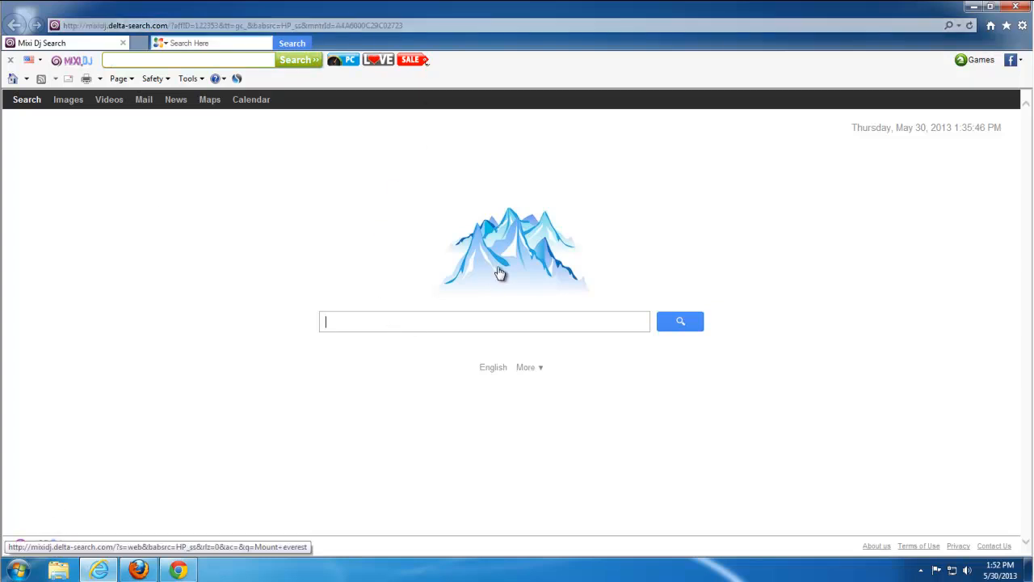
- Check the hijacked Delta Search homepage in each browser and switch Chrome's Russian version to English
click(972, 6)
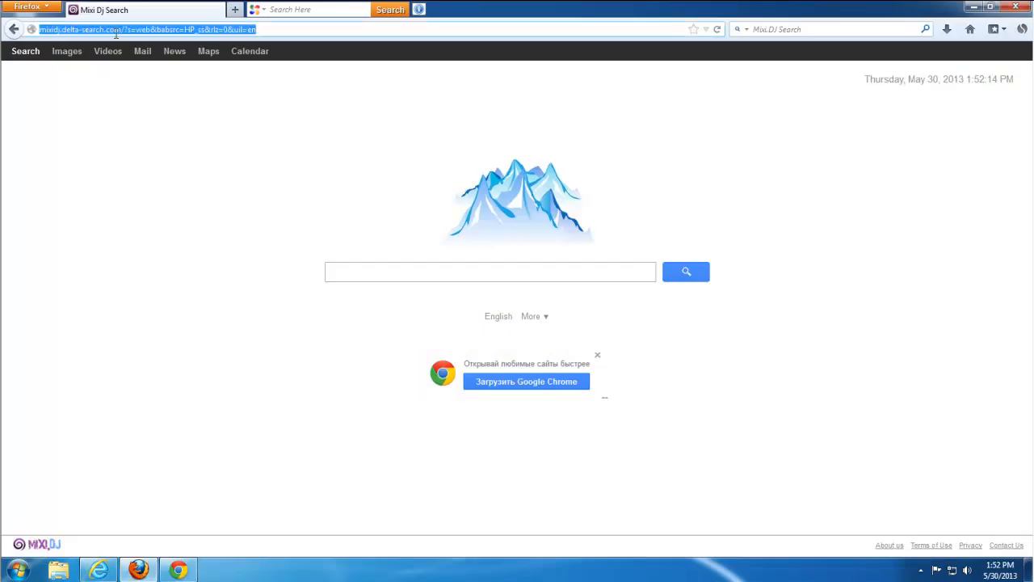
mouse_move(475, 155)
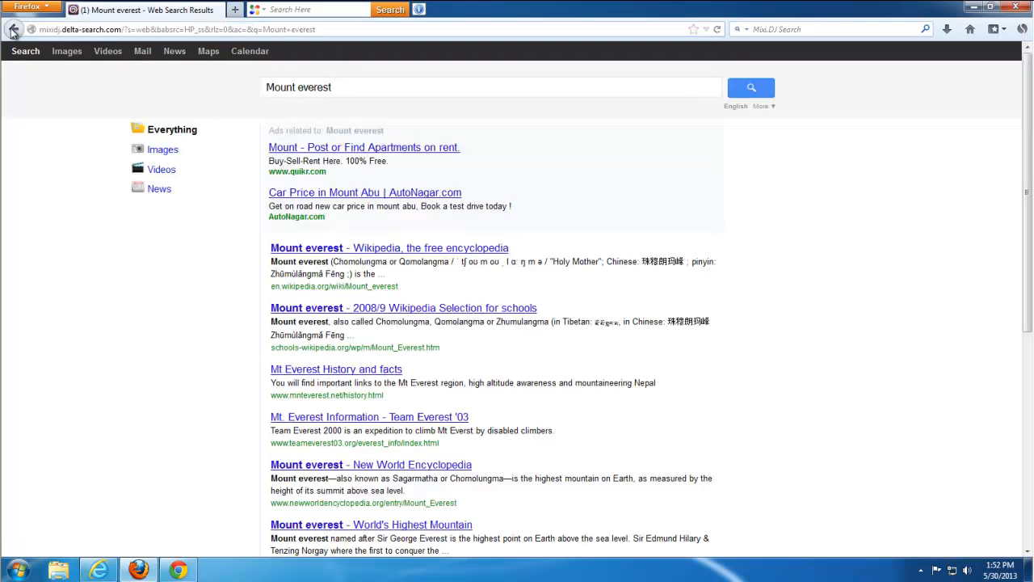
click(13, 29)
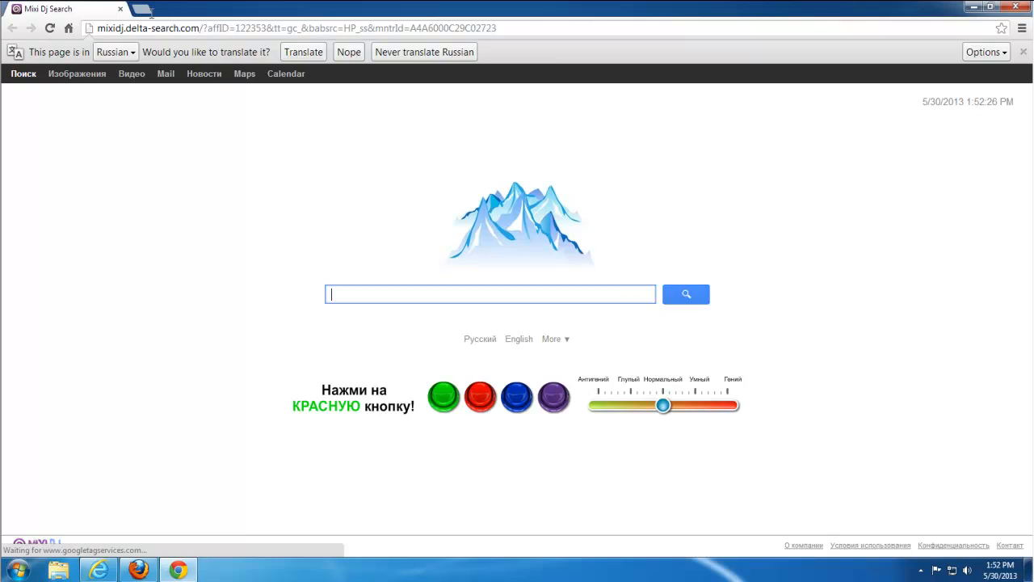
click(1024, 51)
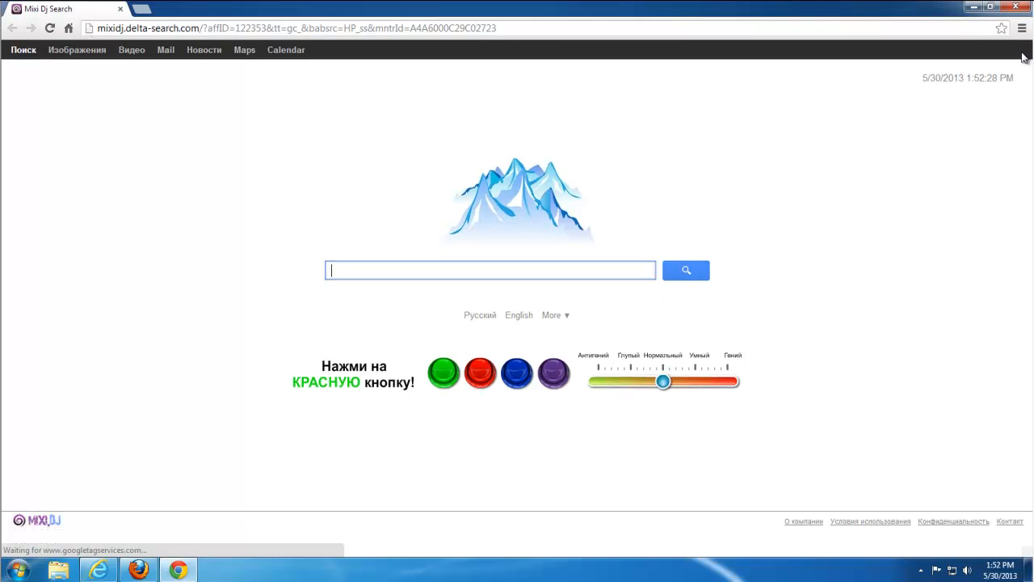
mouse_move(84, 121)
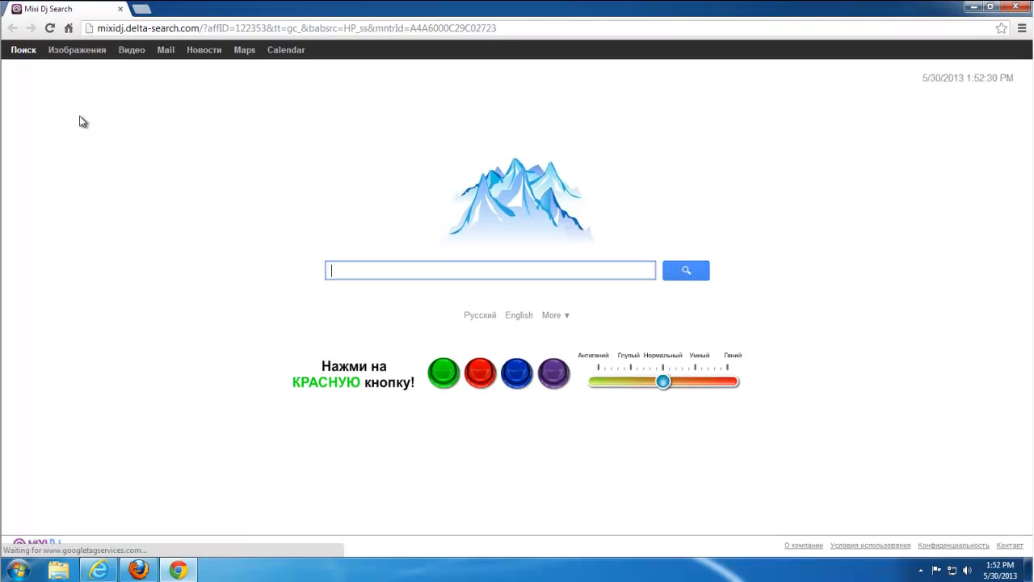
mouse_move(519, 315)
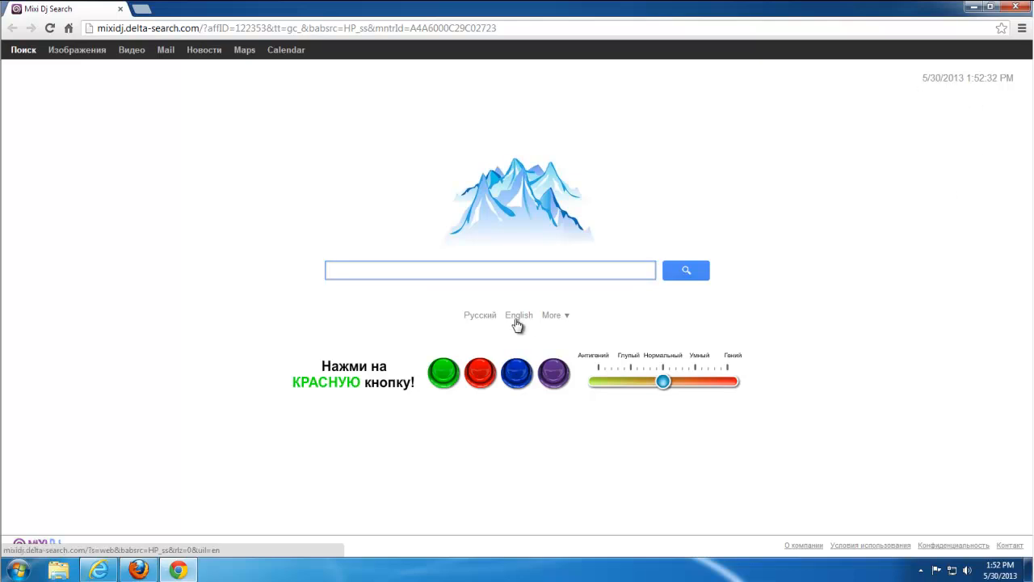
click(518, 315)
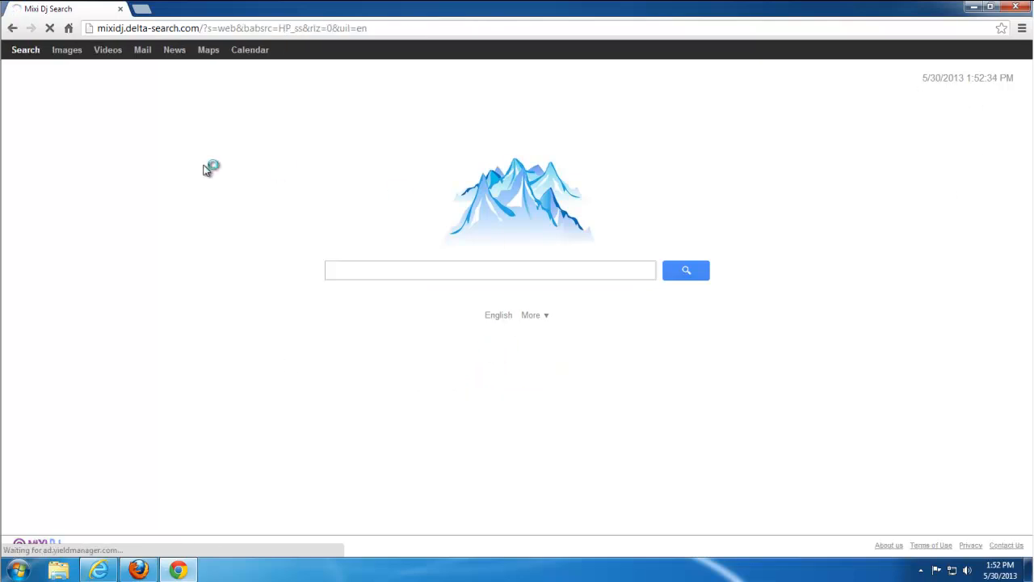
- Close the browser and bring up Control Panel from the Windows 7 Start menu
click(1015, 6)
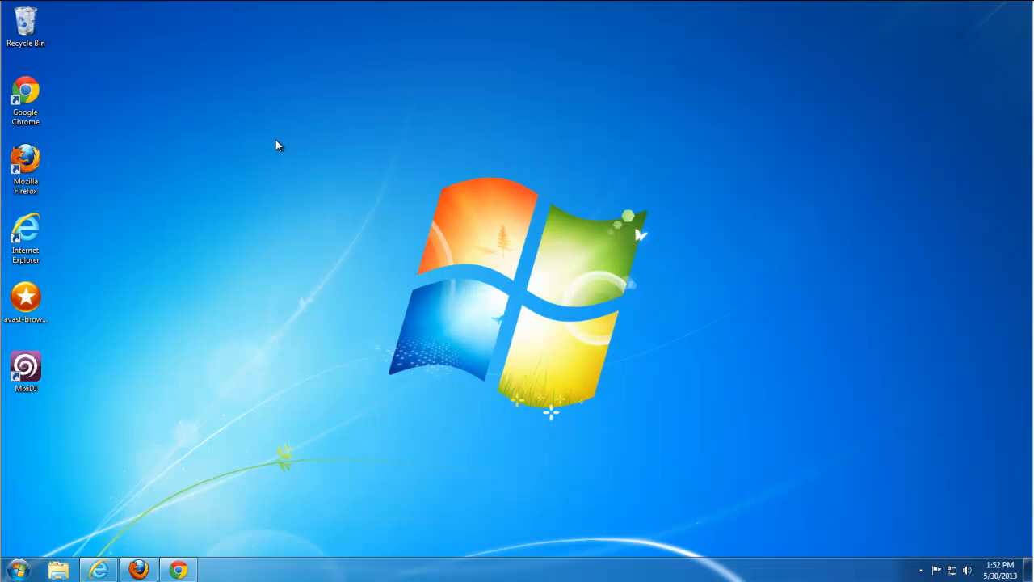
mouse_move(155, 464)
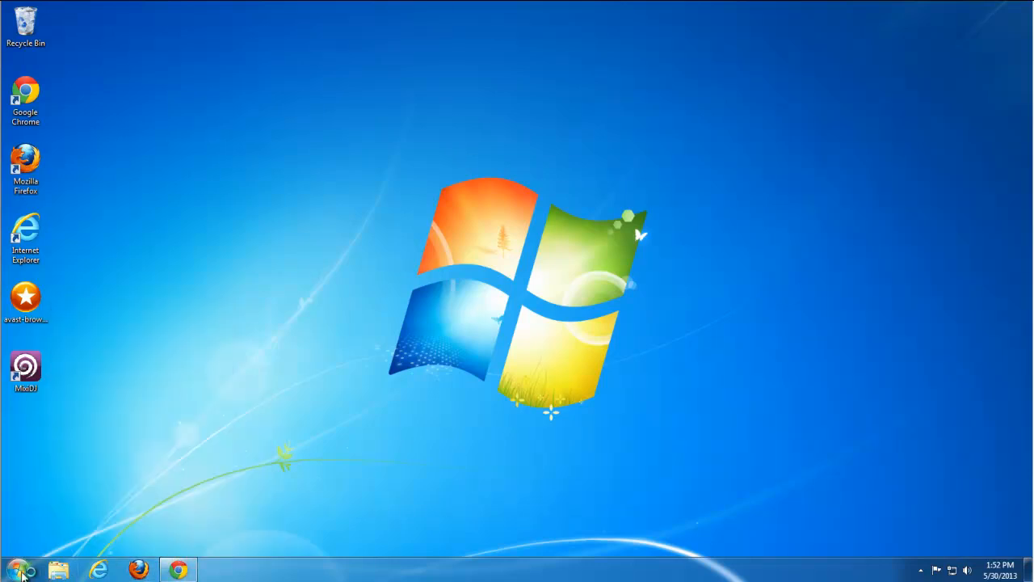
click(16, 569)
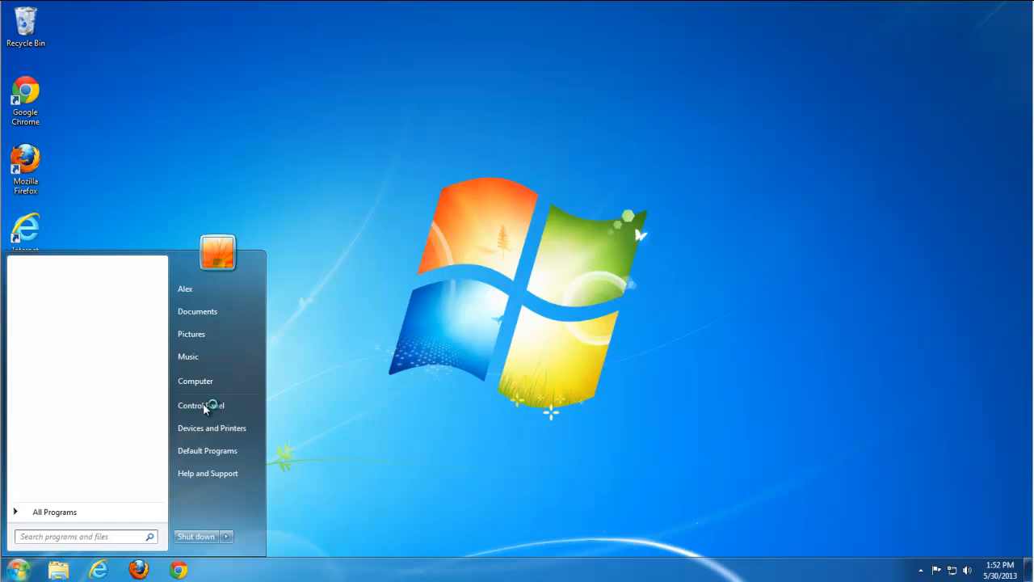
mouse_move(200, 404)
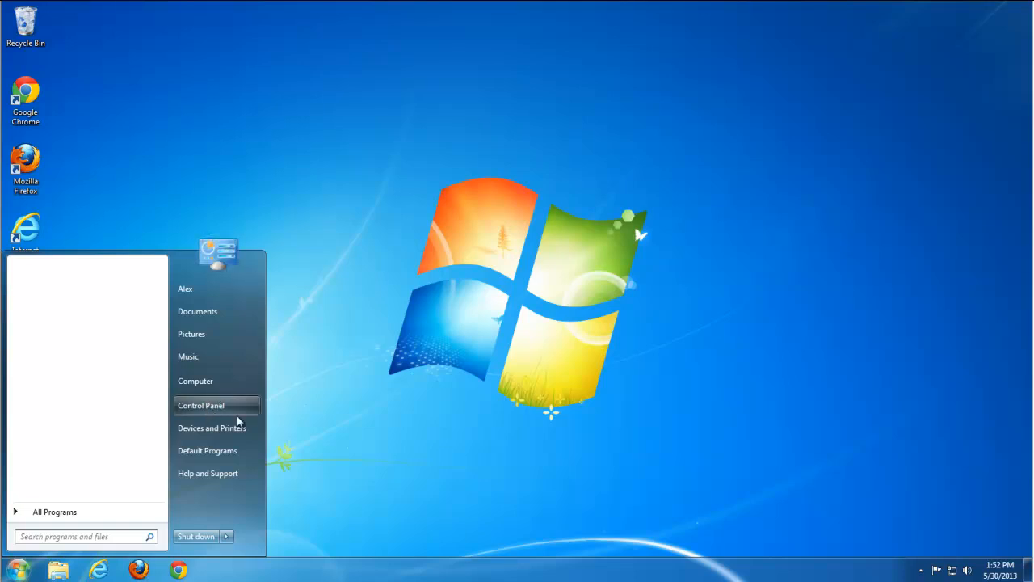
mouse_move(233, 404)
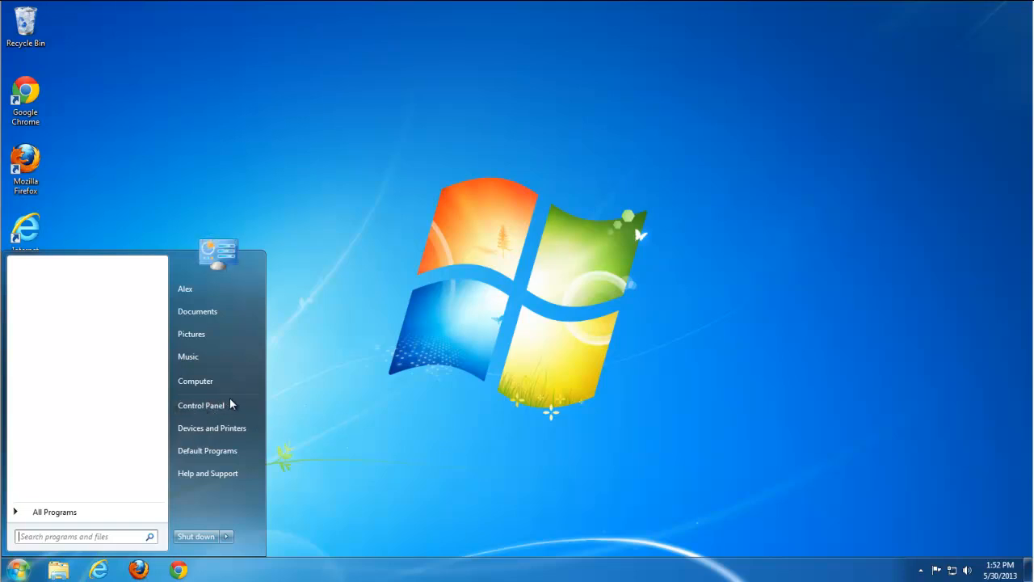
click(200, 404)
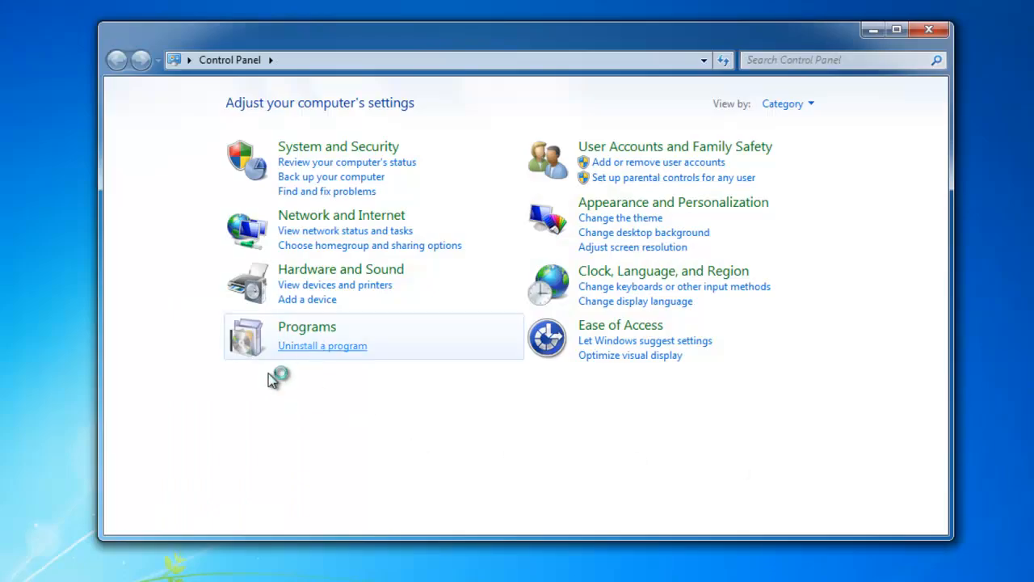
- Uninstall MixiDJ chrome Toolbar from Programs and Features and confirm its removal
click(322, 346)
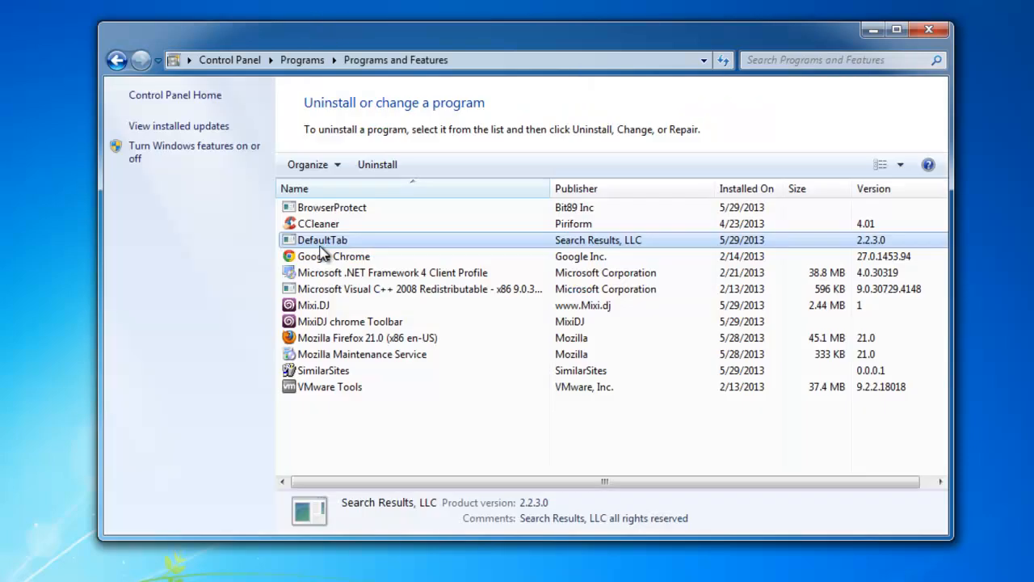
mouse_move(326, 226)
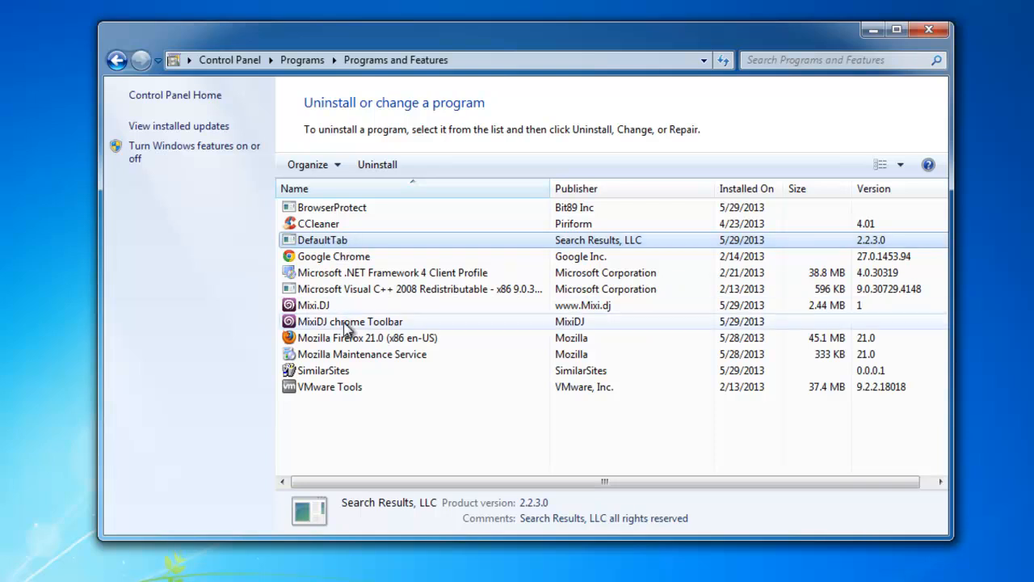
click(349, 322)
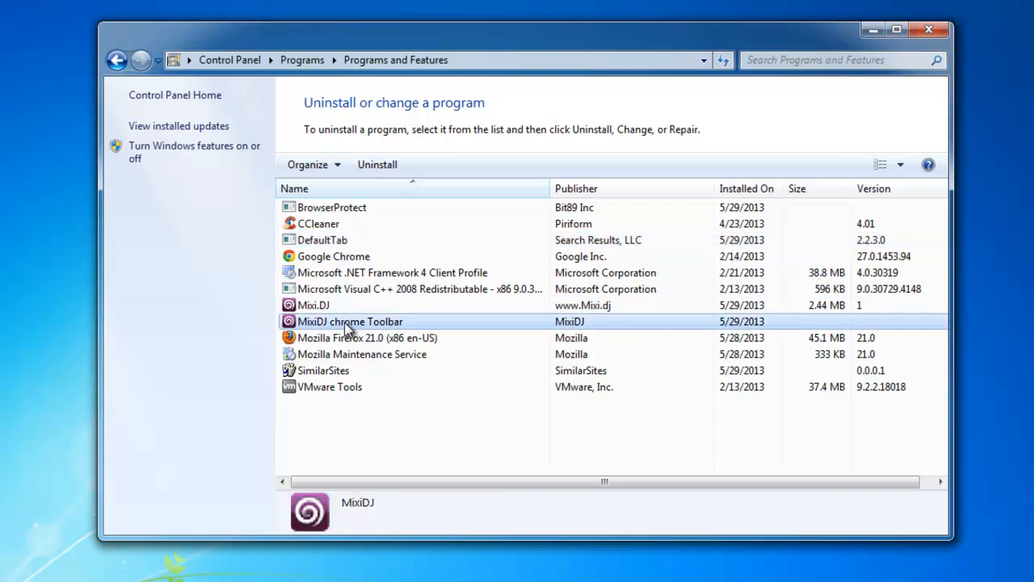
click(377, 165)
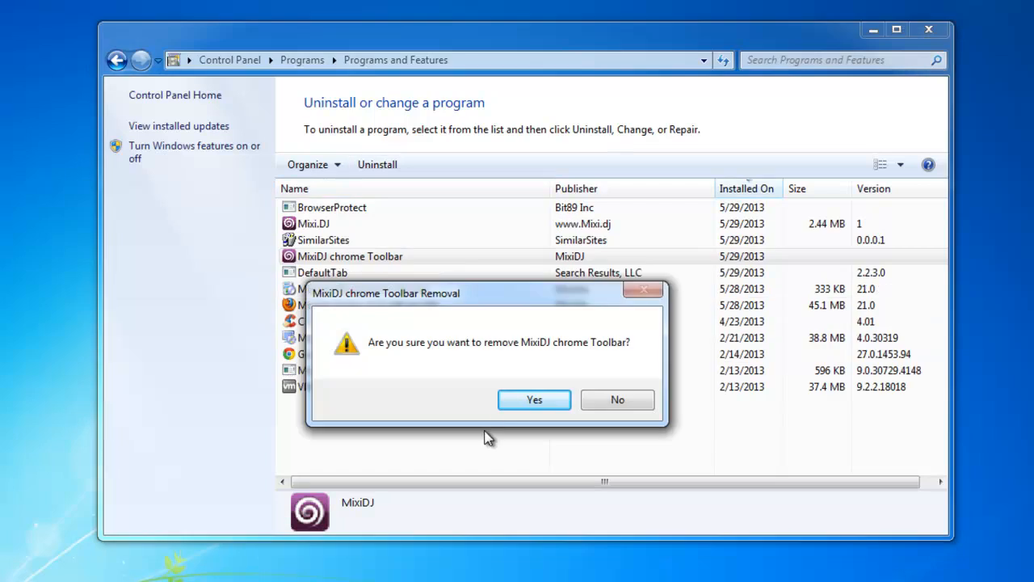
click(533, 399)
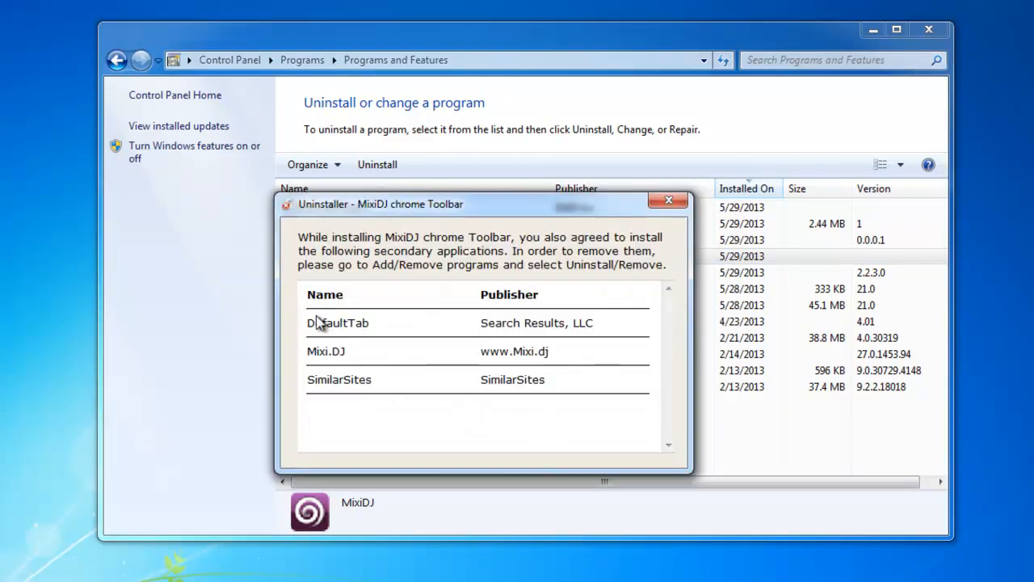
mouse_move(391, 265)
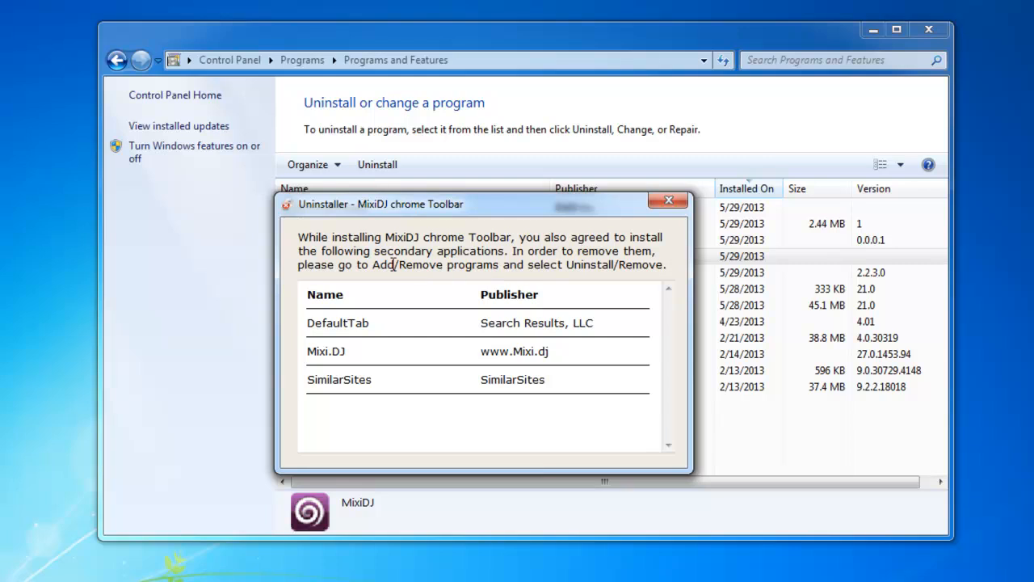
mouse_move(542, 309)
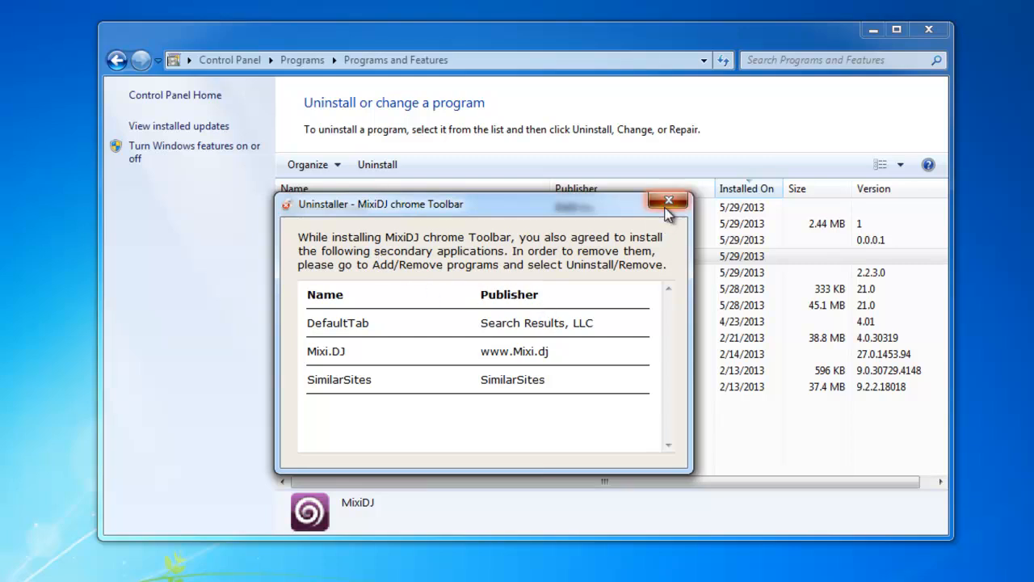
- Remove Mixi.DJ with all components, letting the uninstaller close the browsers, and acknowledge success
click(669, 200)
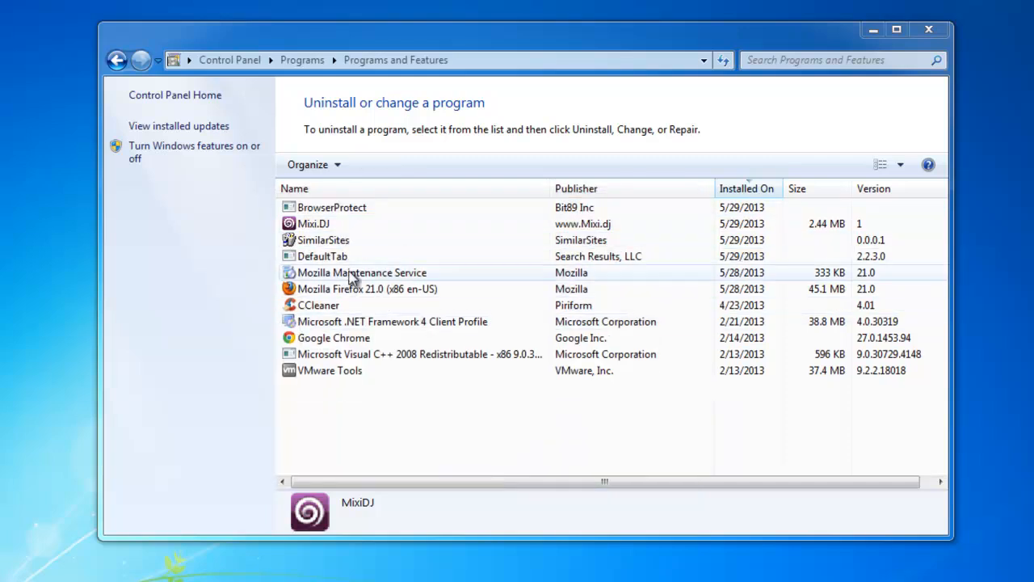
click(314, 223)
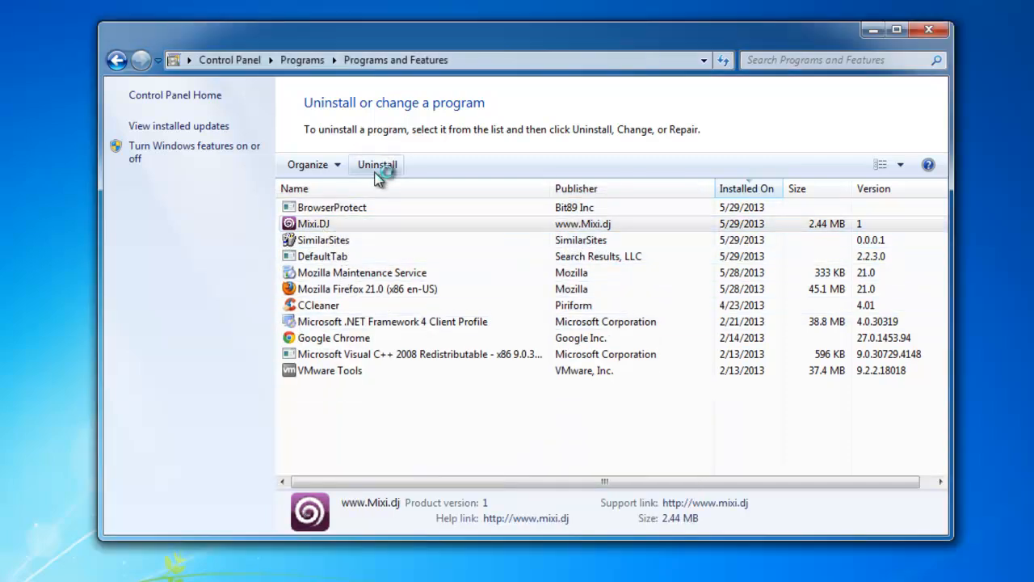
click(376, 165)
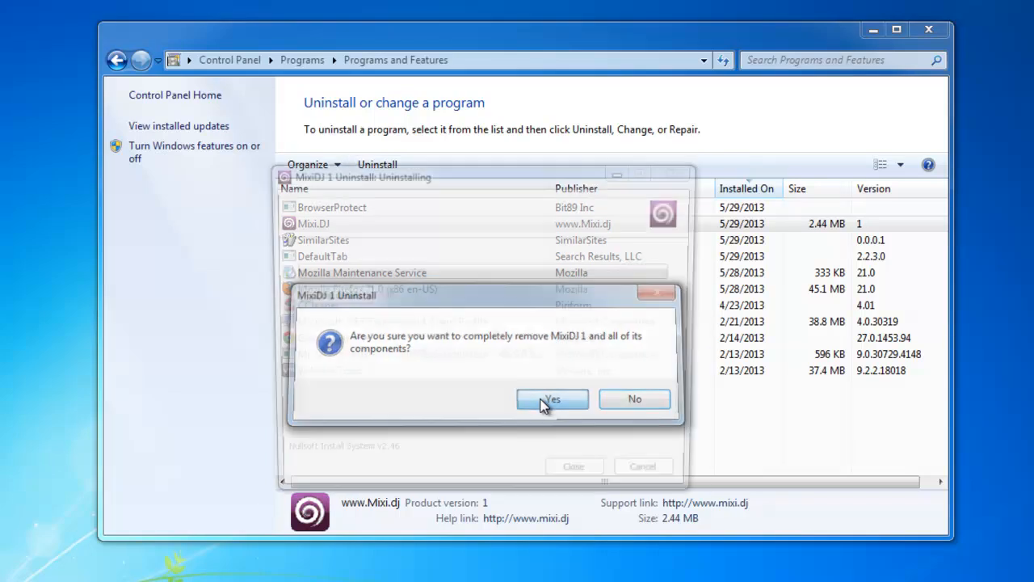
click(553, 397)
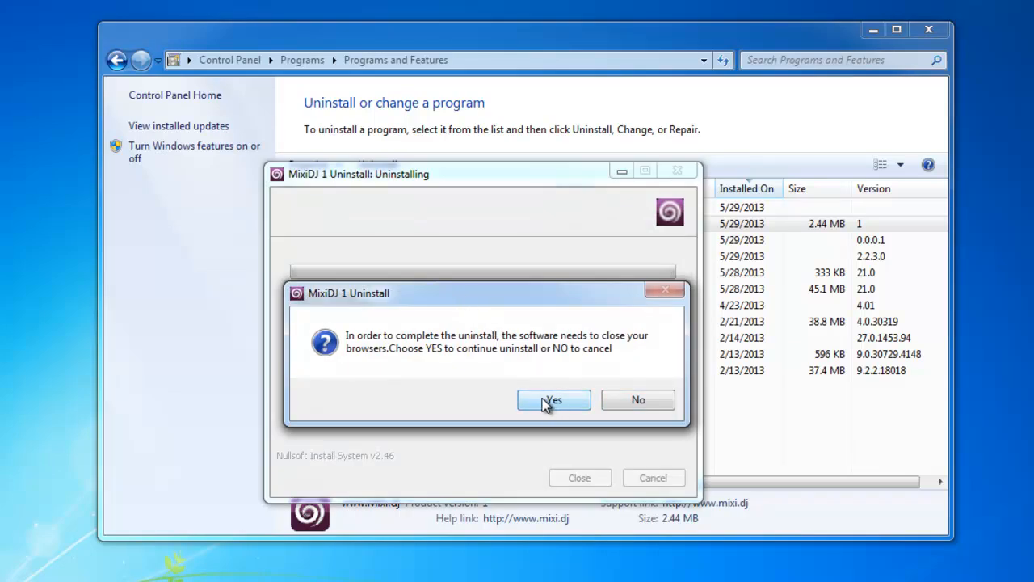
mouse_move(543, 398)
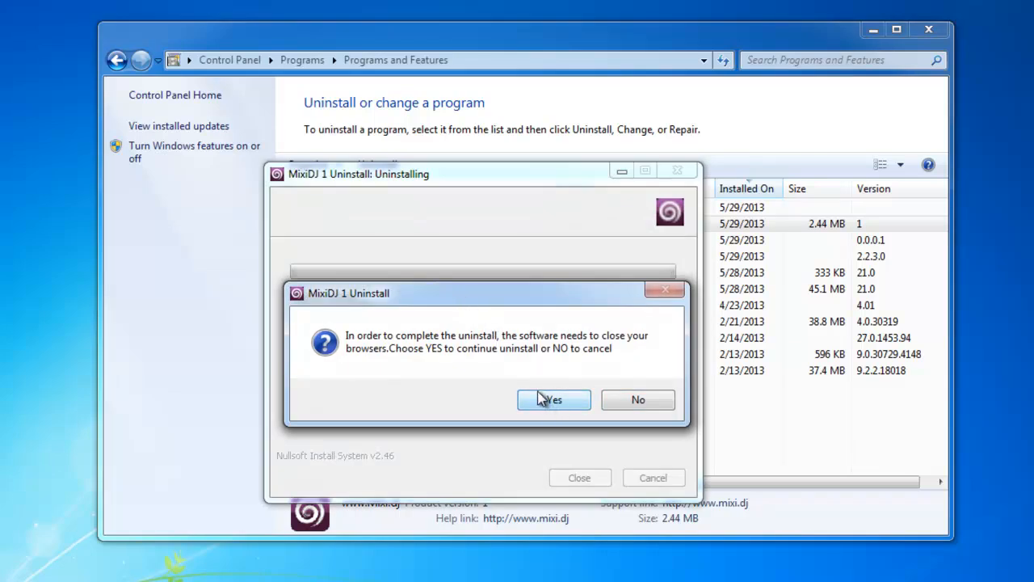
click(553, 399)
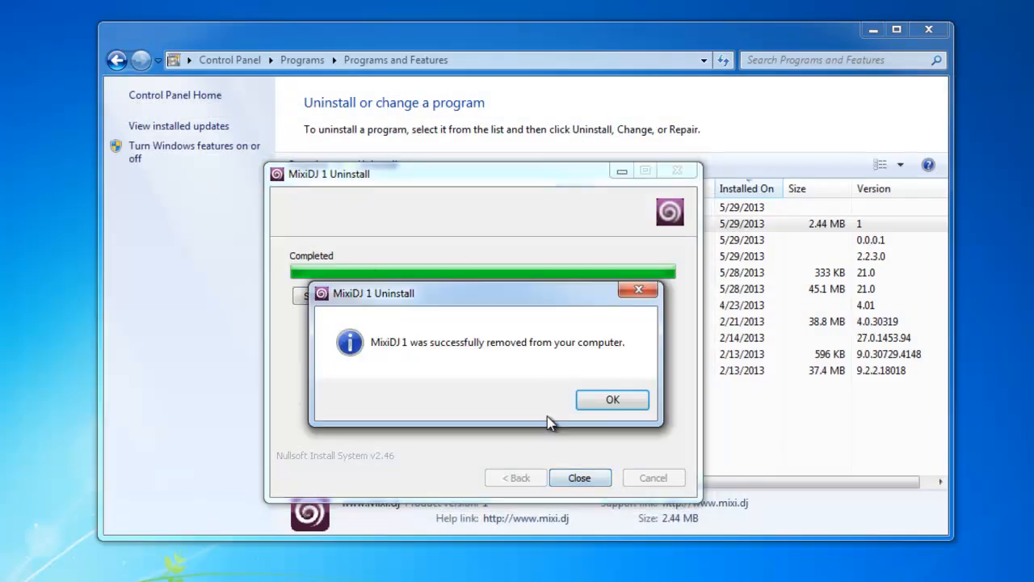
click(610, 401)
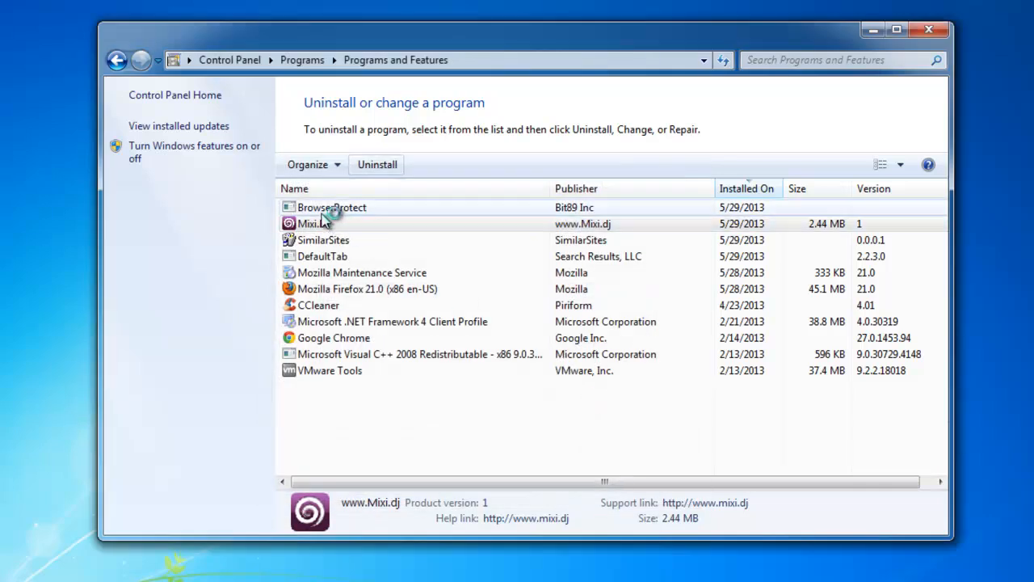
- Select DefaultTab among the remaining programs and confirm its uninstallation
click(332, 206)
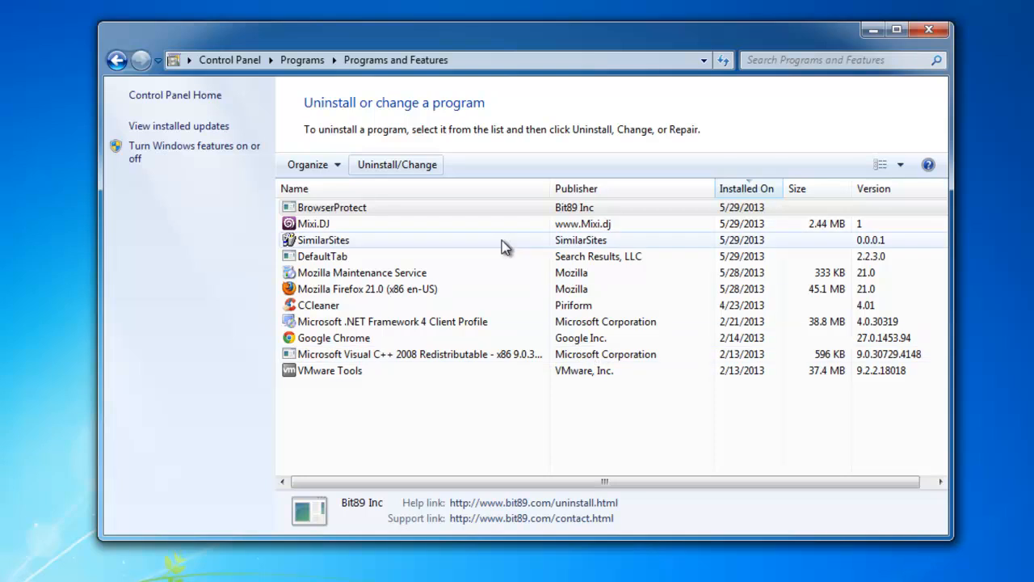
click(323, 255)
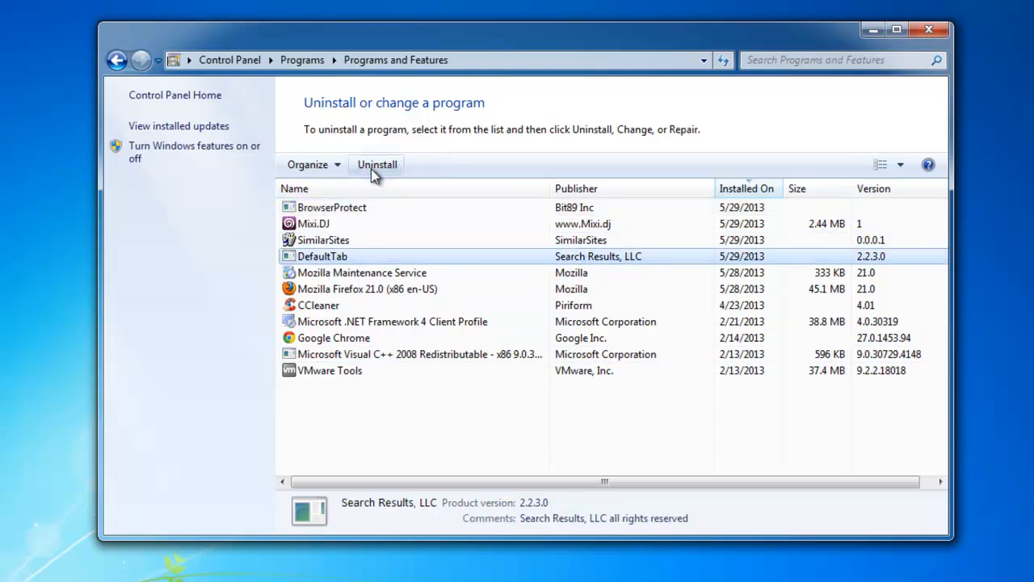
click(294, 187)
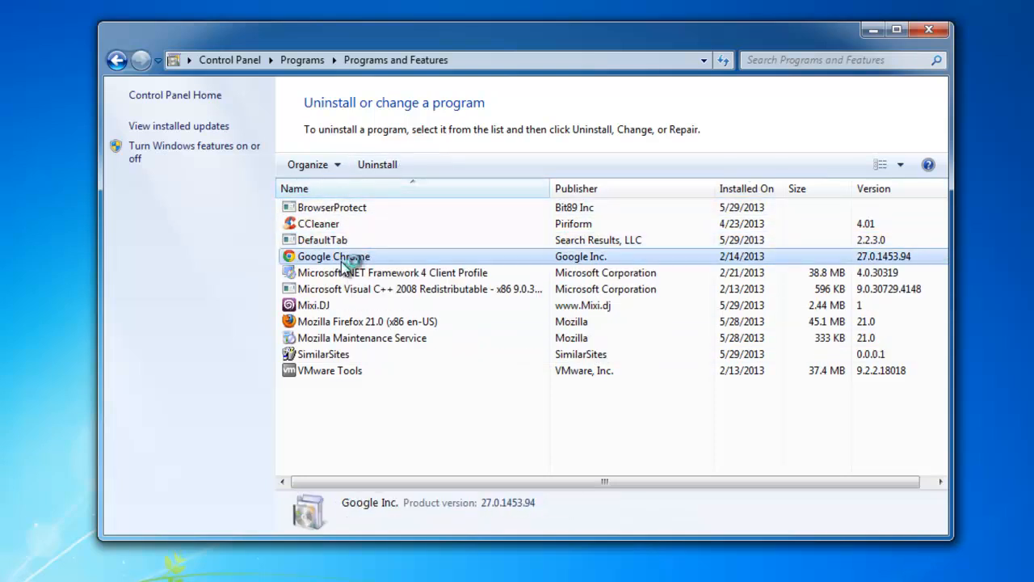
click(417, 288)
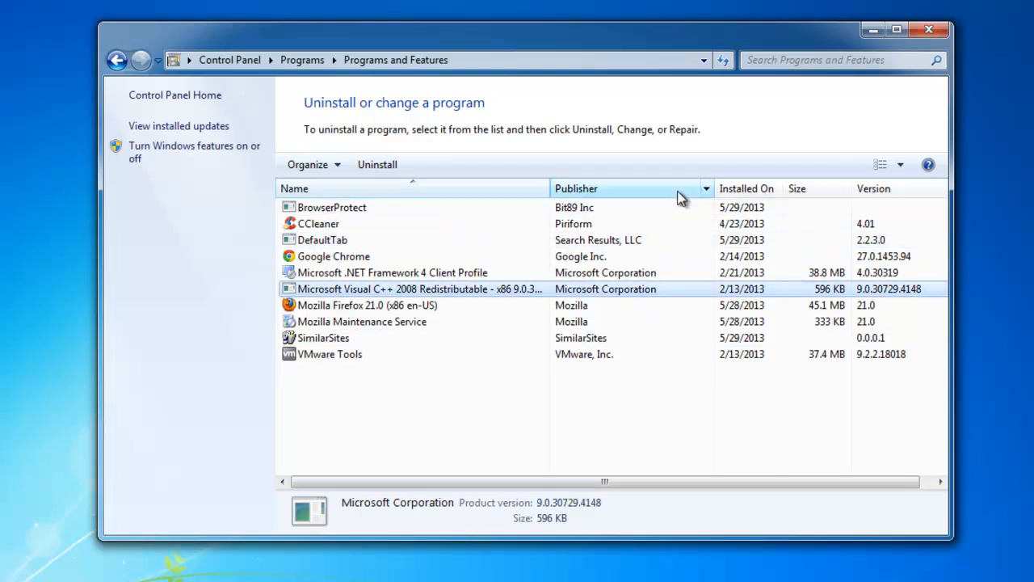
click(747, 188)
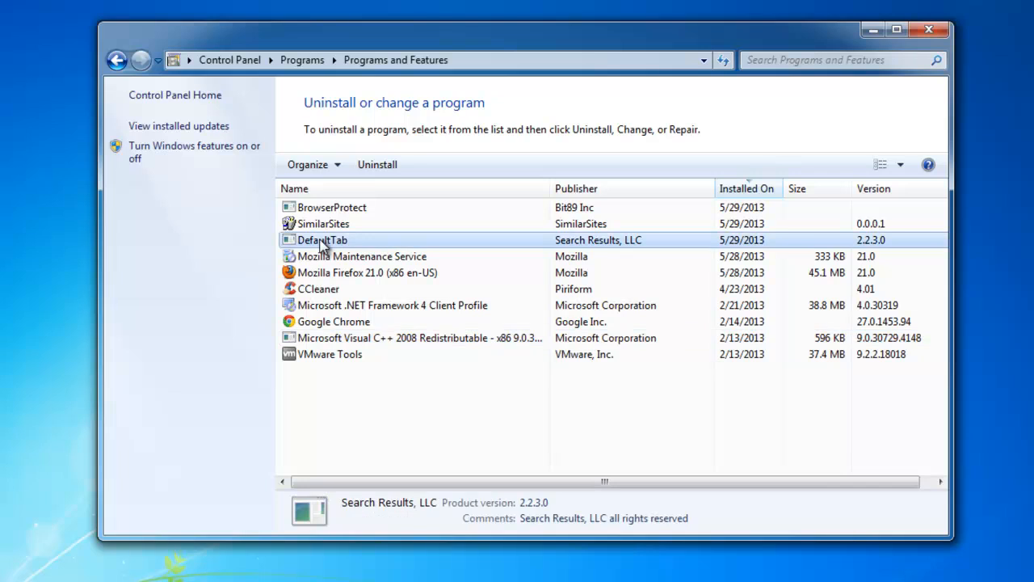
click(376, 165)
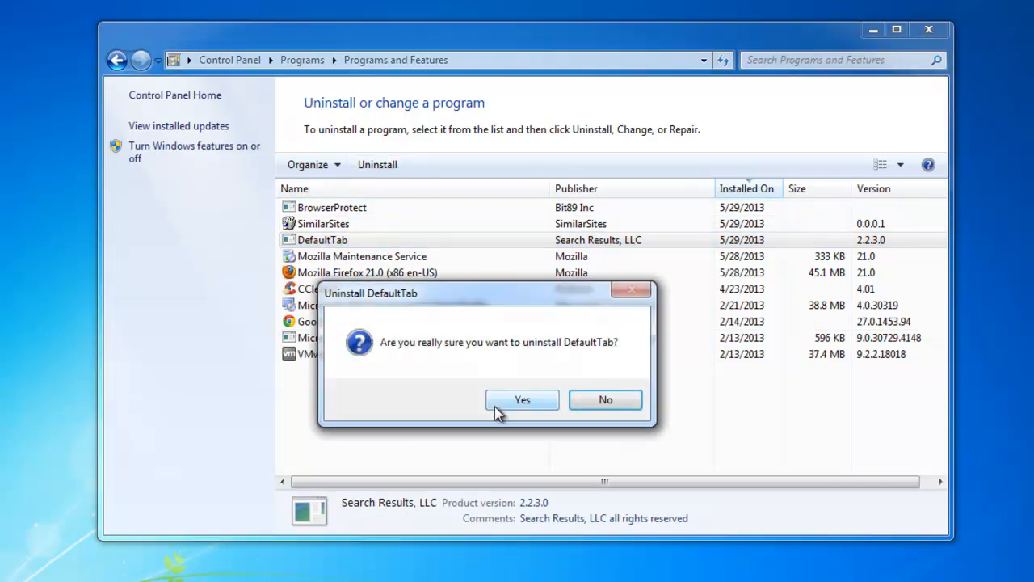
click(522, 399)
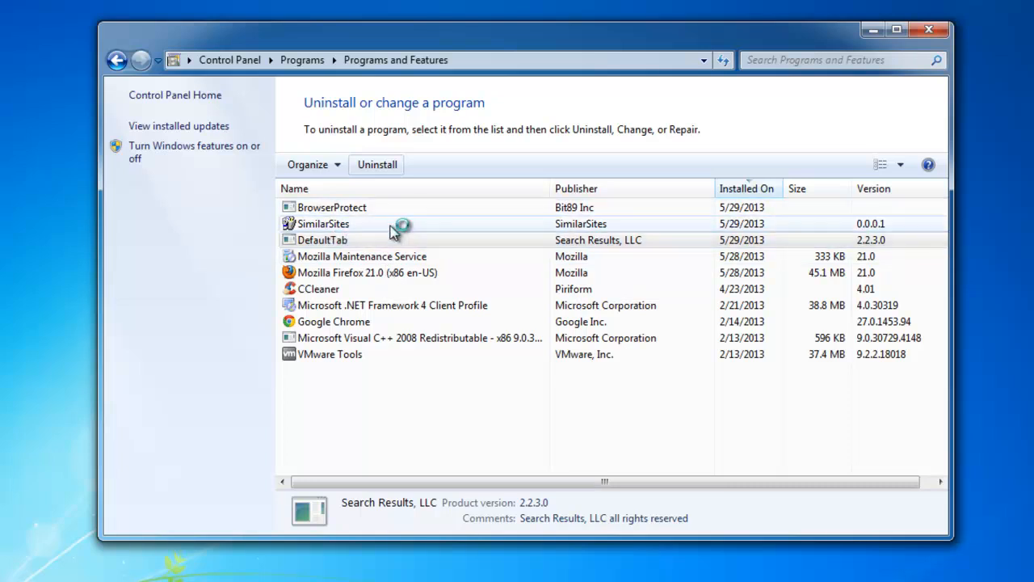
- Uninstall BrowserProtect and SimilarSites, closing the SimilarSites uninstaller when it finishes
click(331, 207)
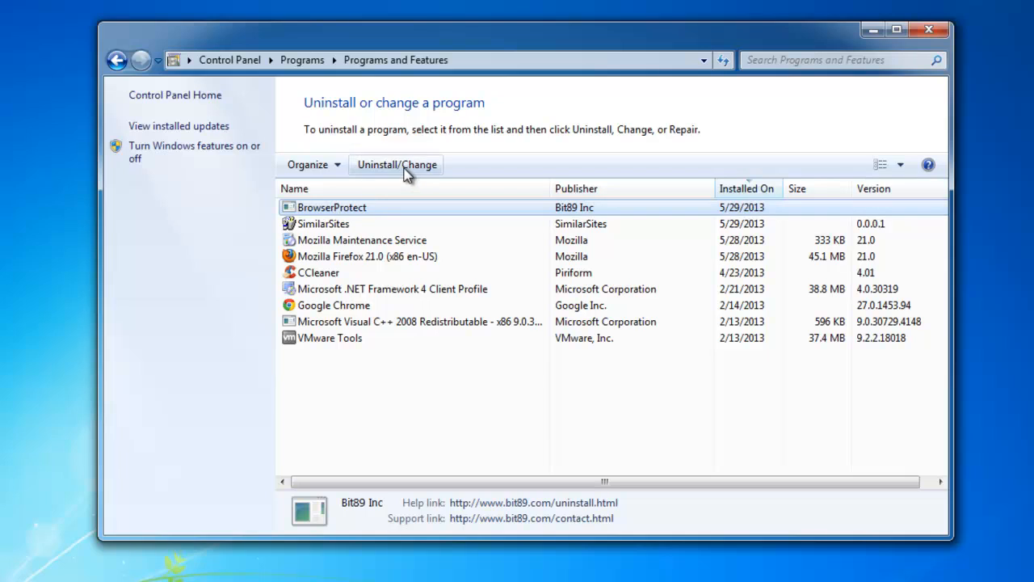
mouse_move(488, 397)
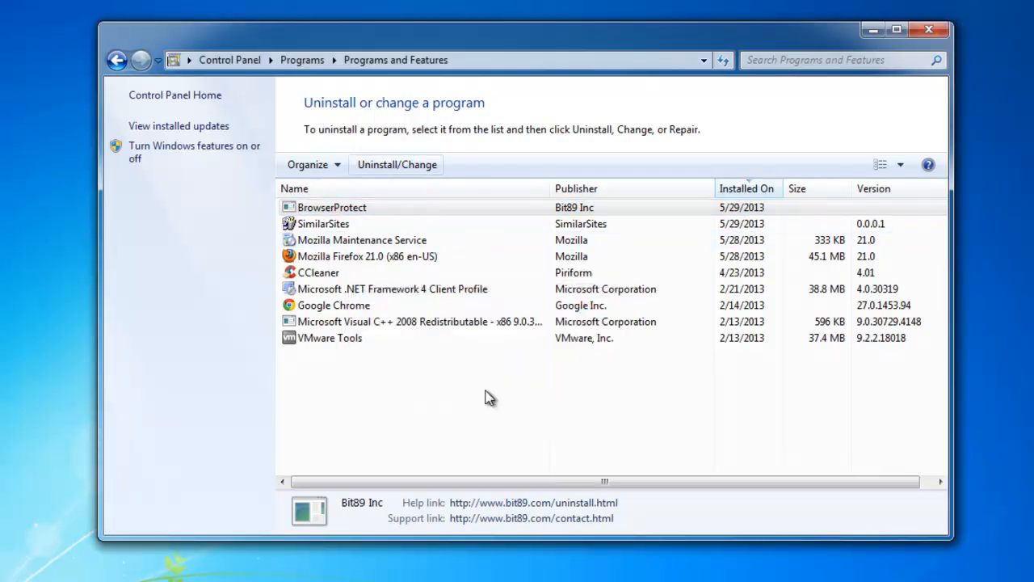
mouse_move(337, 207)
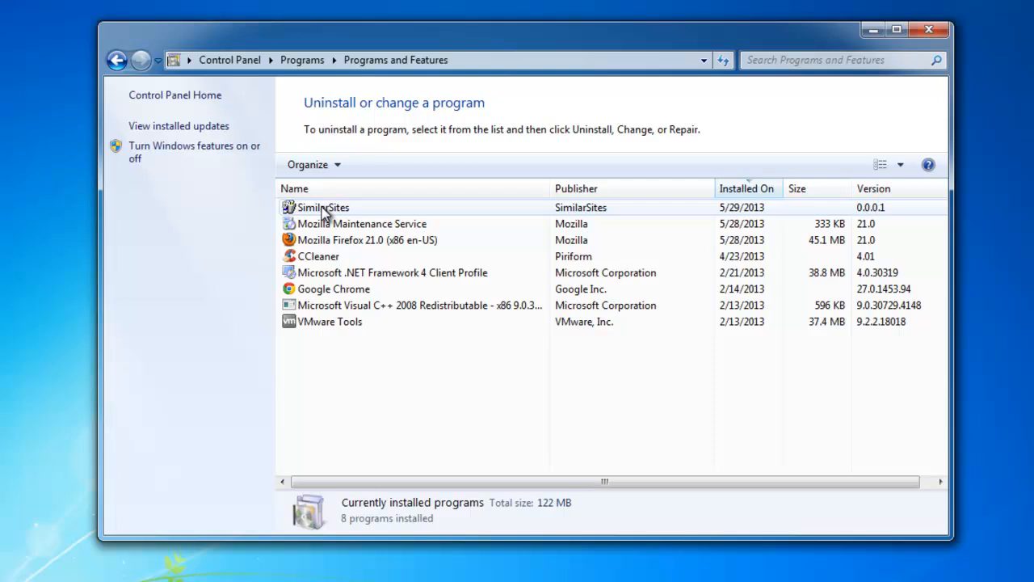
click(323, 207)
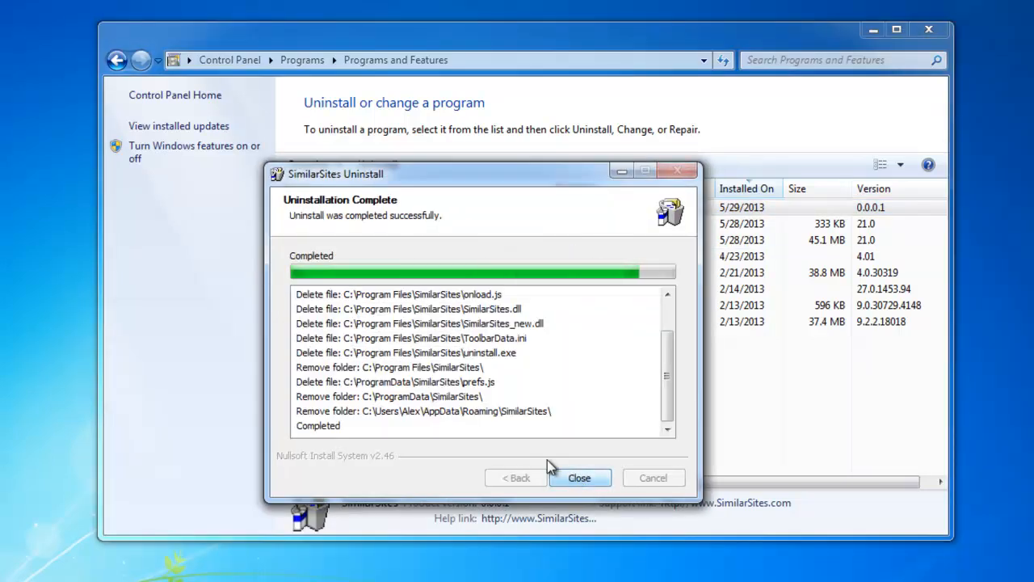
click(579, 478)
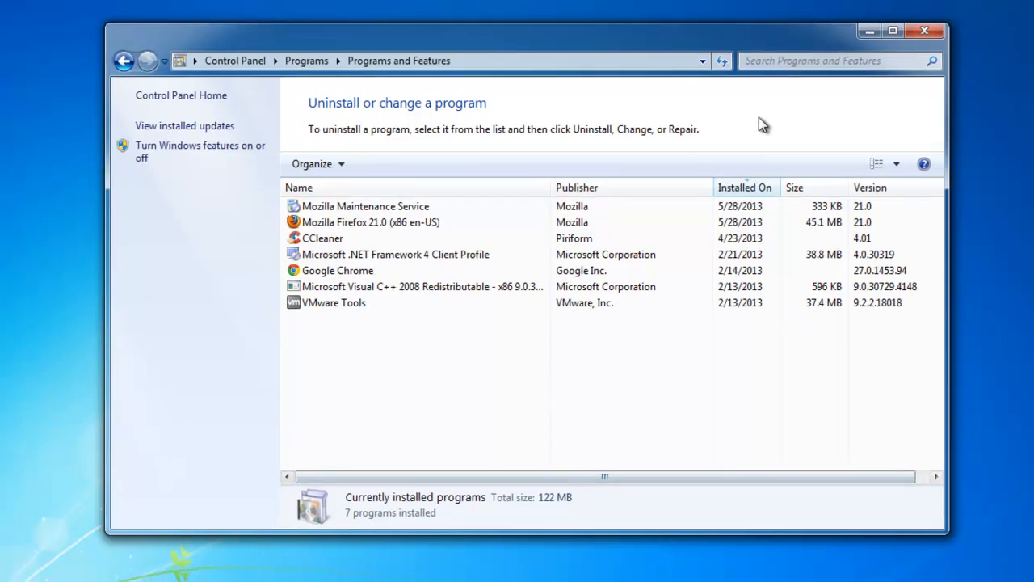
- Verify Internet Explorer still opens the Mixi.DJ Delta Search page, then close it
click(924, 31)
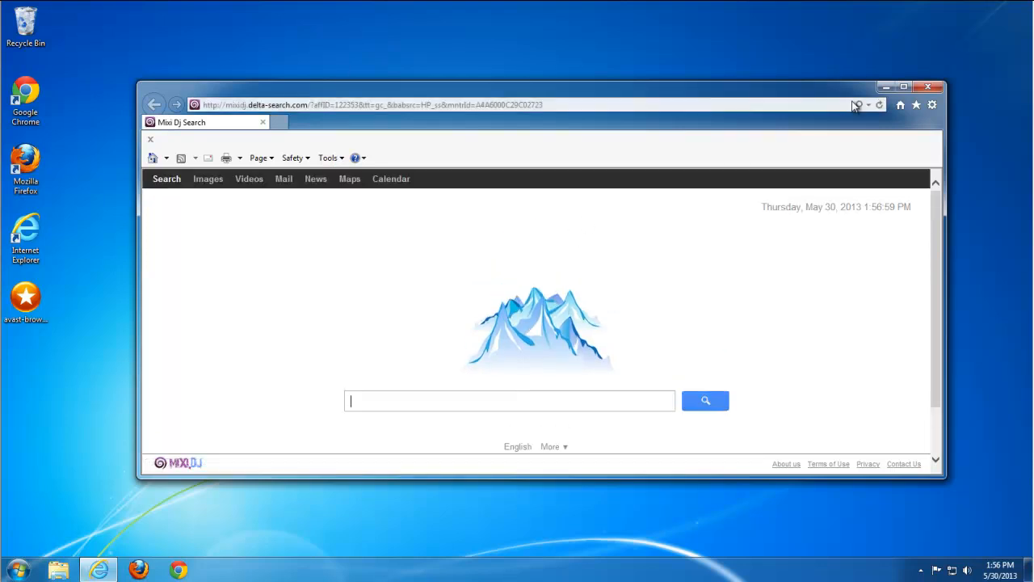
click(902, 87)
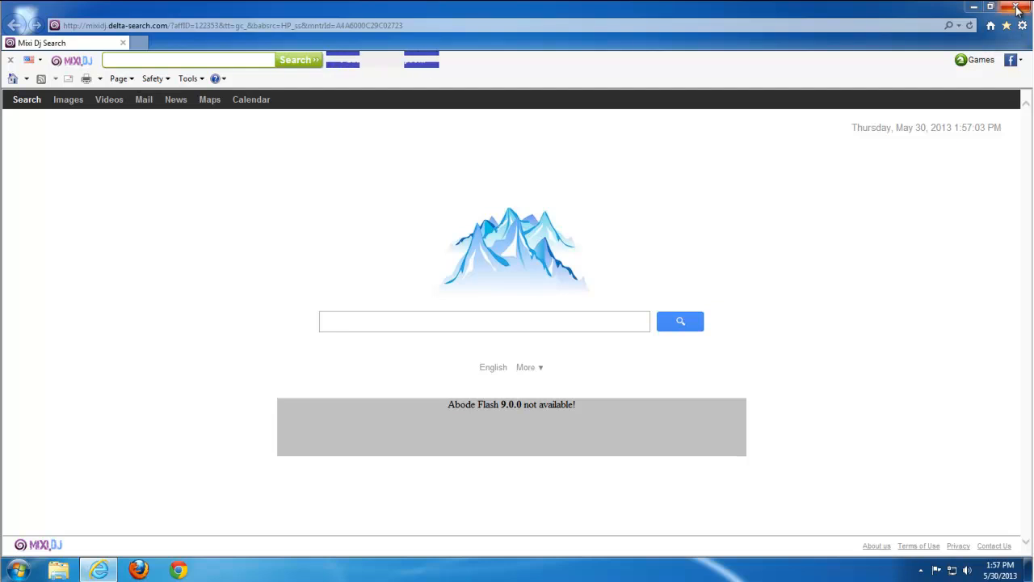
click(1018, 7)
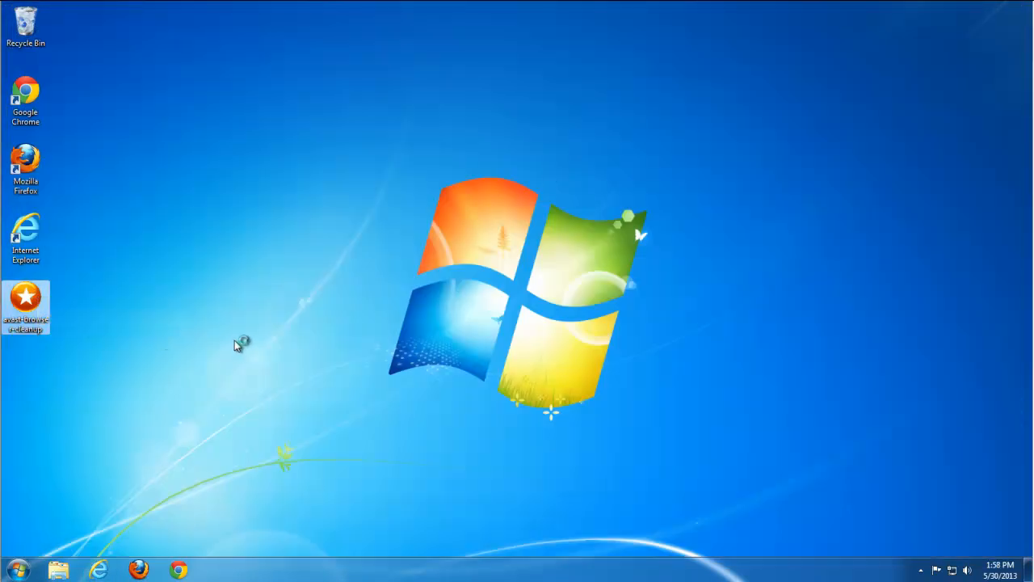
double_click(26, 299)
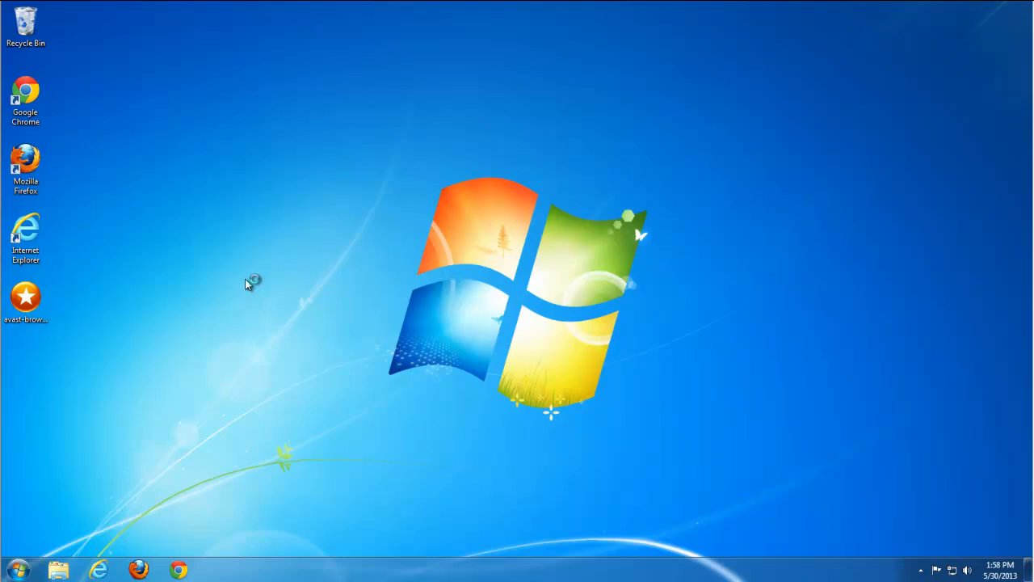
mouse_move(196, 424)
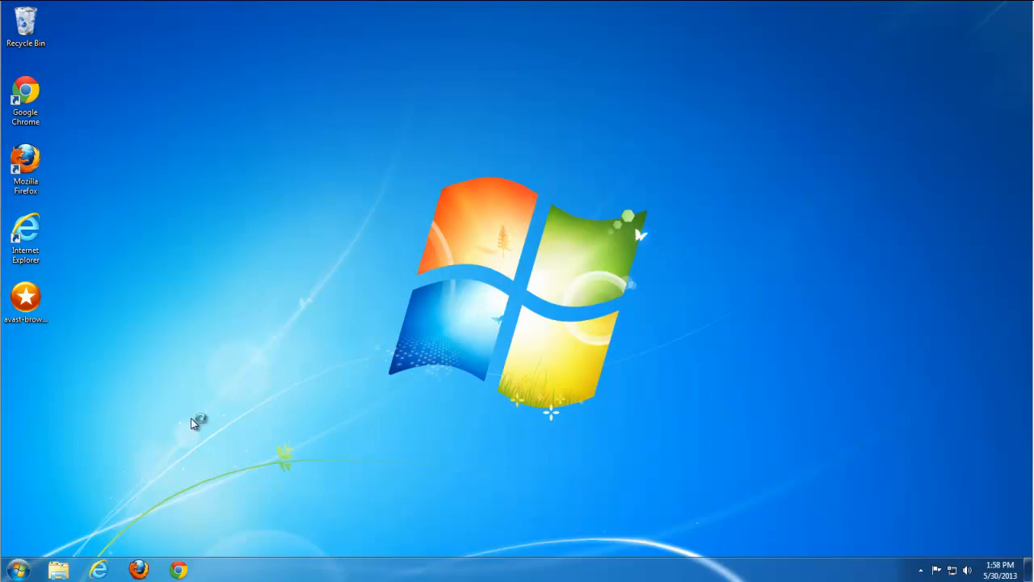
- Launch Avast Browser Cleanup and remove the MixiDJ Toolbar and Default Tab add-ons from all browsers
double_click(26, 297)
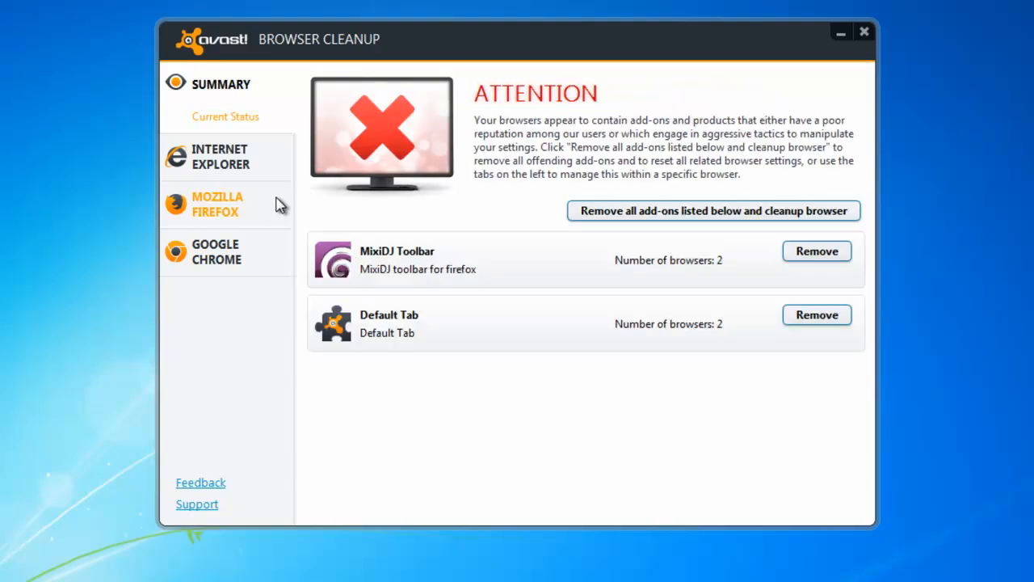
mouse_move(714, 260)
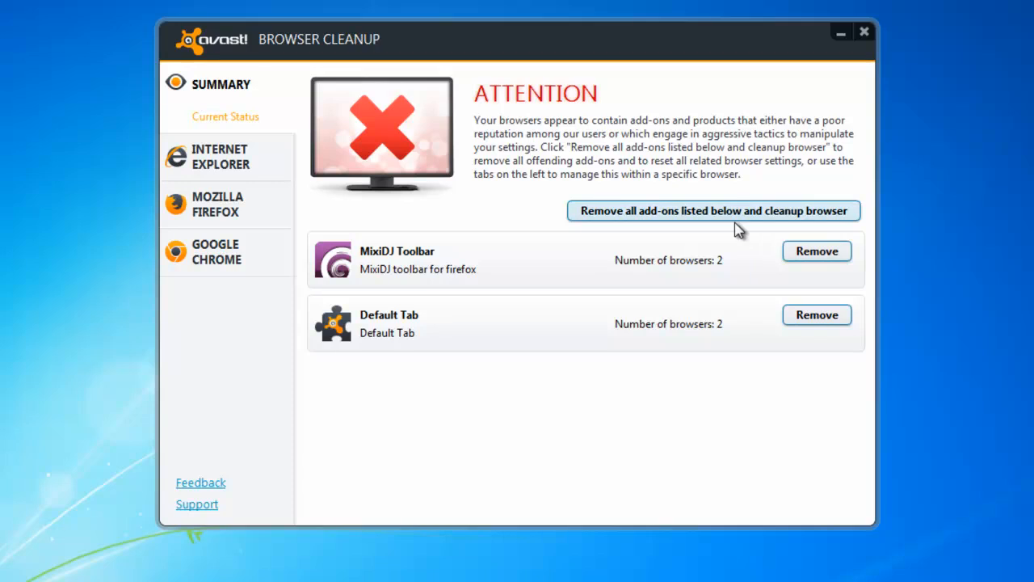
click(713, 210)
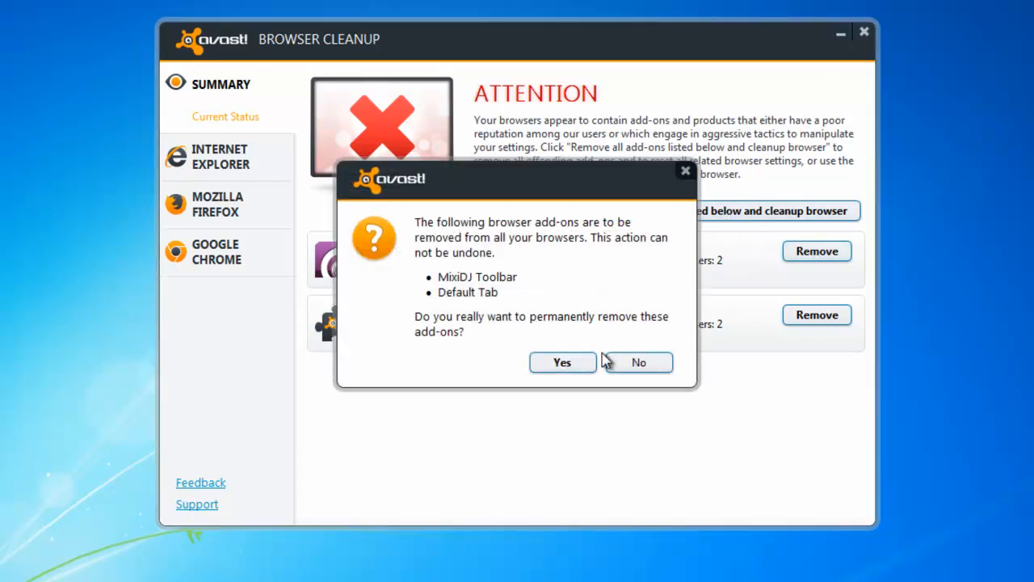
click(562, 362)
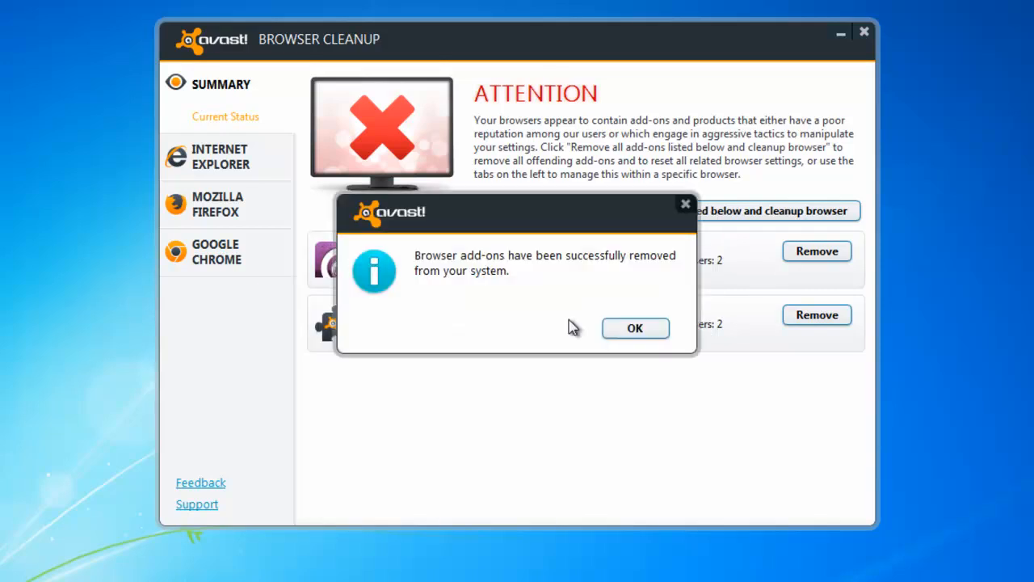
- Include well-rated add-ons and disable the mixidj Helper Object and SimilarSites in Internet Explorer
click(634, 328)
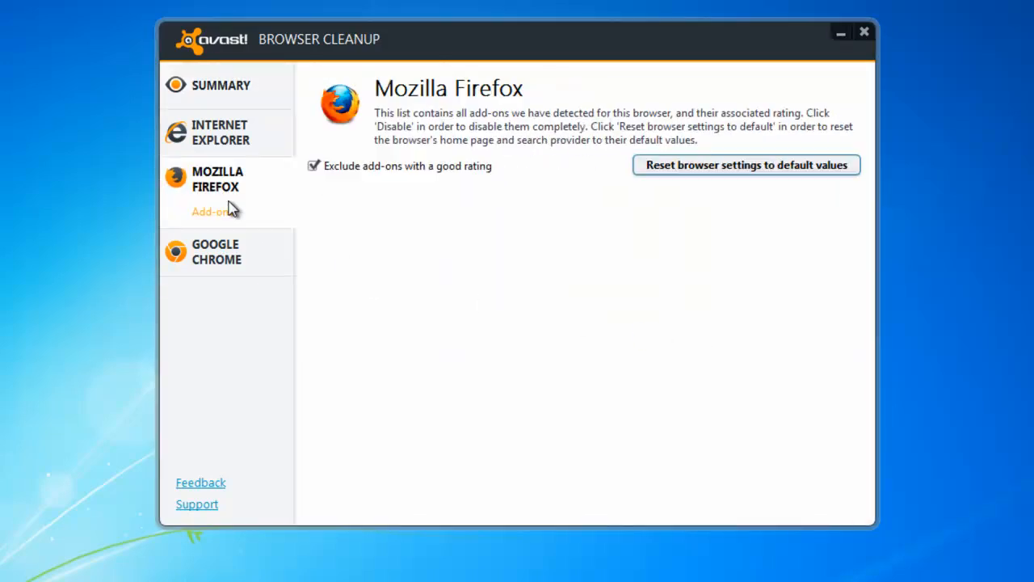
click(220, 132)
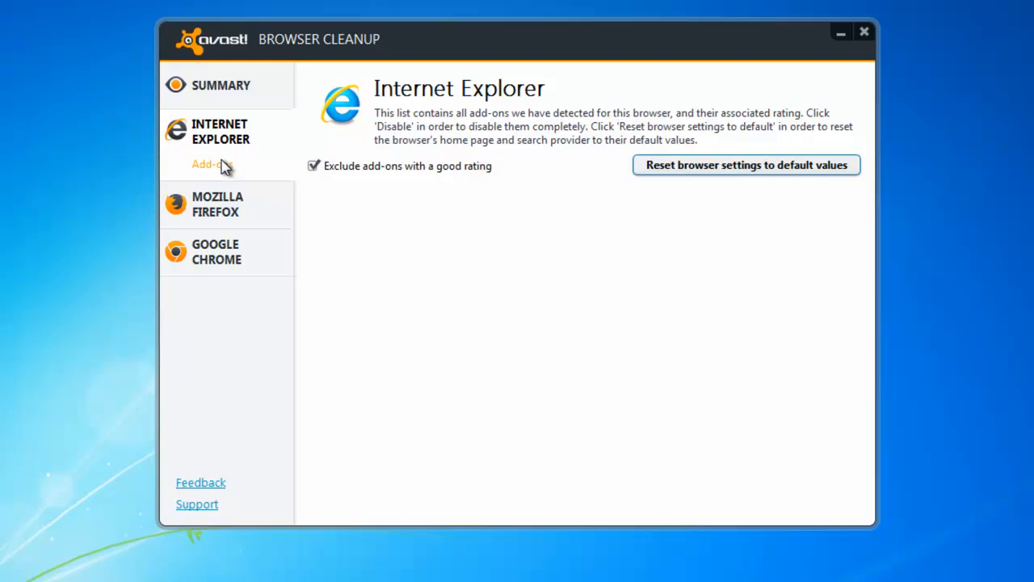
click(216, 204)
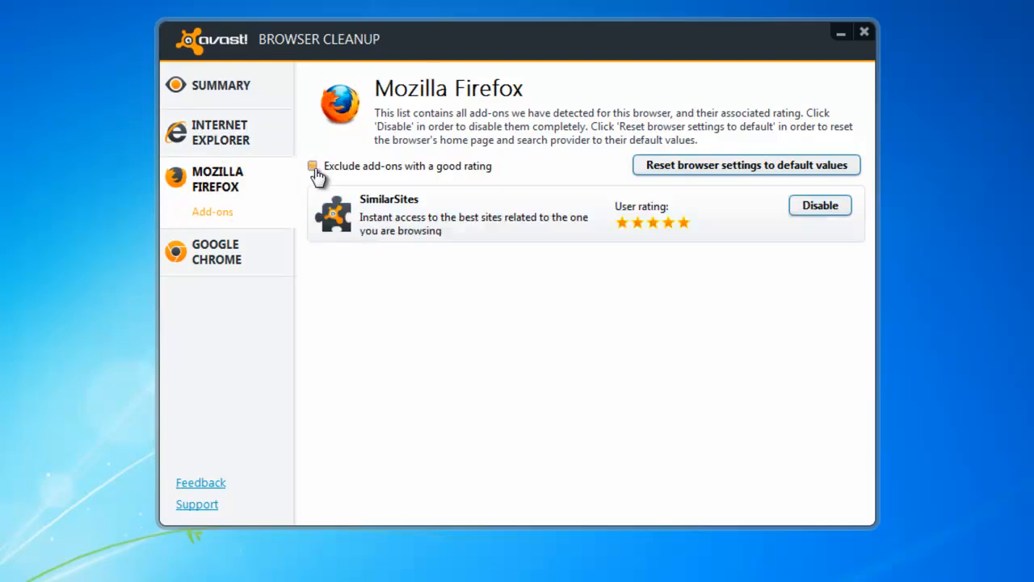
click(312, 165)
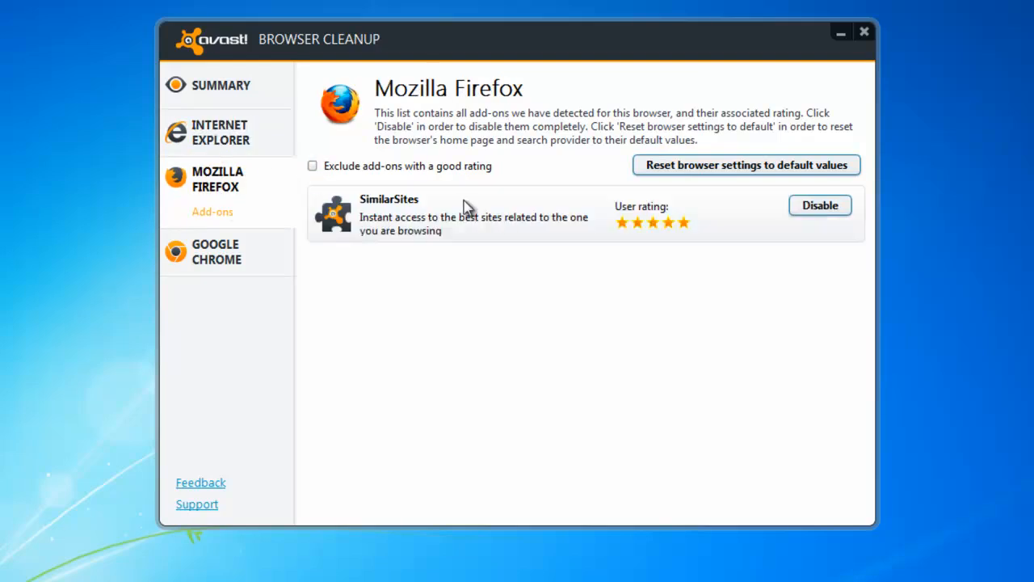
click(219, 133)
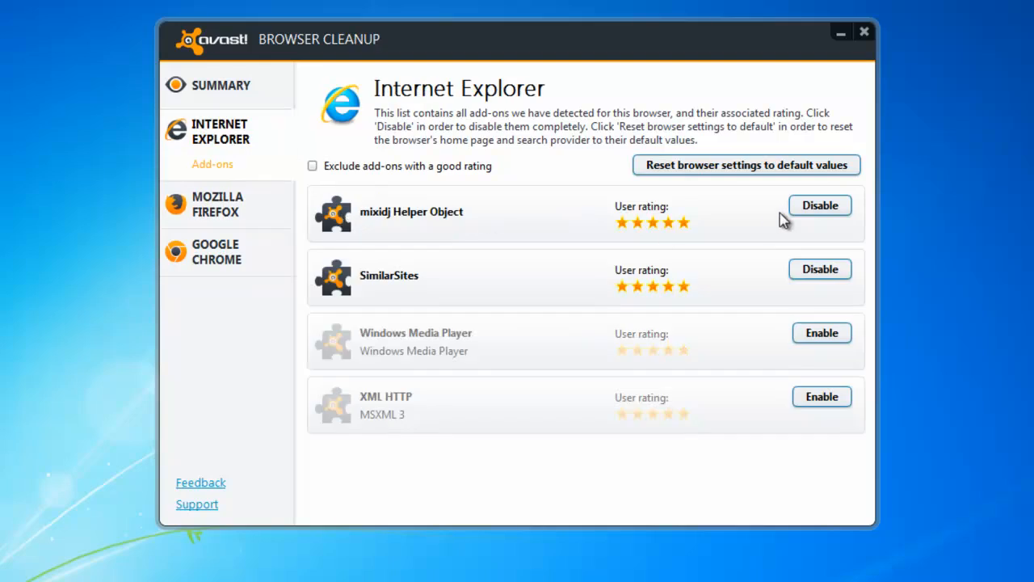
click(819, 204)
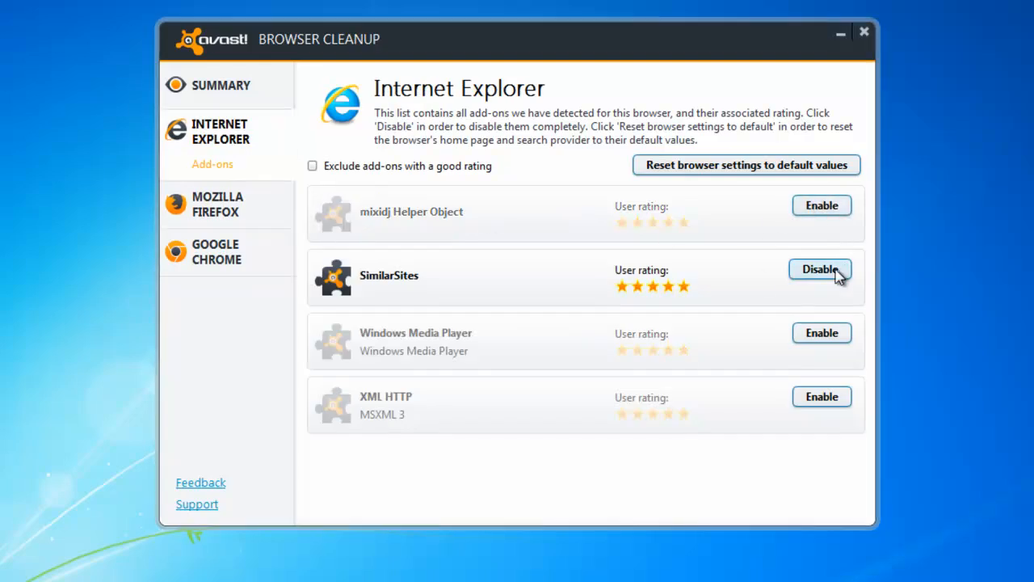
click(217, 202)
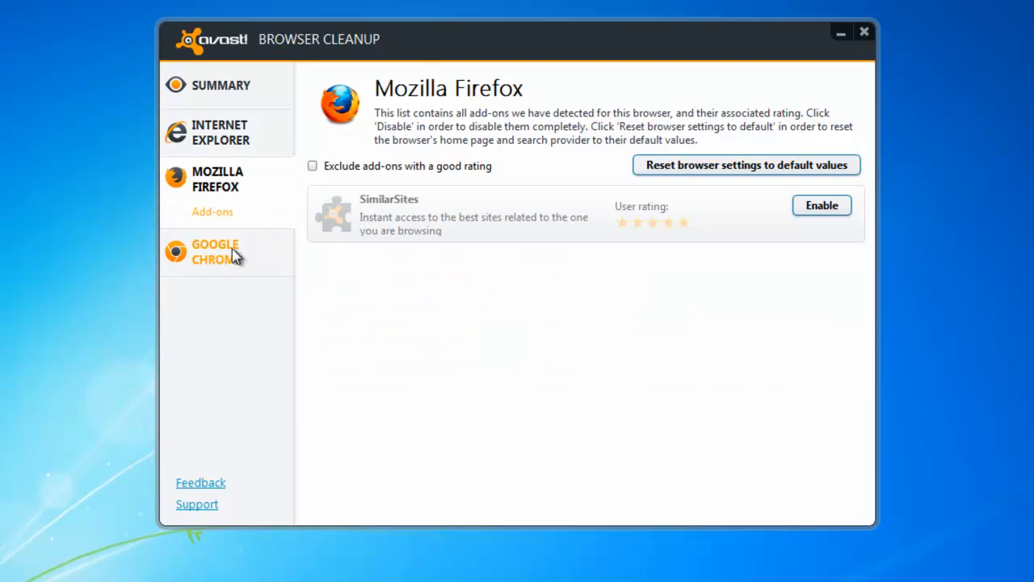
click(217, 252)
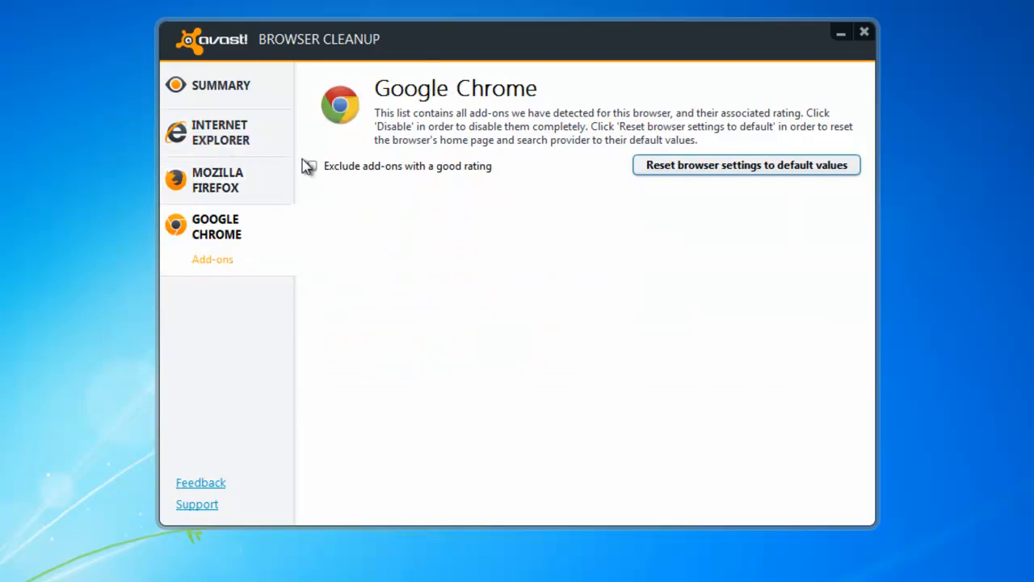
click(220, 132)
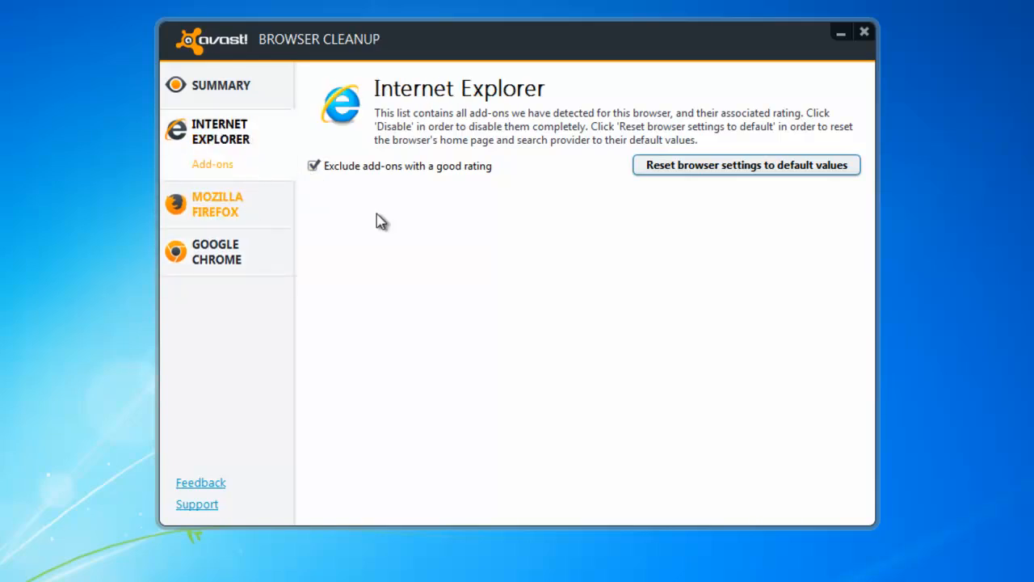
- Reset Internet Explorer's and Google Chrome's home page and search settings to defaults
click(745, 165)
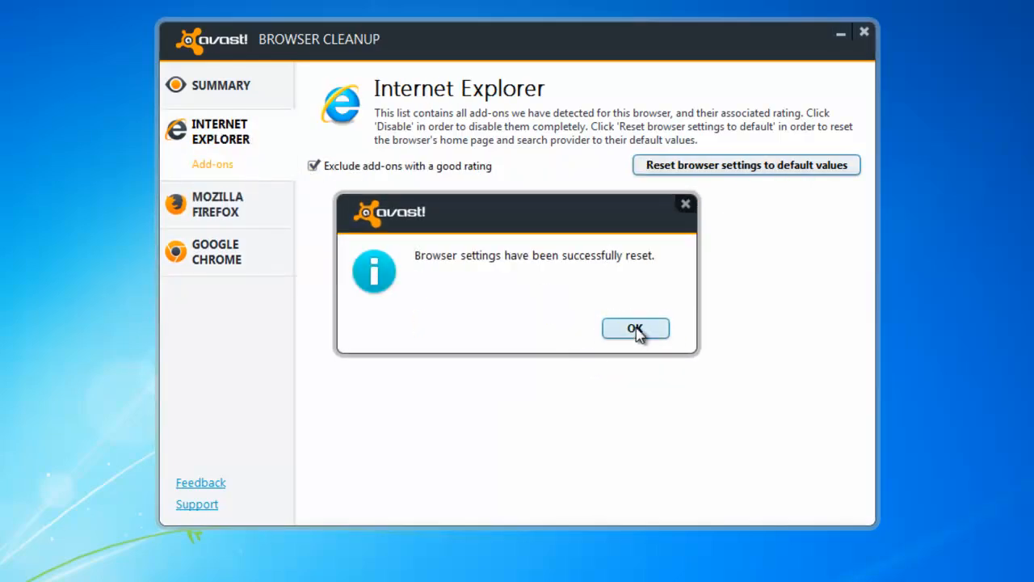
click(635, 328)
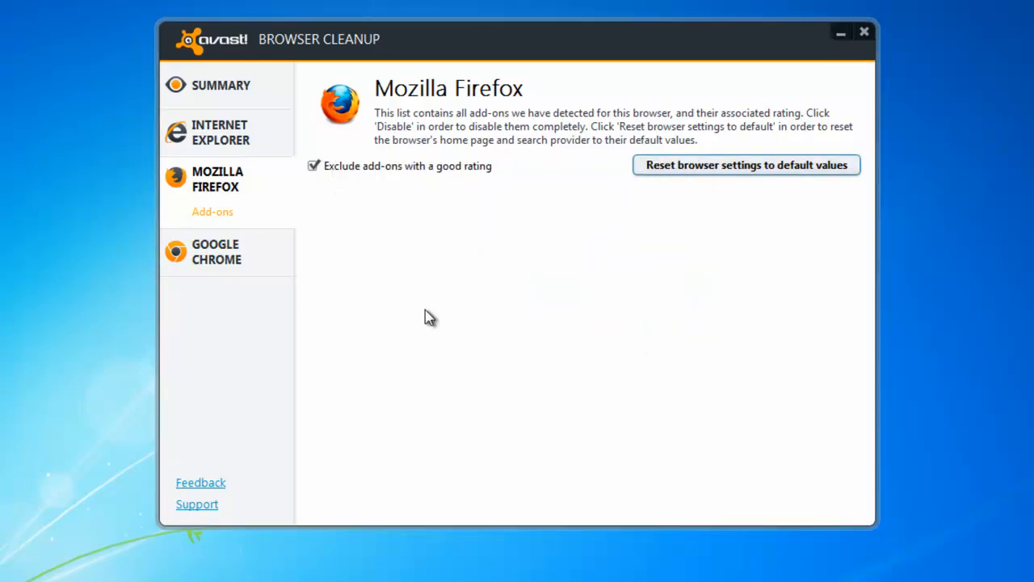
click(745, 165)
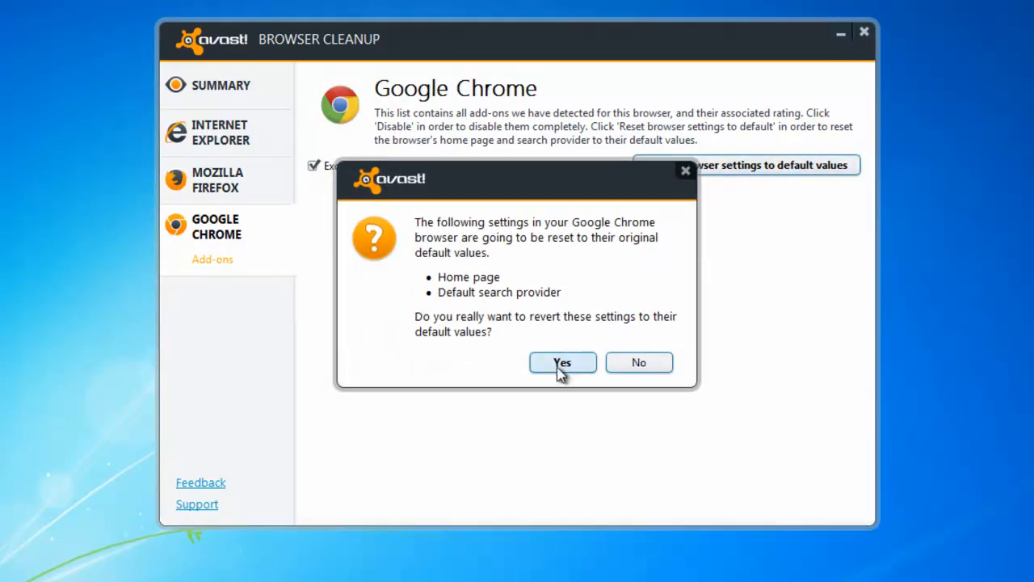
click(562, 362)
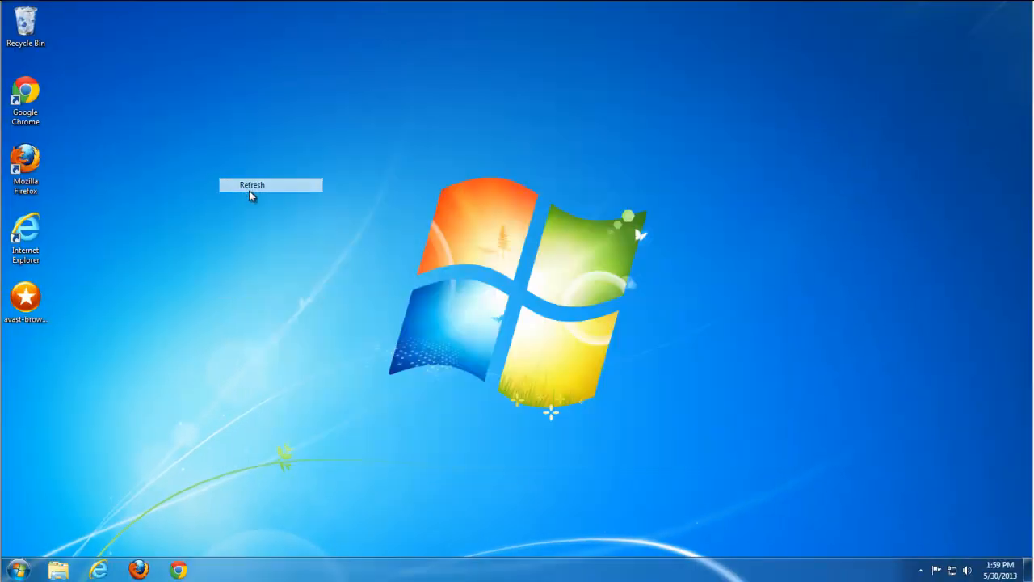
- Refresh the desktop and reopen Internet Explorer to confirm a clean Bing-style start page
click(252, 185)
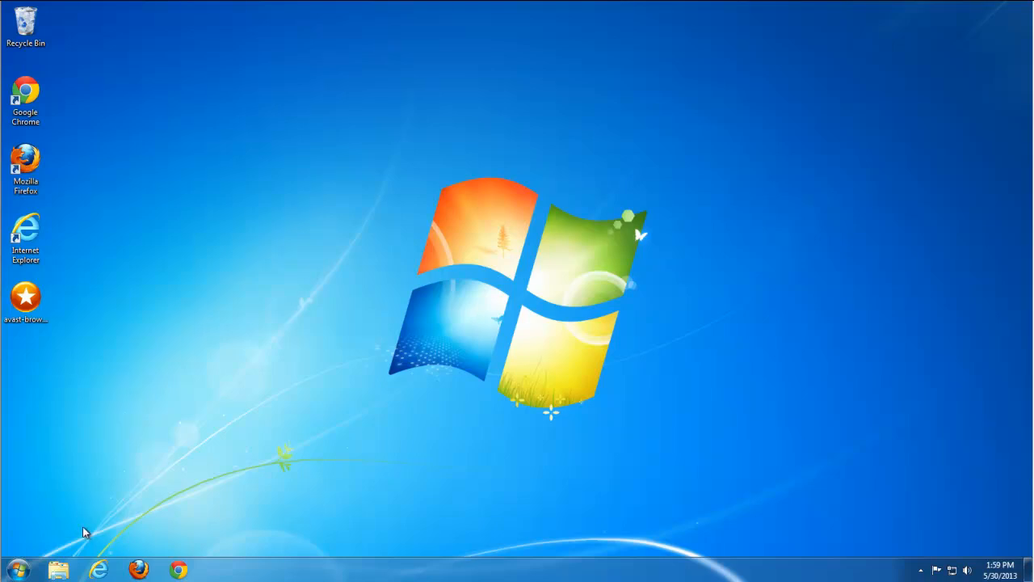
mouse_move(100, 569)
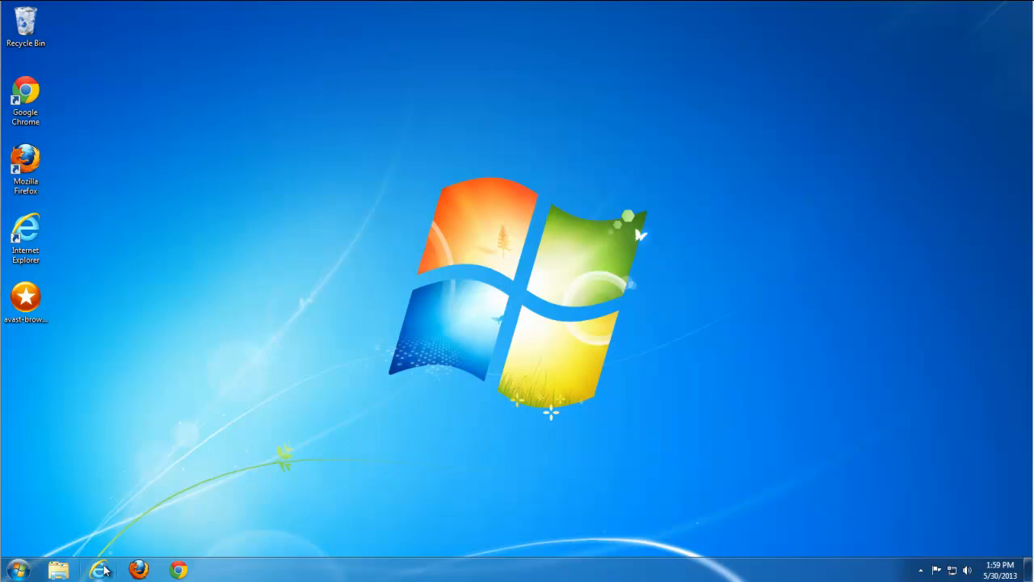
click(100, 569)
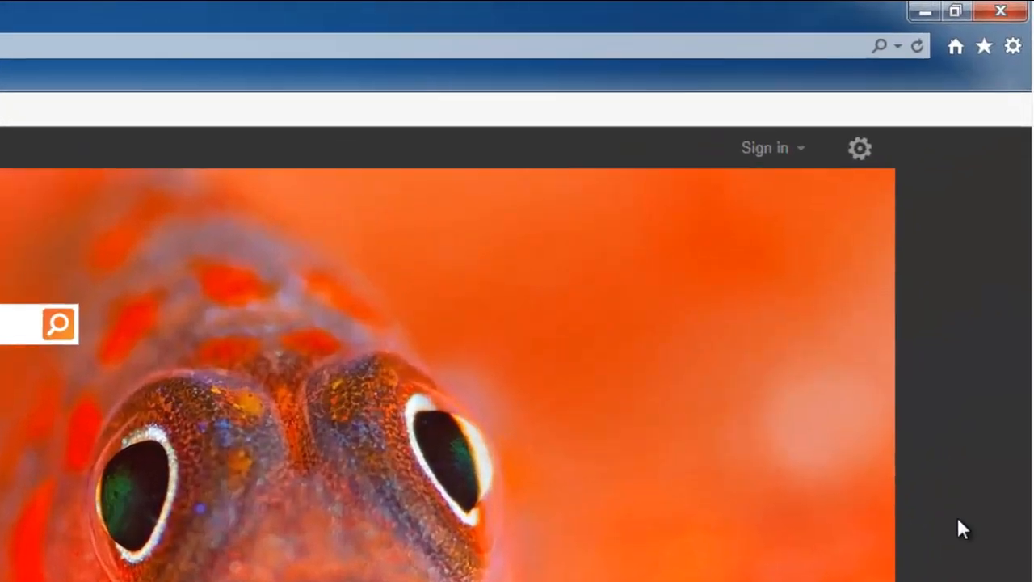
- Delete Internet Explorer's browsing history via Internet Options, keeping the default data types checked
click(1011, 45)
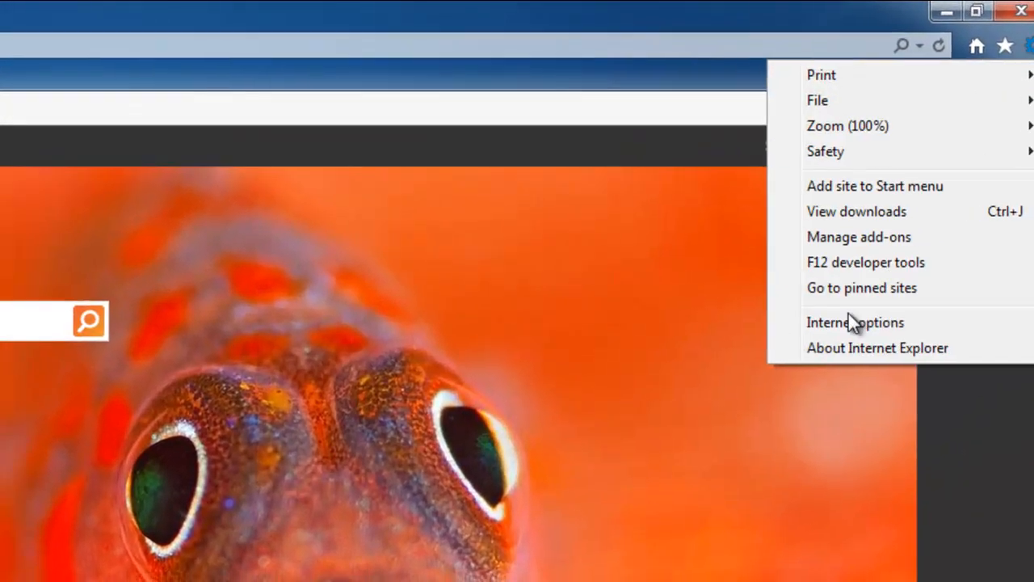
click(854, 322)
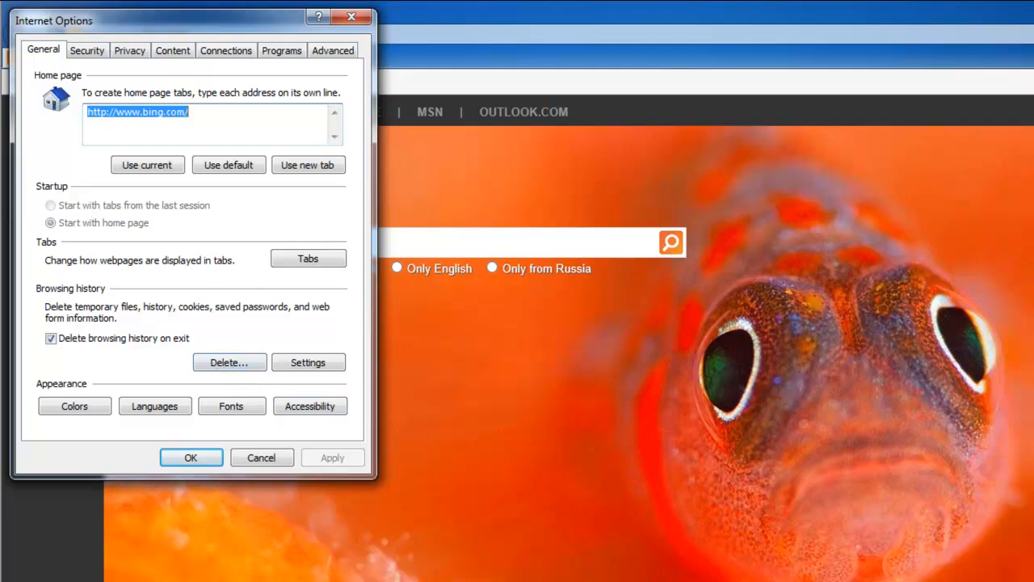
click(190, 457)
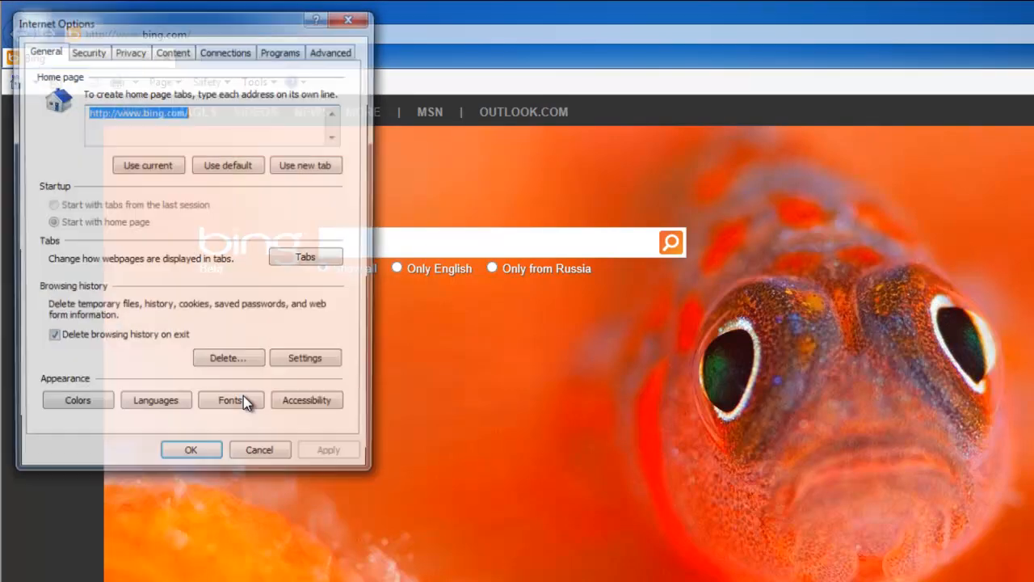
click(228, 357)
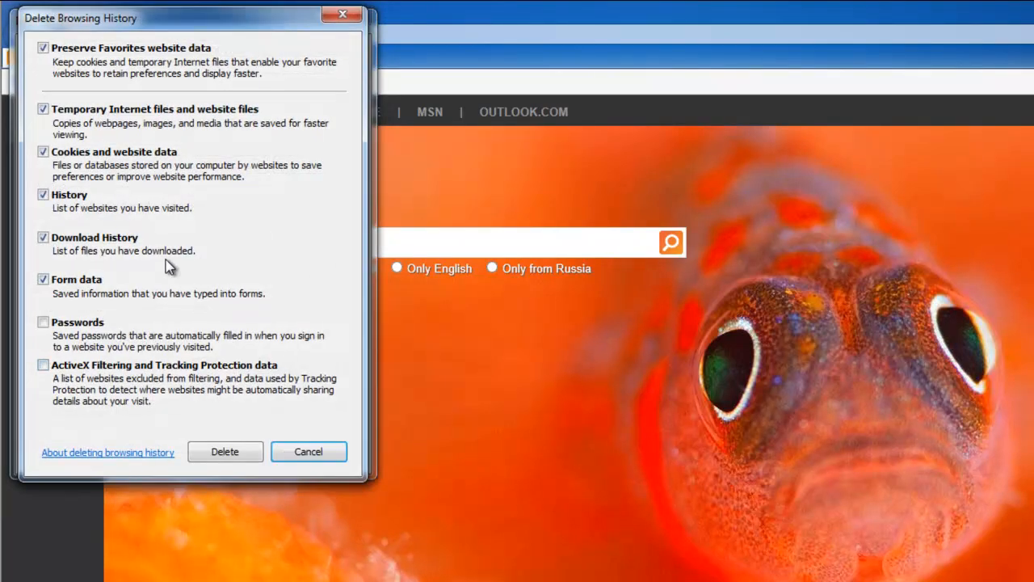
click(307, 451)
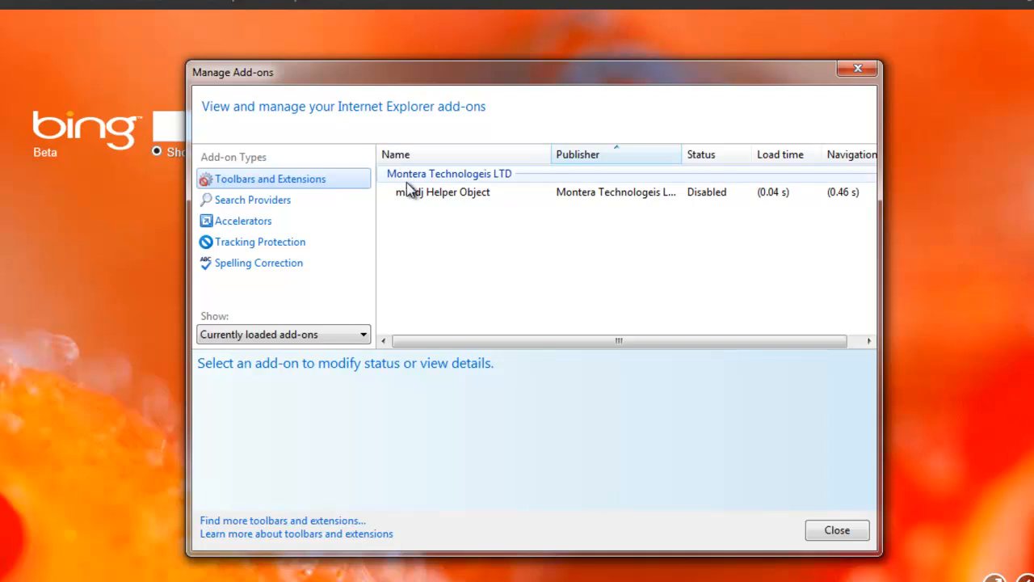
- Remove the Mixi.DJ Search and Search Here search providers from Internet Explorer's add-on manager
click(443, 190)
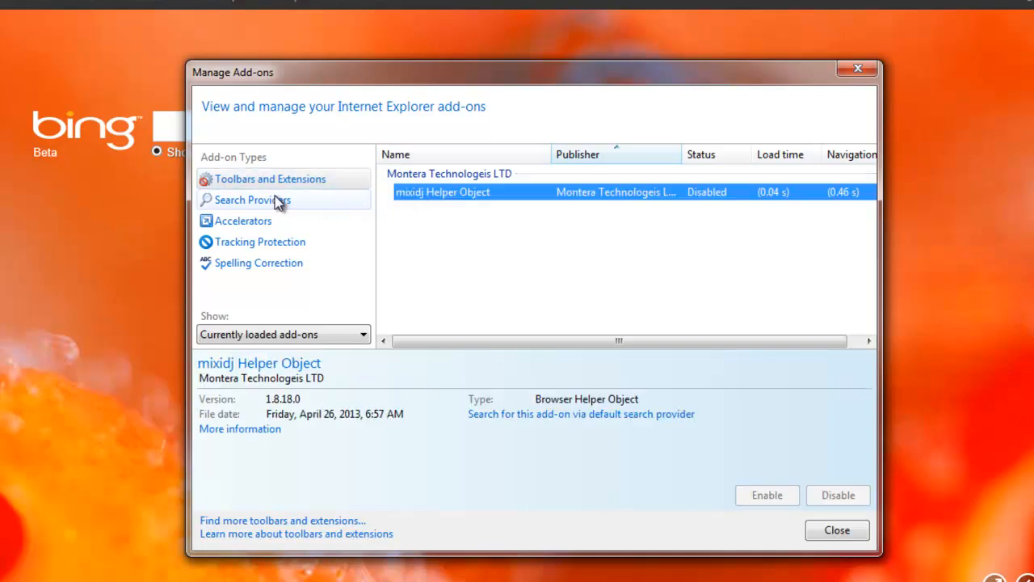
click(252, 200)
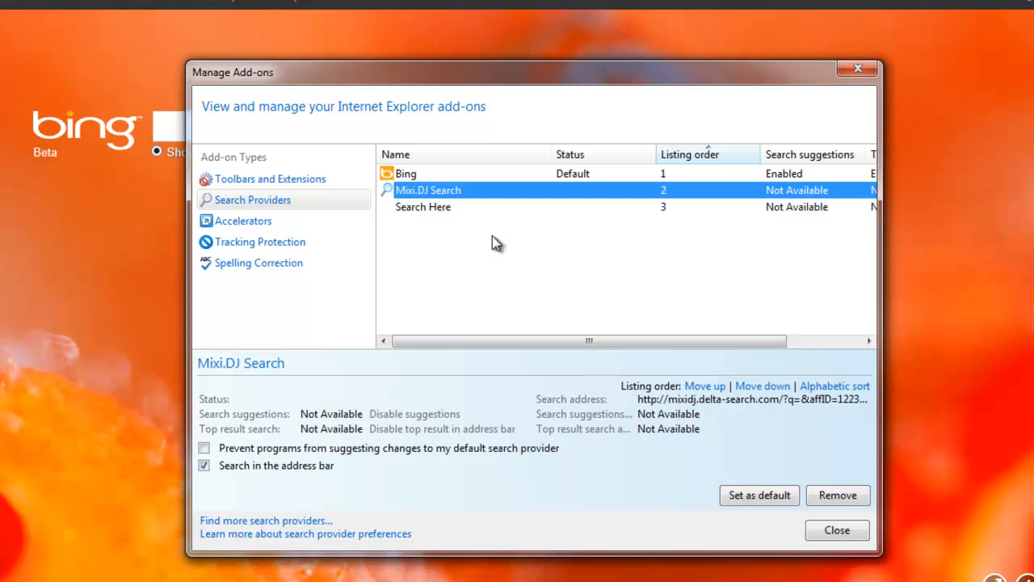
click(837, 494)
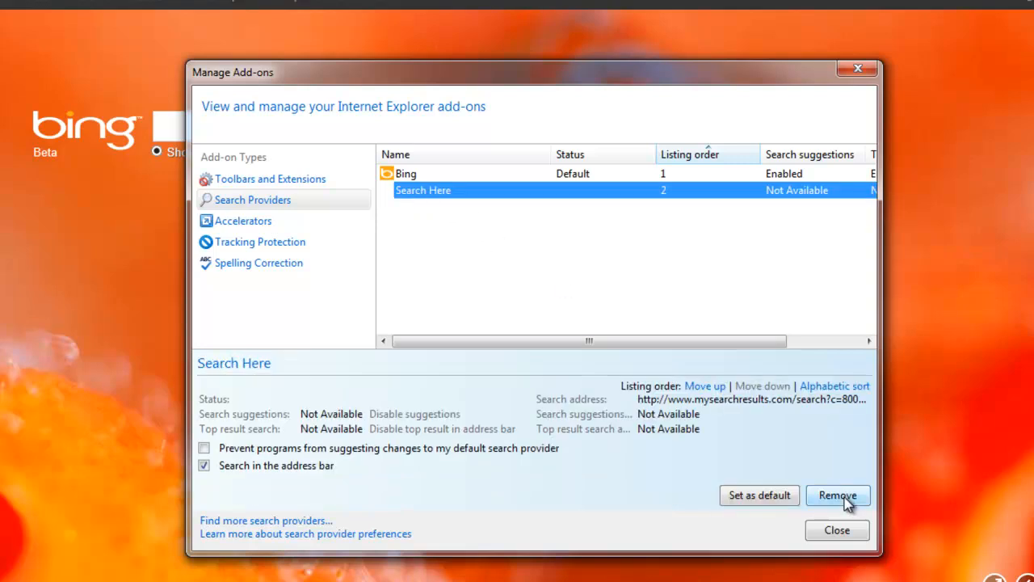
click(258, 262)
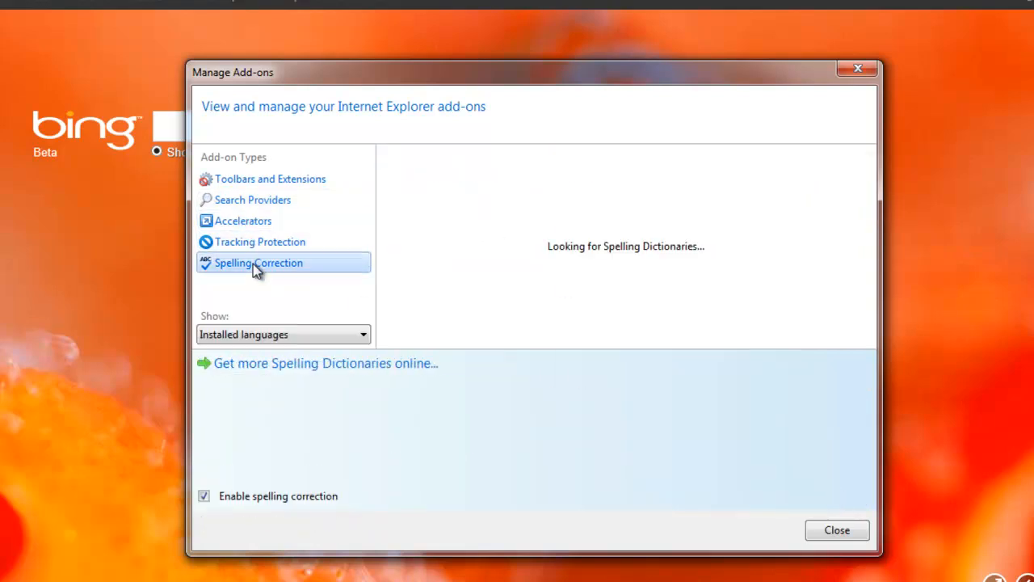
click(837, 530)
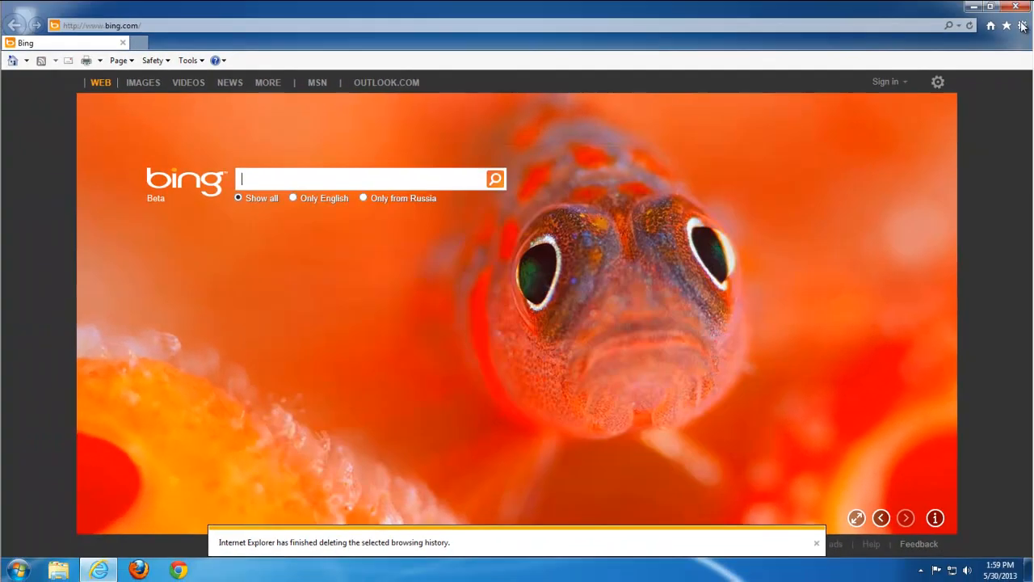
click(1021, 5)
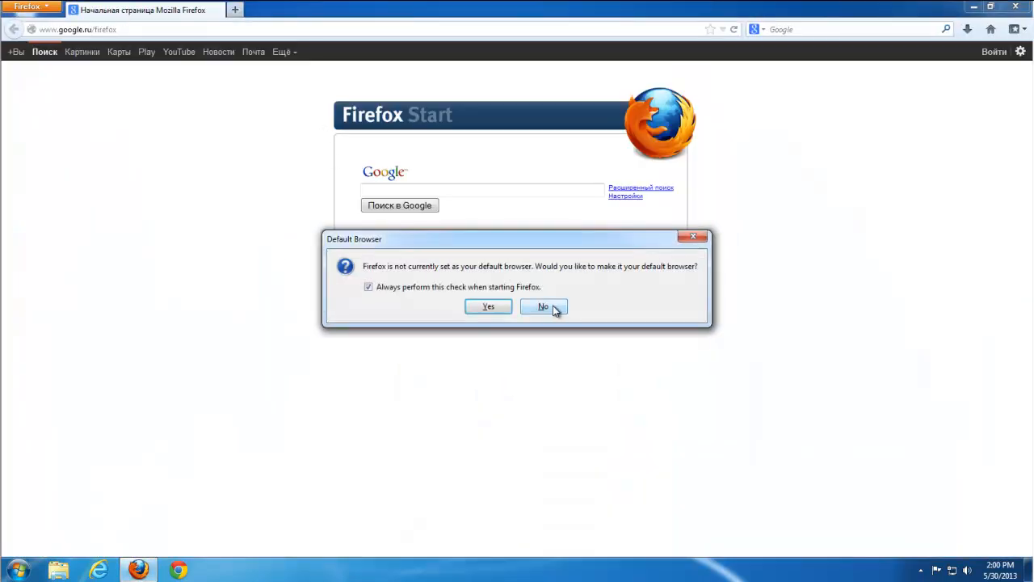
- Decline the default-browser prompt and remove Mixi.DJ Search from Firefox's search engines
click(543, 307)
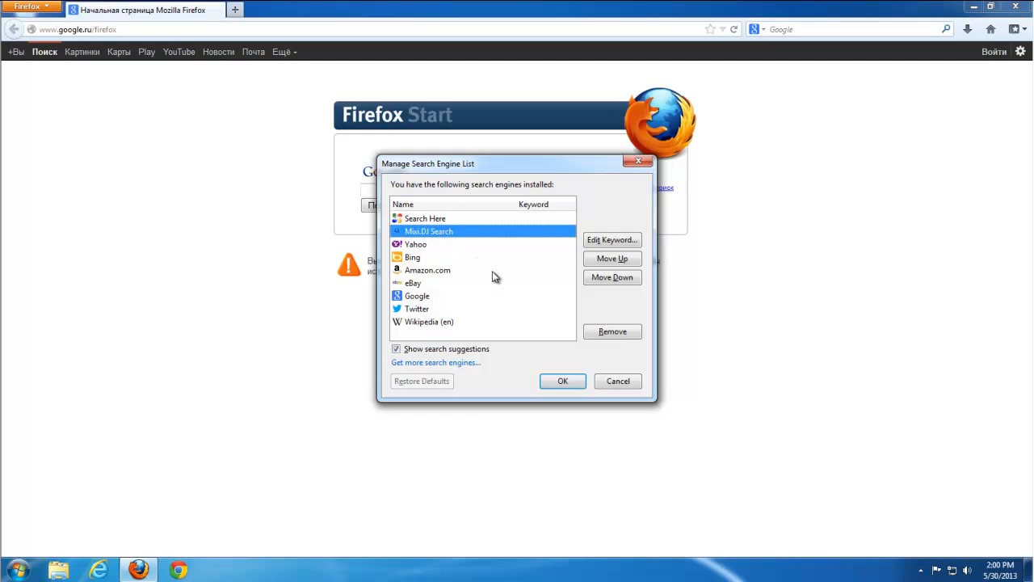
click(612, 331)
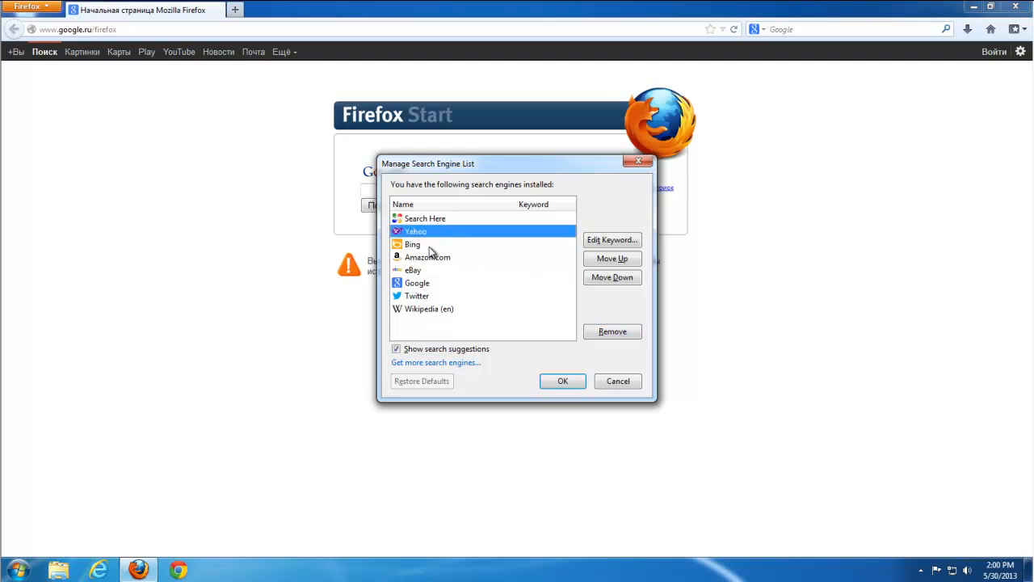
click(427, 257)
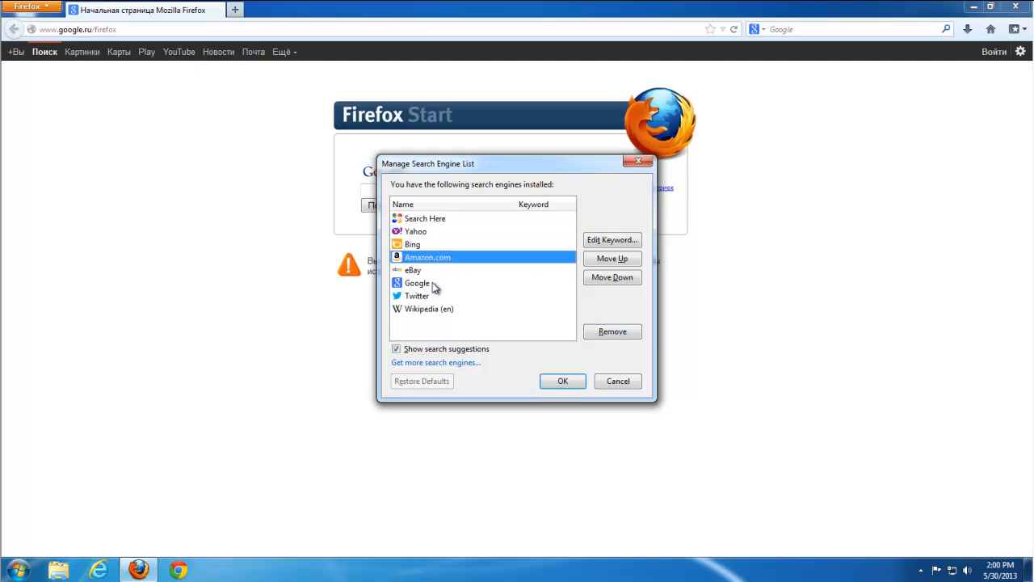
click(562, 381)
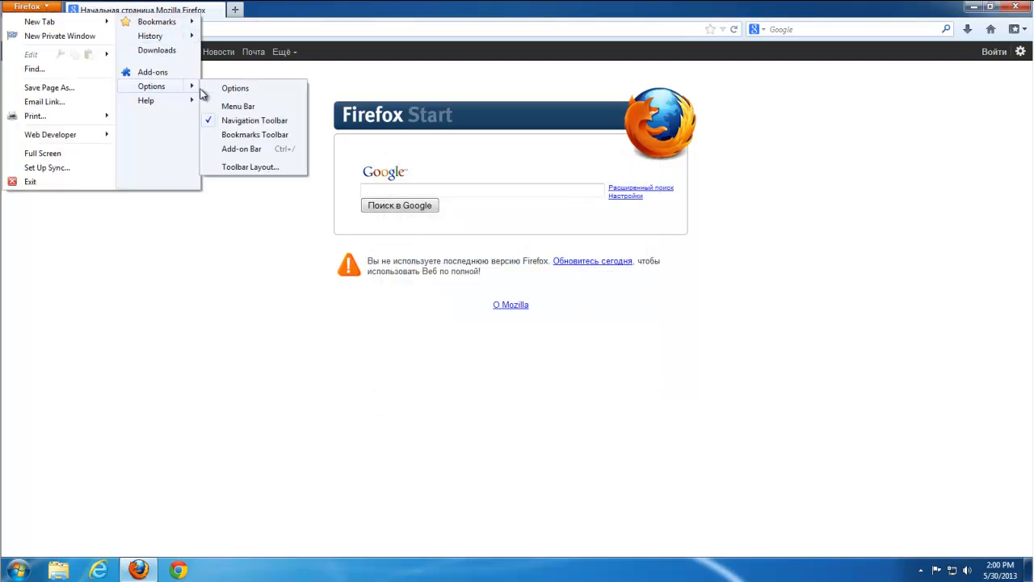
- Review the home page setting in Firefox Options
click(236, 87)
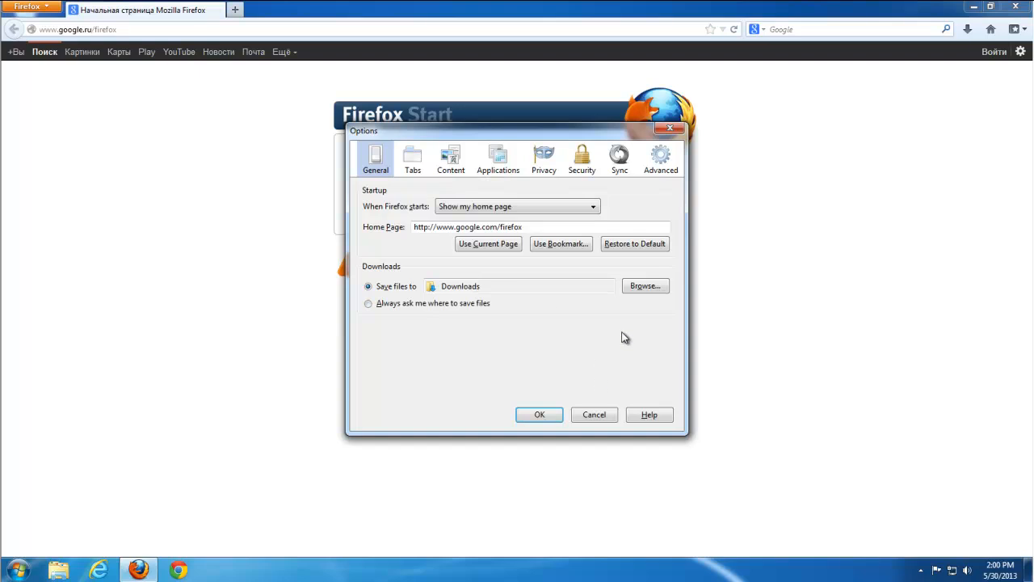
click(540, 414)
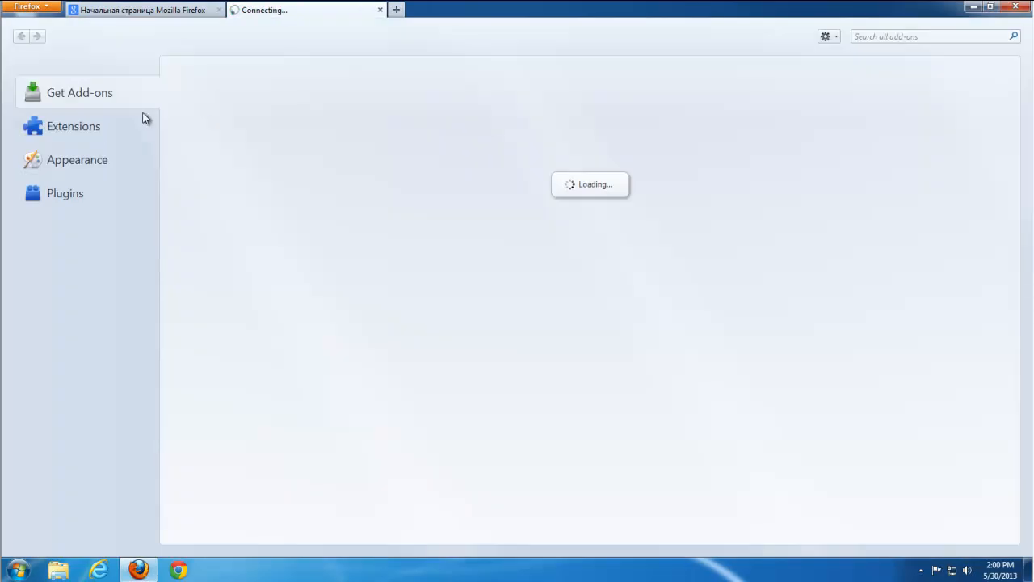
- Remove the disabled SimilarSites extension, review the plugins, and close Firefox
click(74, 126)
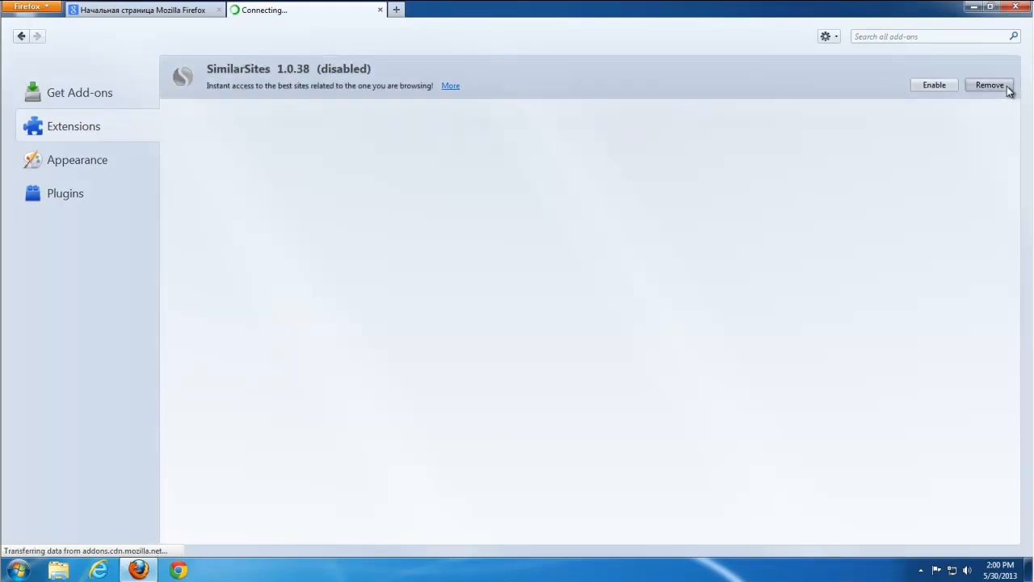
click(65, 194)
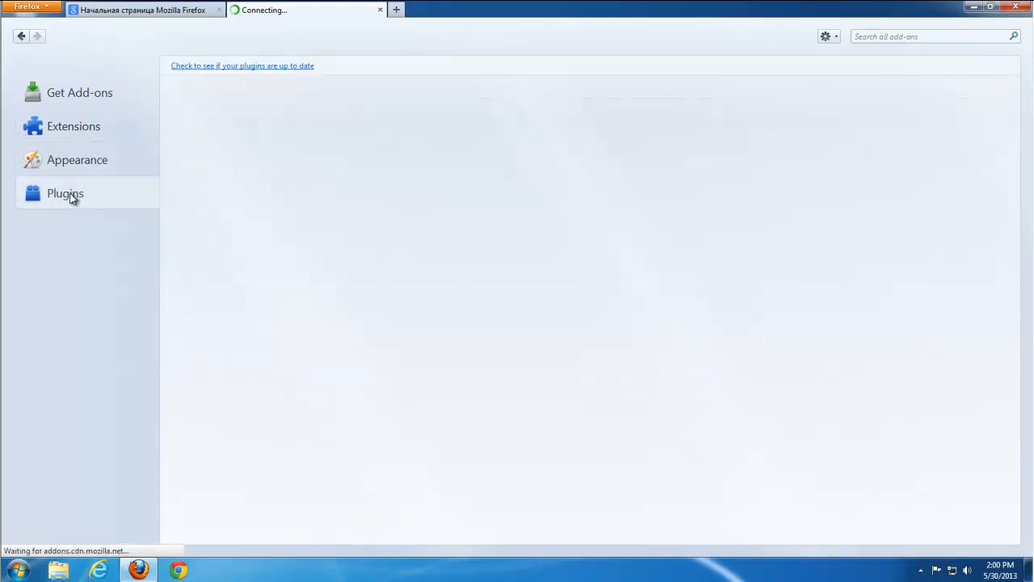
click(64, 193)
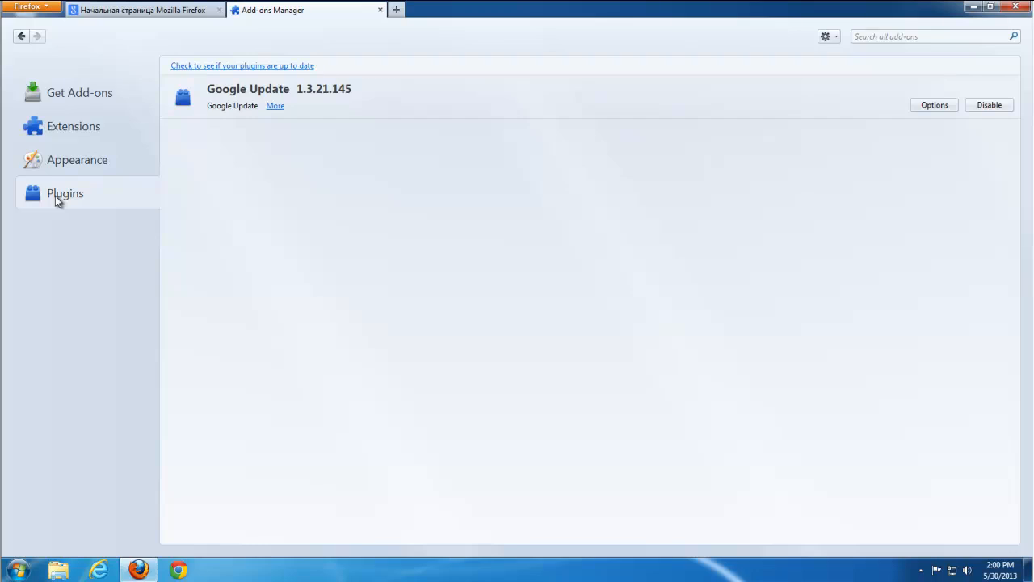
click(380, 10)
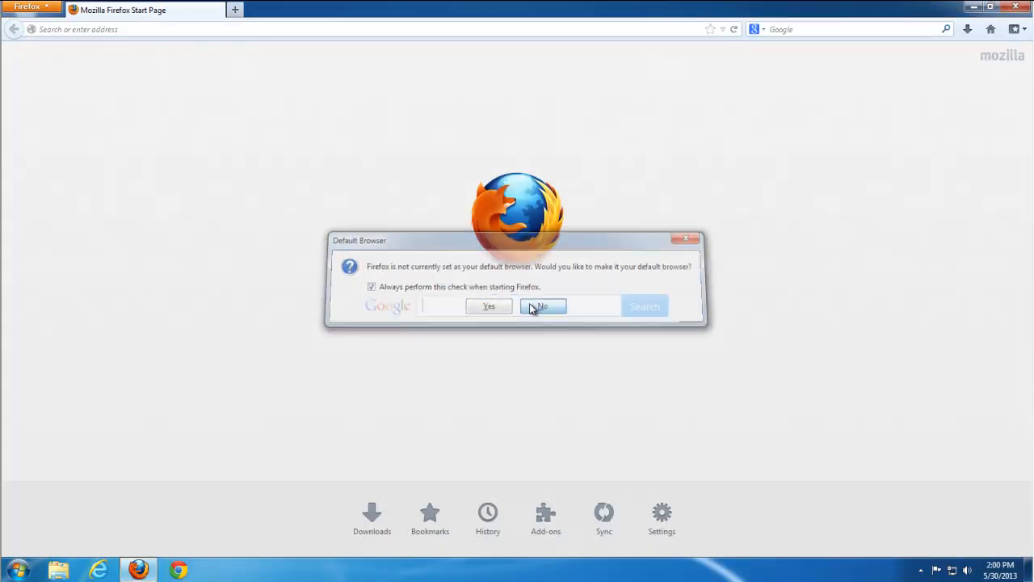
- Go to about:config in Firefox and filter the preferences by 'mixidj'
click(543, 305)
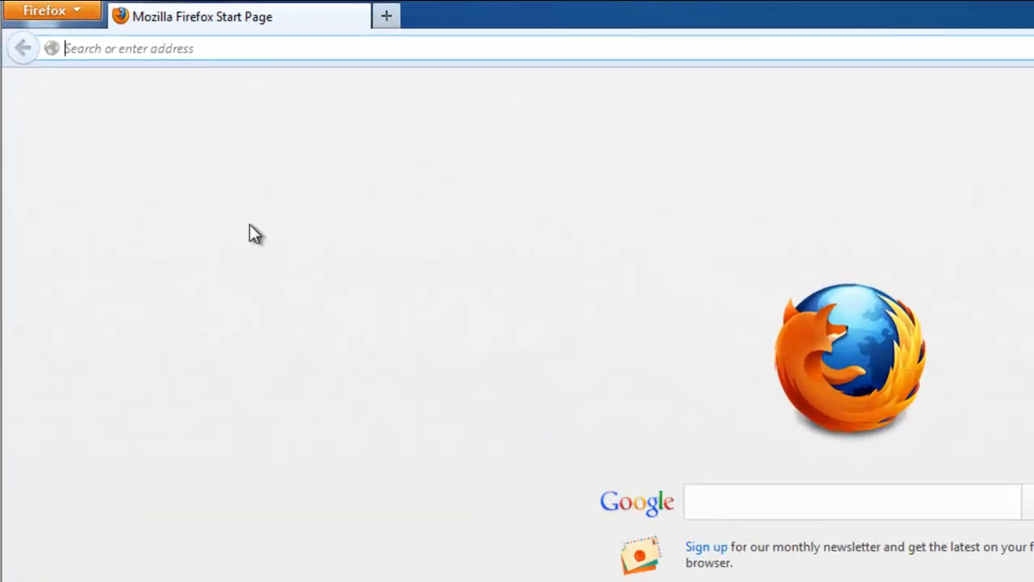
text(about)
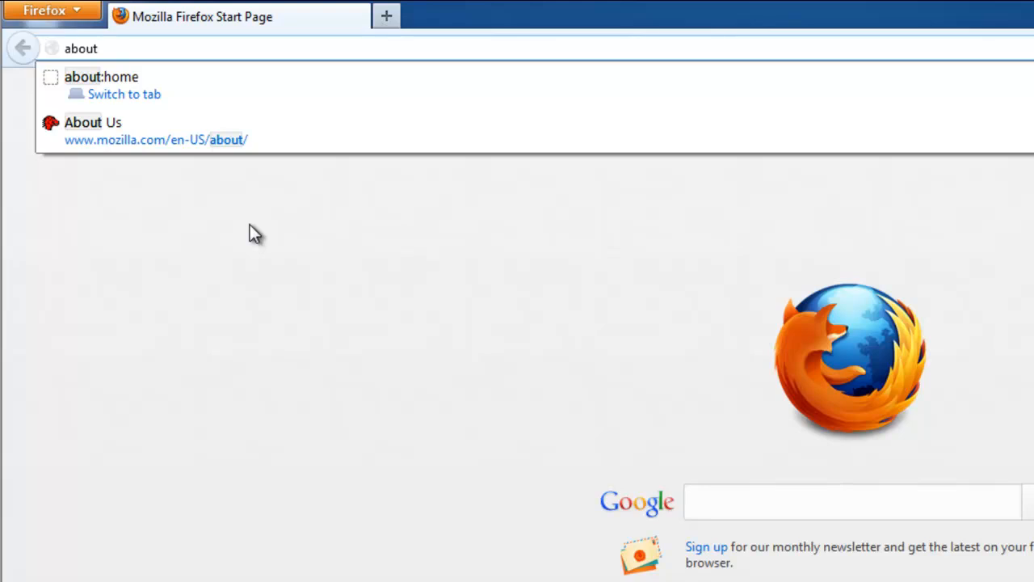
text(:c)
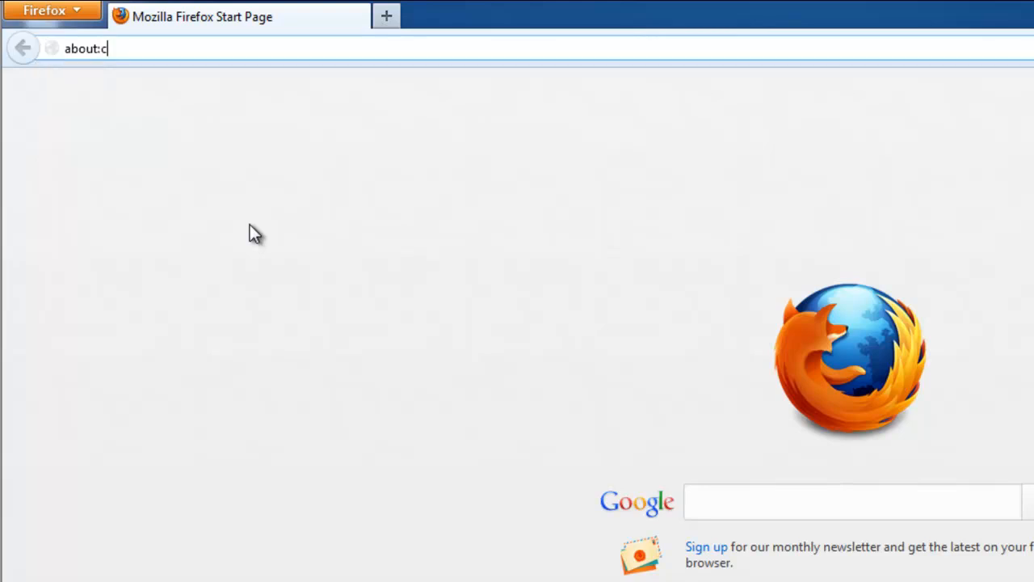
text(onfig)
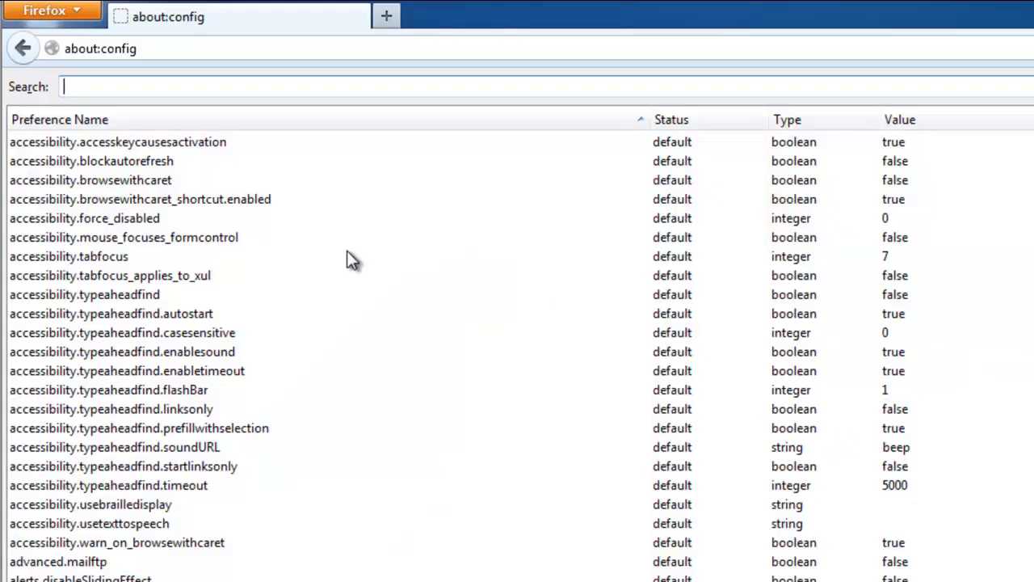
text(m)
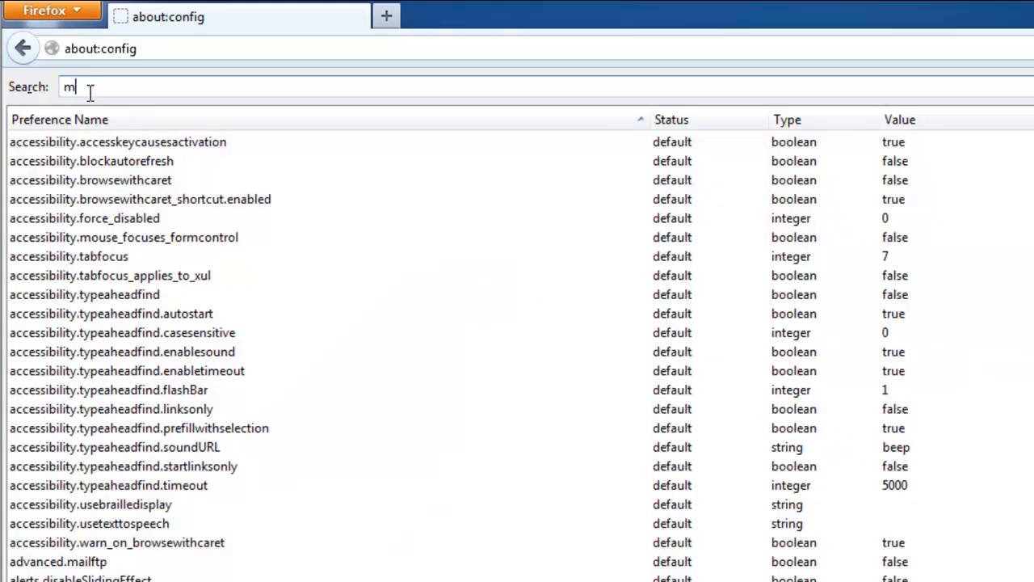
text(i)
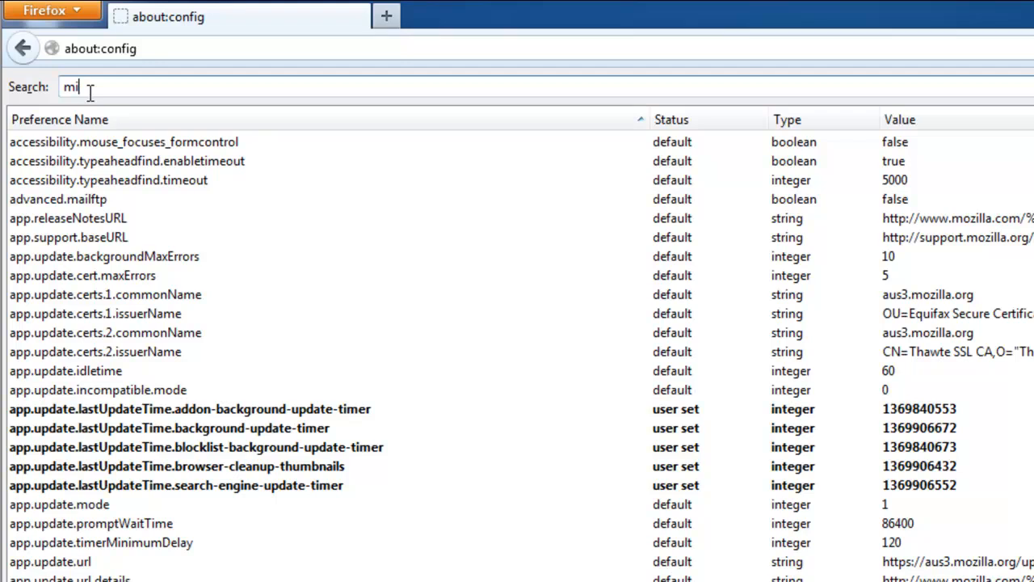
text(xi)
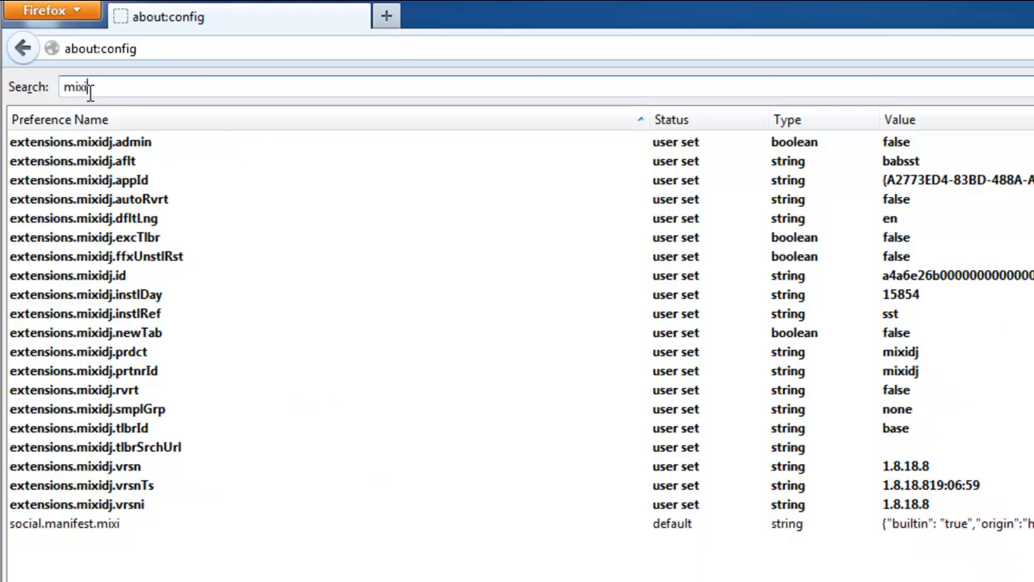
text(dj)
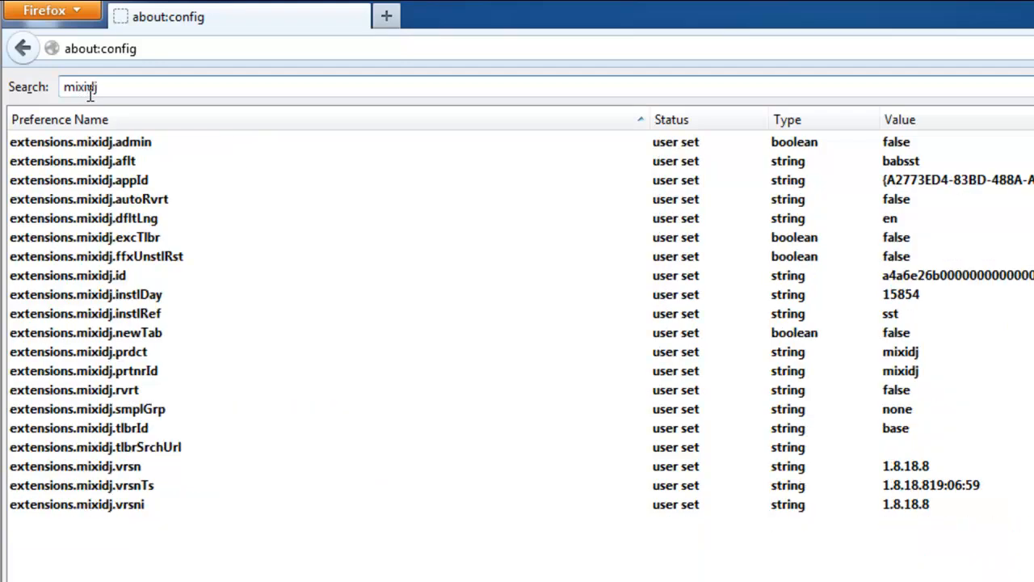
mouse_move(110, 149)
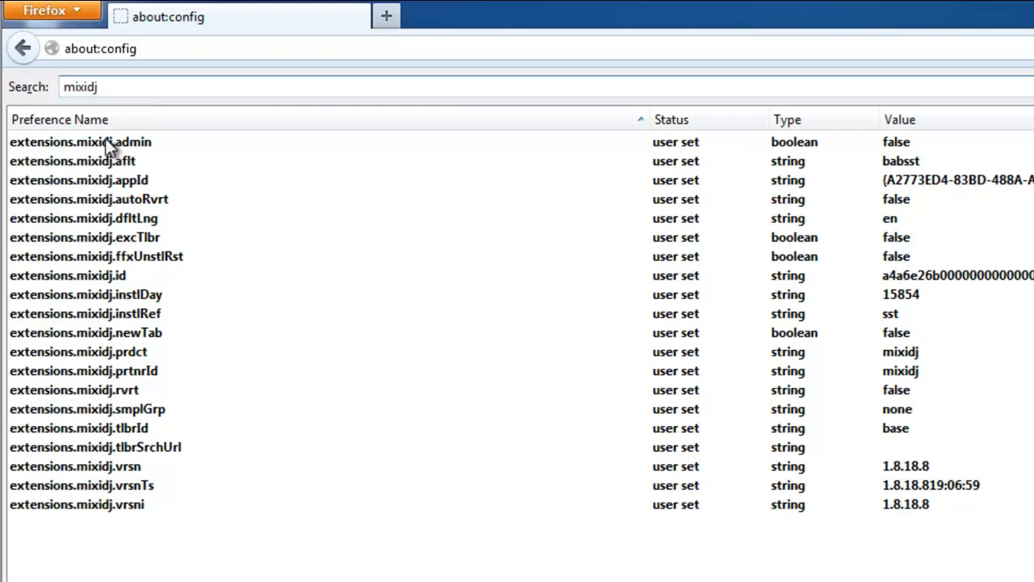
- Reset the user-set mixidj preferences, including extensions.mixidj.admin, to their defaults
click(73, 162)
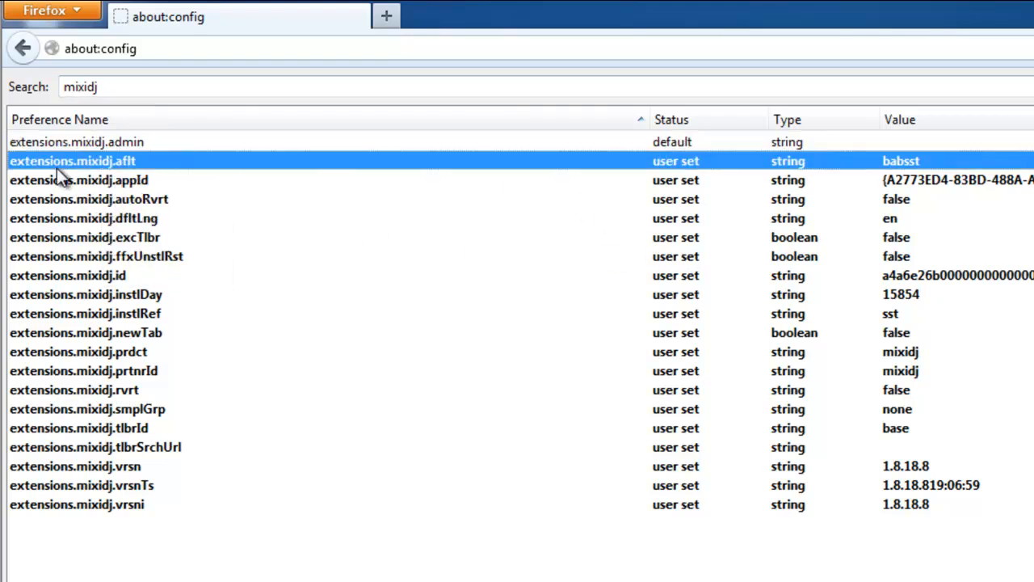
double_click(72, 162)
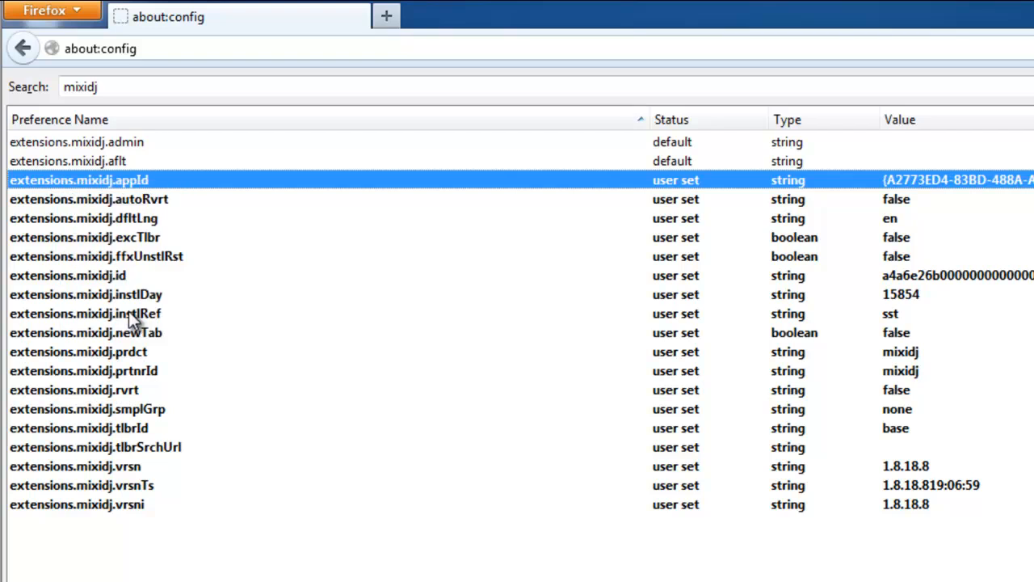
right_click(97, 255)
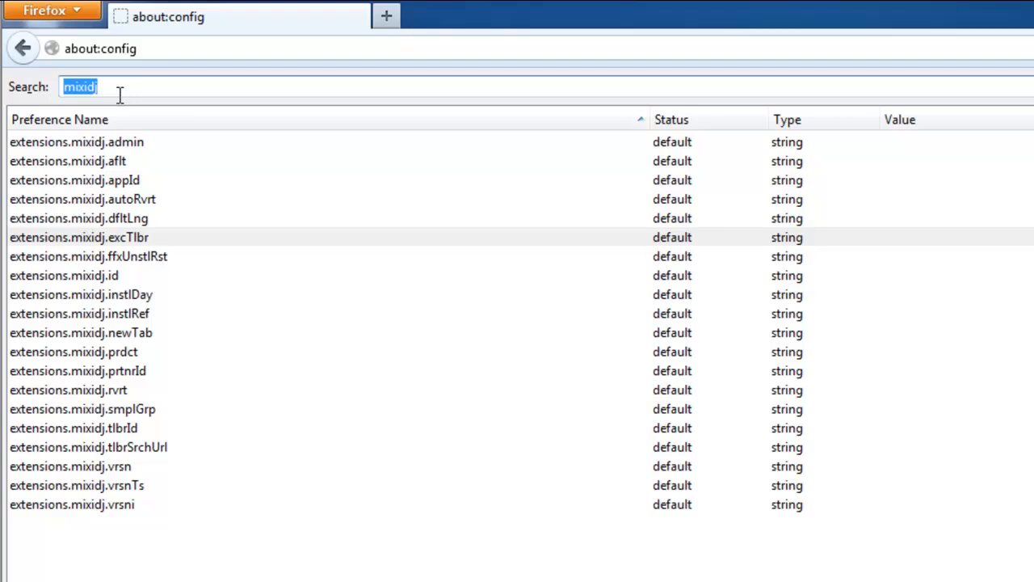
- Filter about:config by 'delta' and then 'search' to check for leftover entries
text(delta)
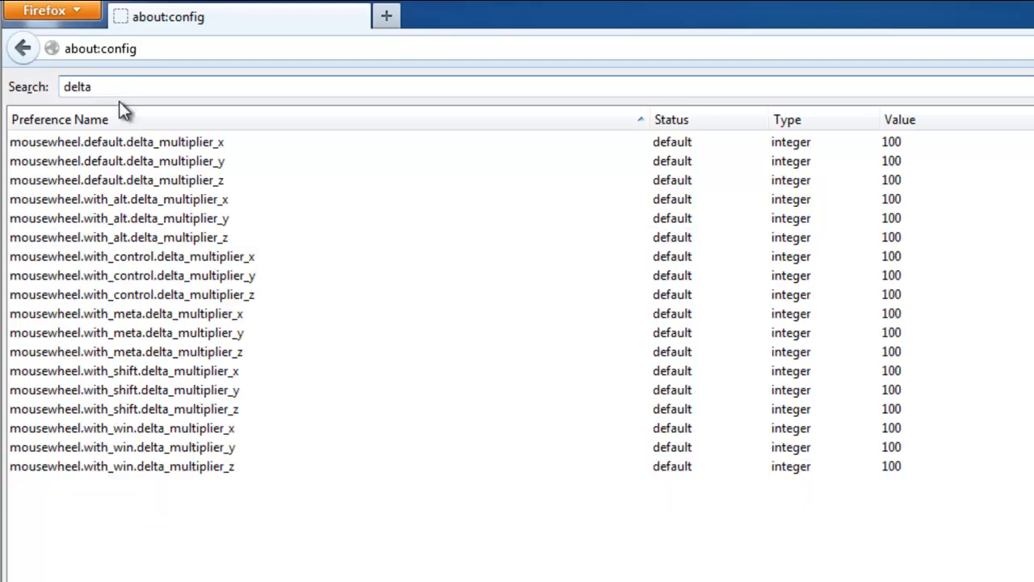
triple_click(77, 88)
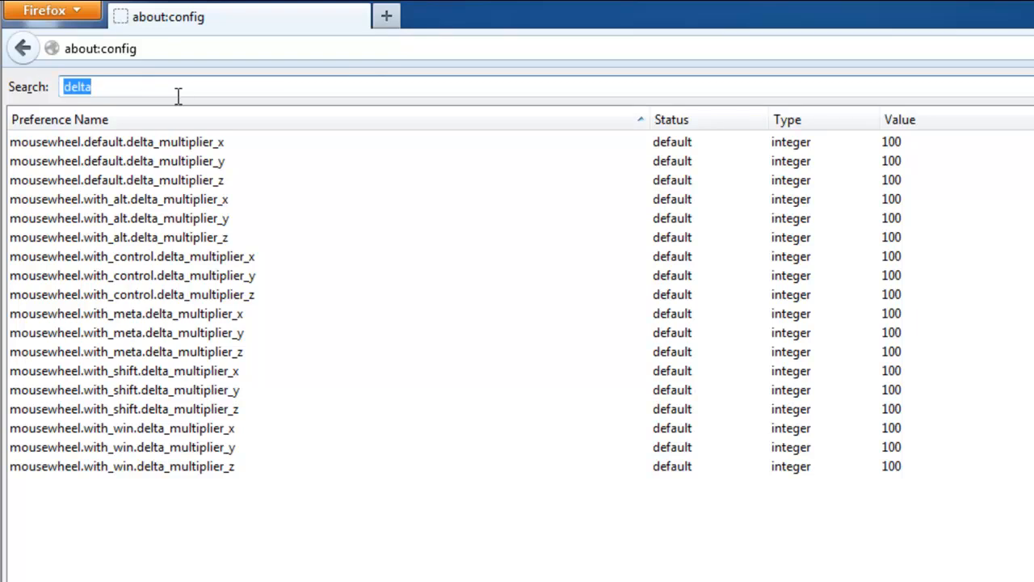
text(searc)
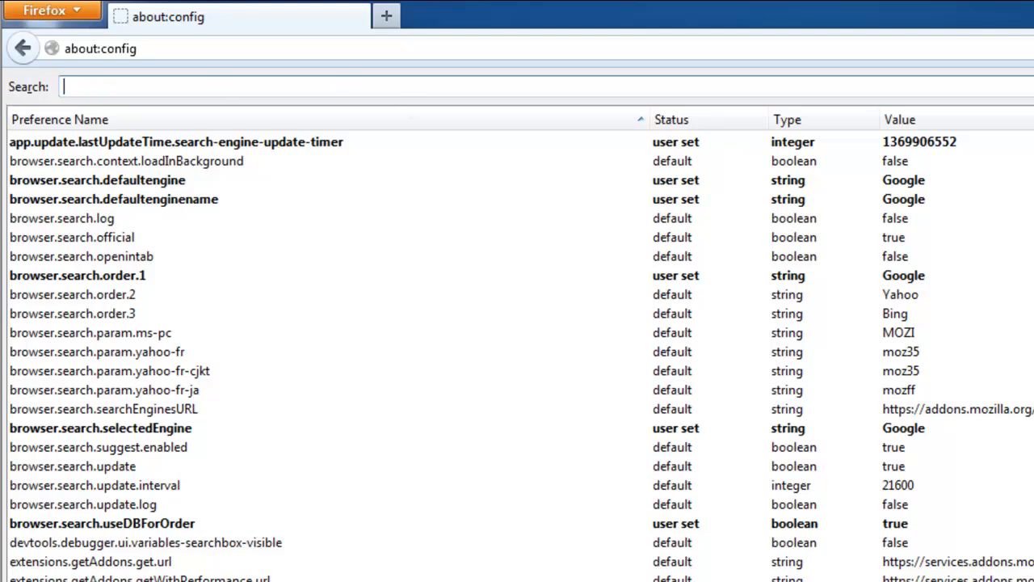
- Refresh the desktop, then review Chrome's Extensions list from Settings and return to Settings
right_click(258, 138)
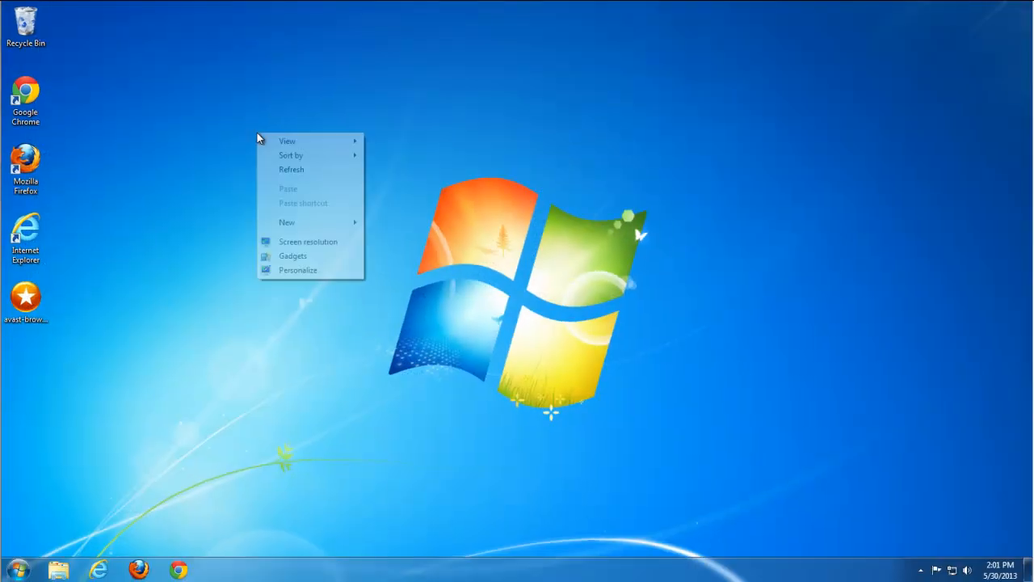
click(178, 570)
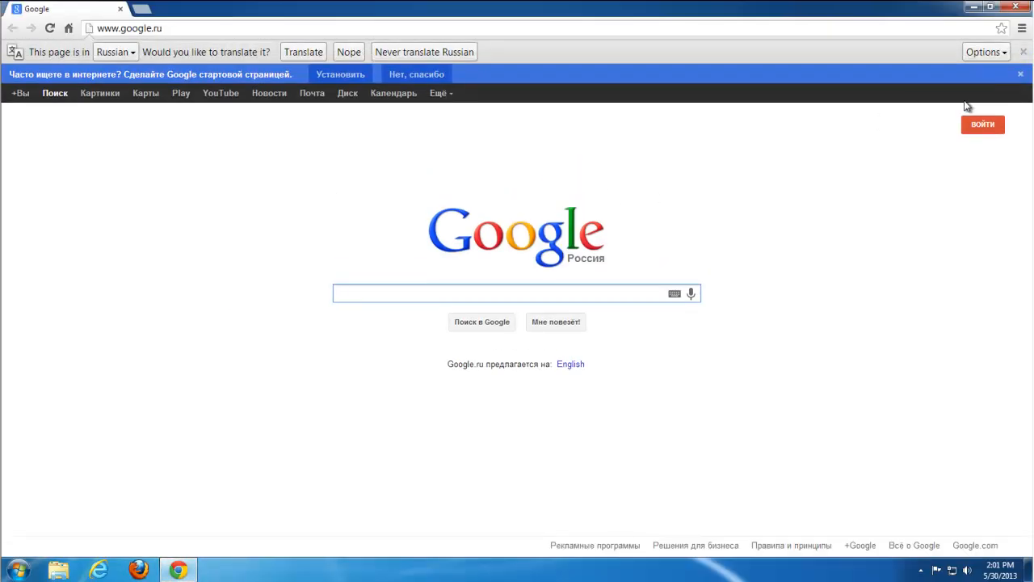
click(1021, 27)
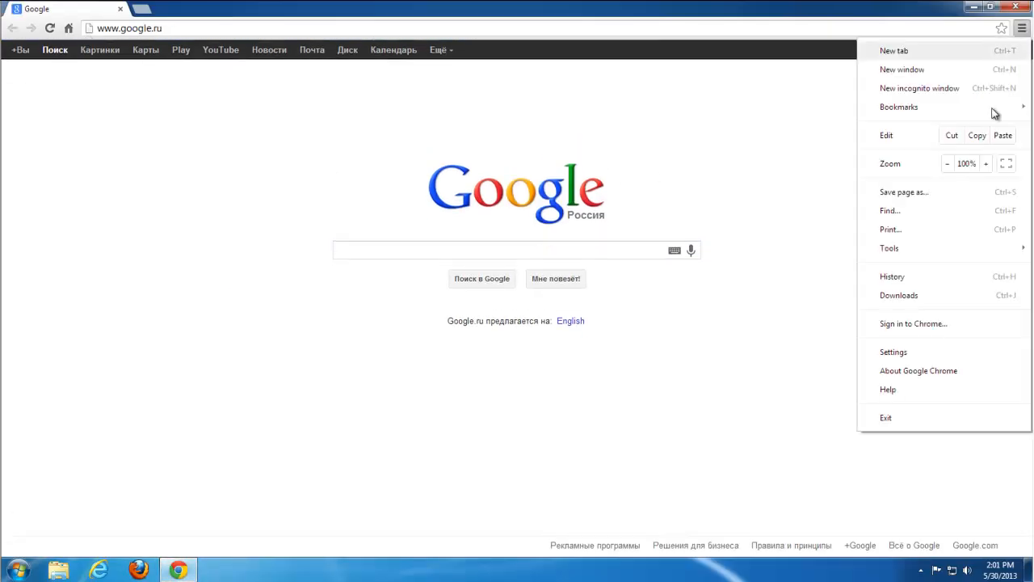
click(892, 352)
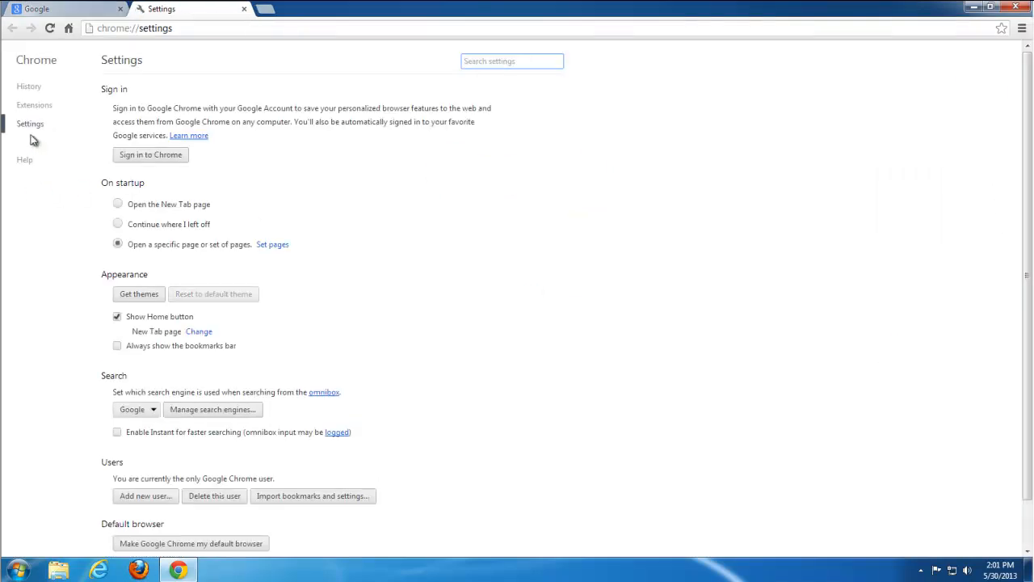
click(34, 105)
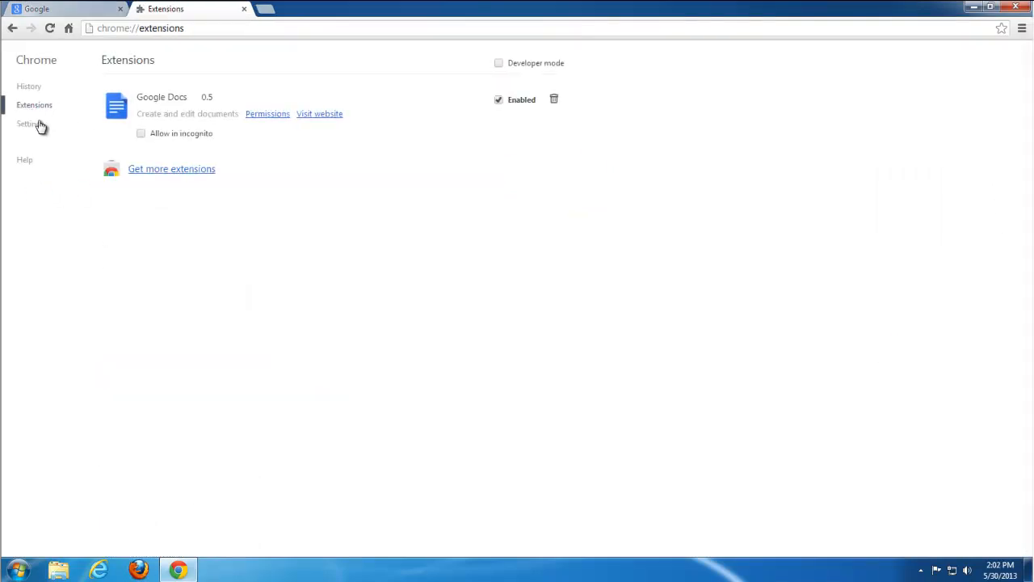
click(29, 122)
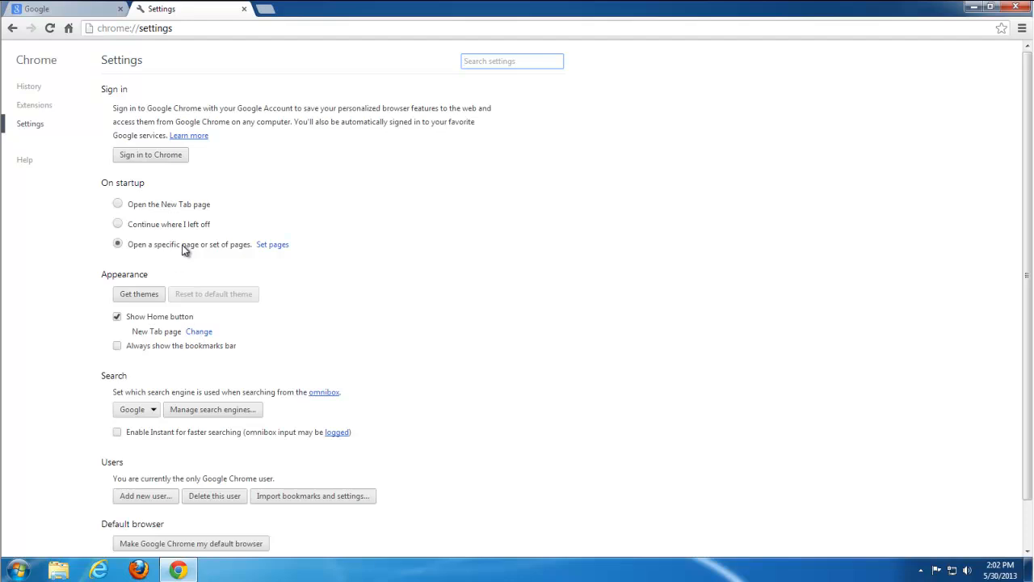
click(271, 244)
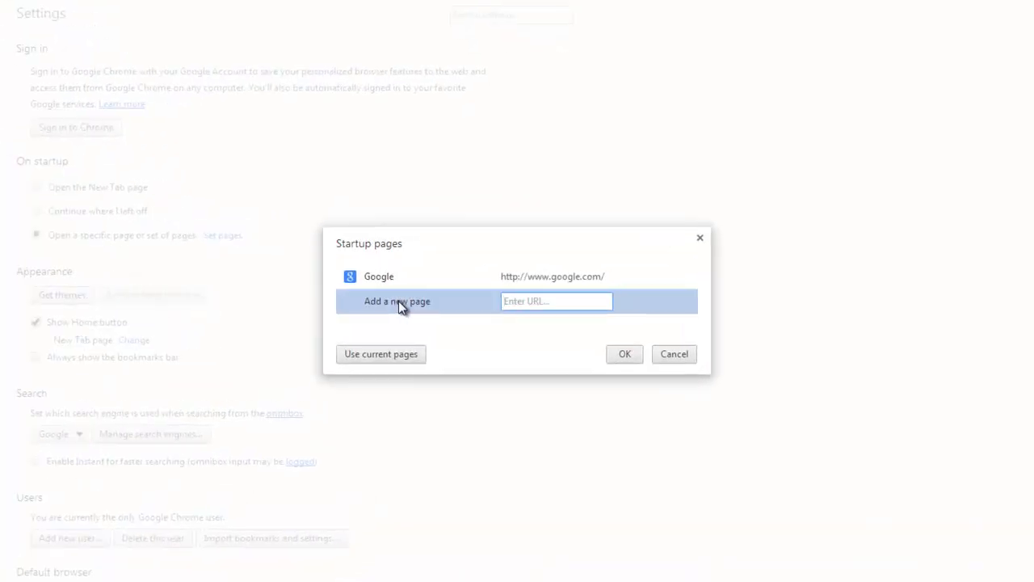
click(674, 354)
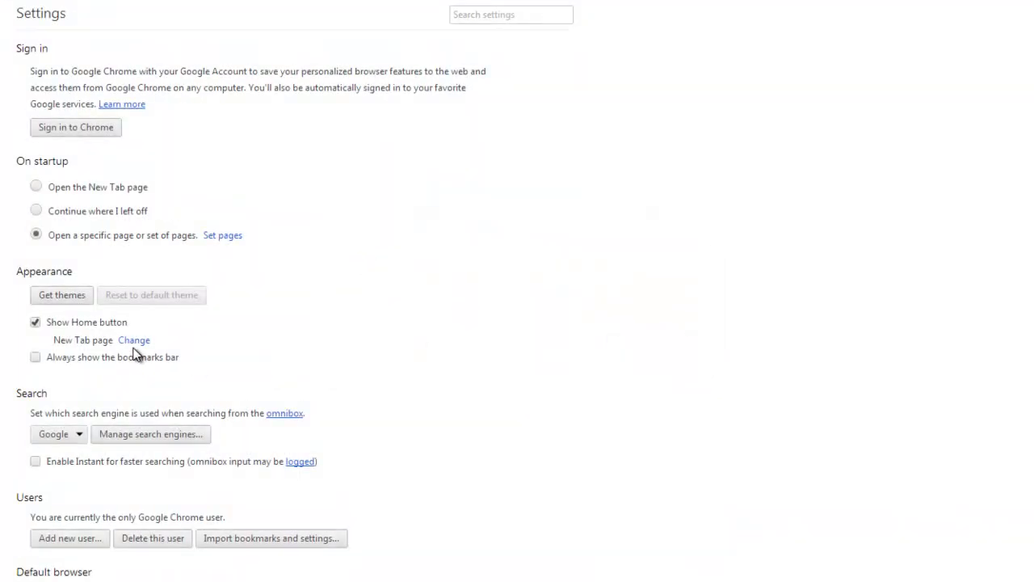
click(134, 339)
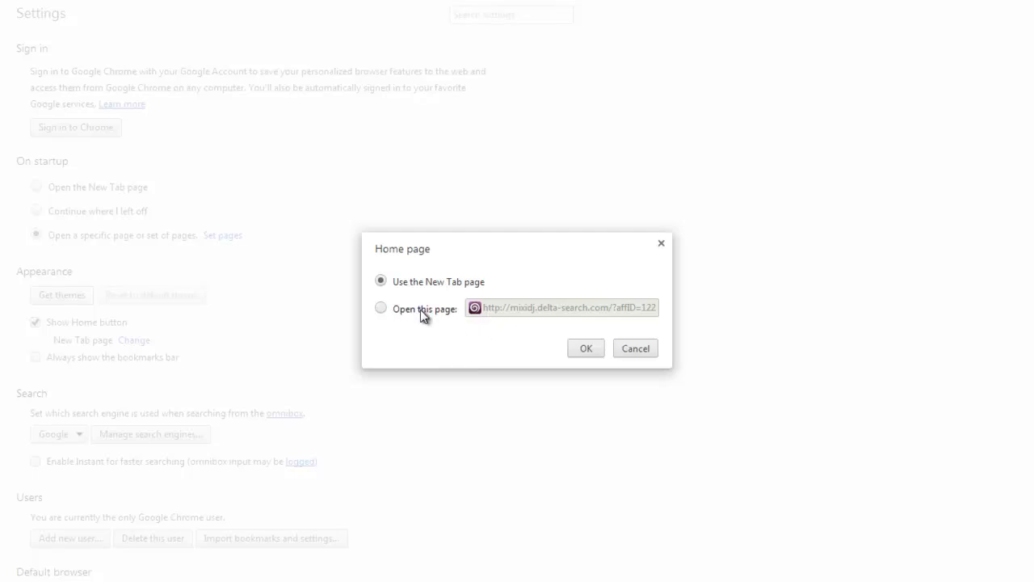
click(381, 307)
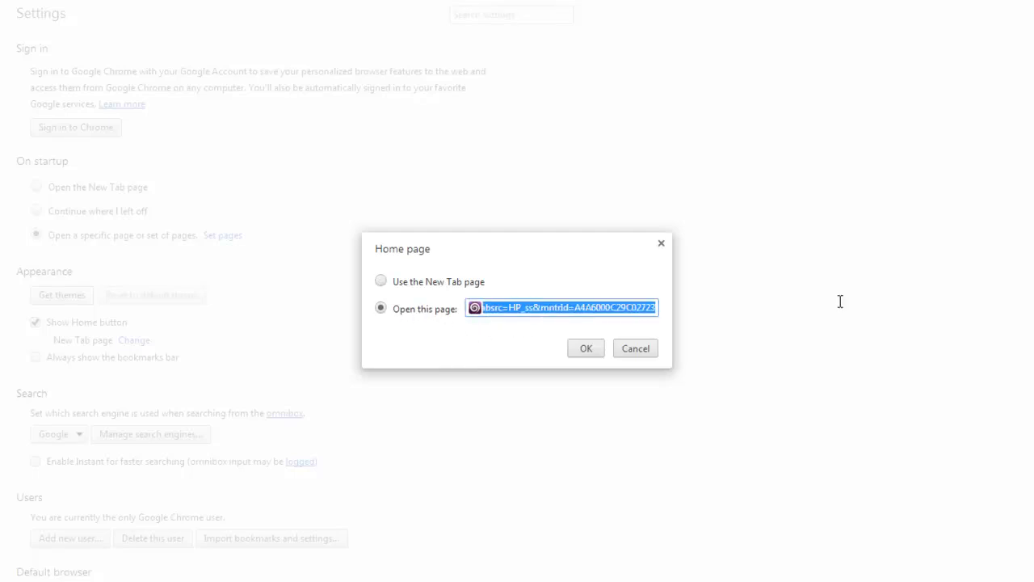
text(http://)
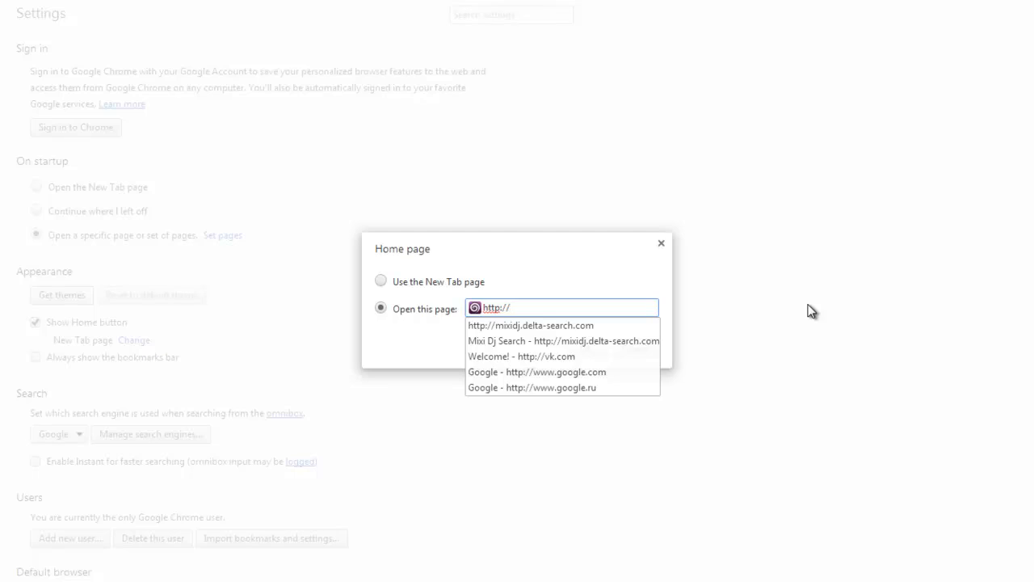
click(537, 372)
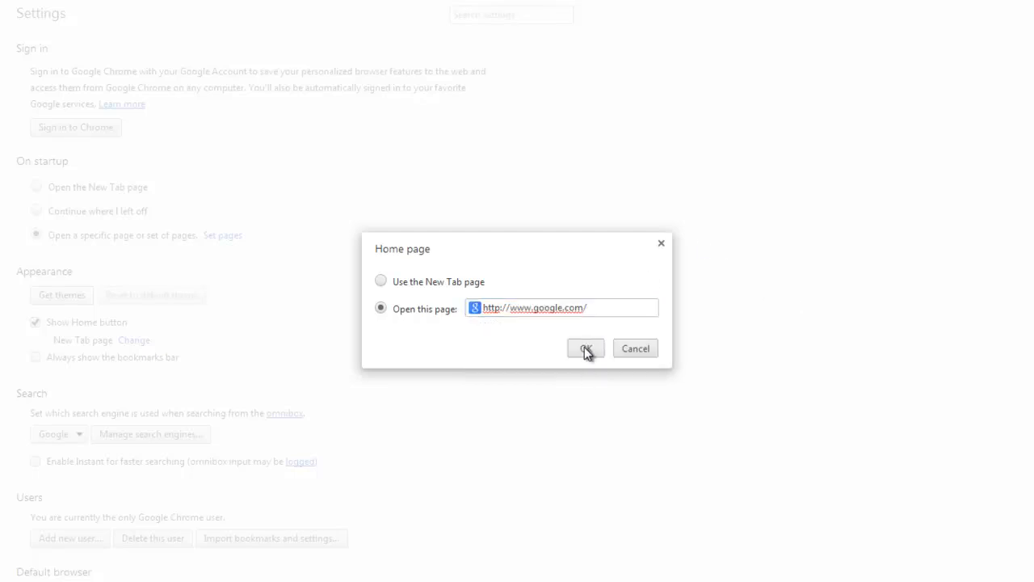
click(585, 349)
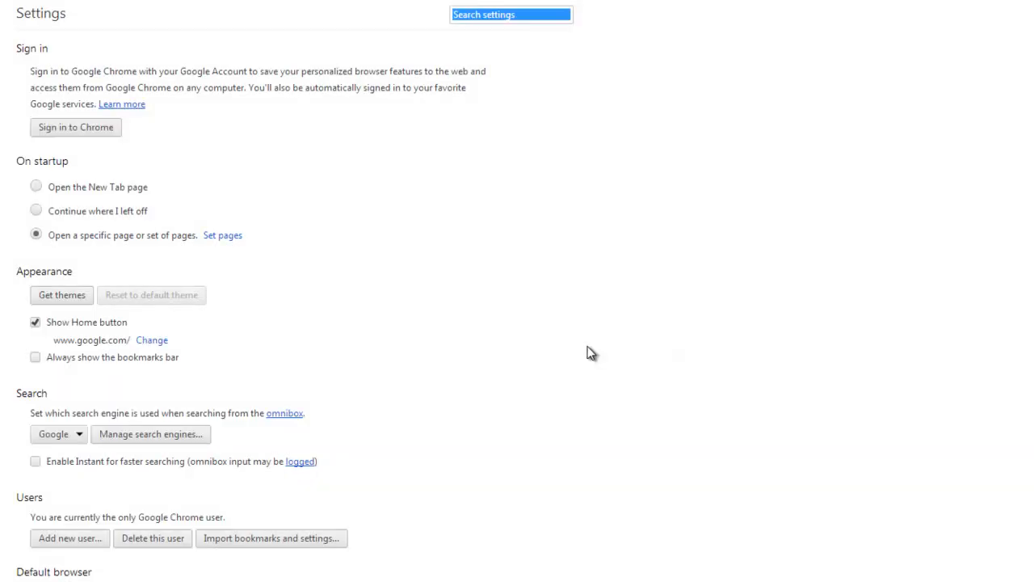
- Review Chrome's configured search engines and scroll further down the settings
click(150, 433)
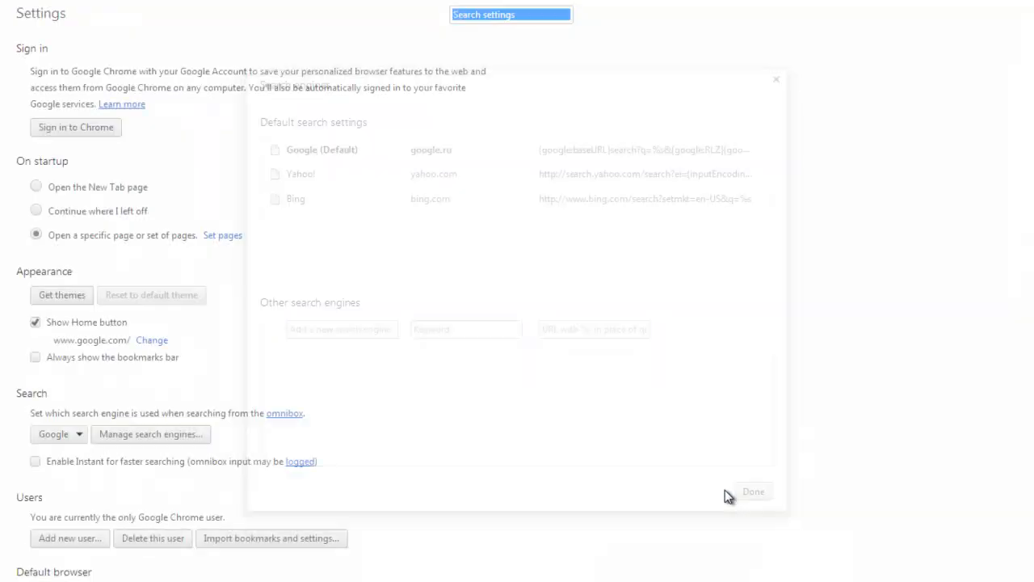
click(753, 492)
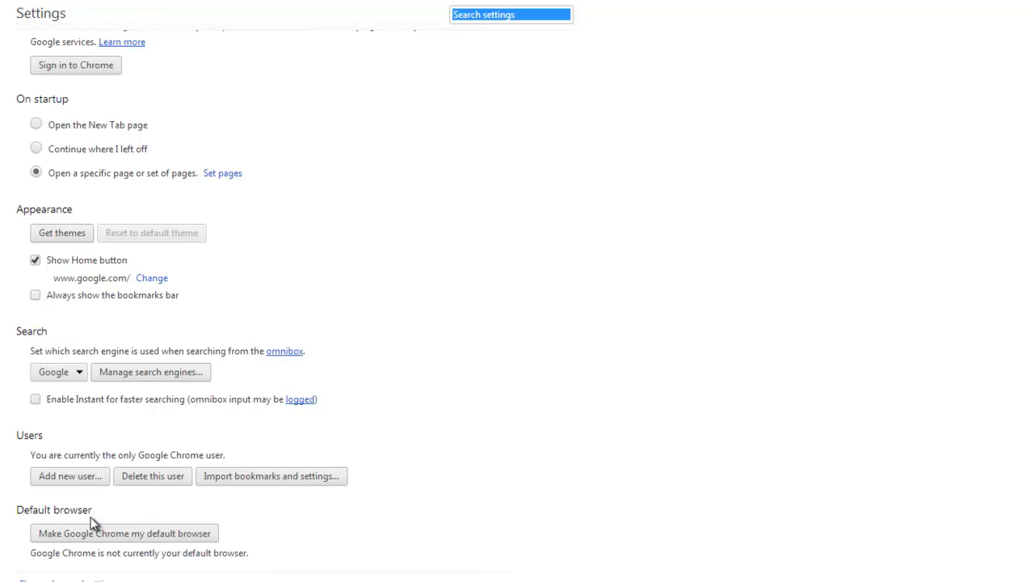
scroll(down, 3)
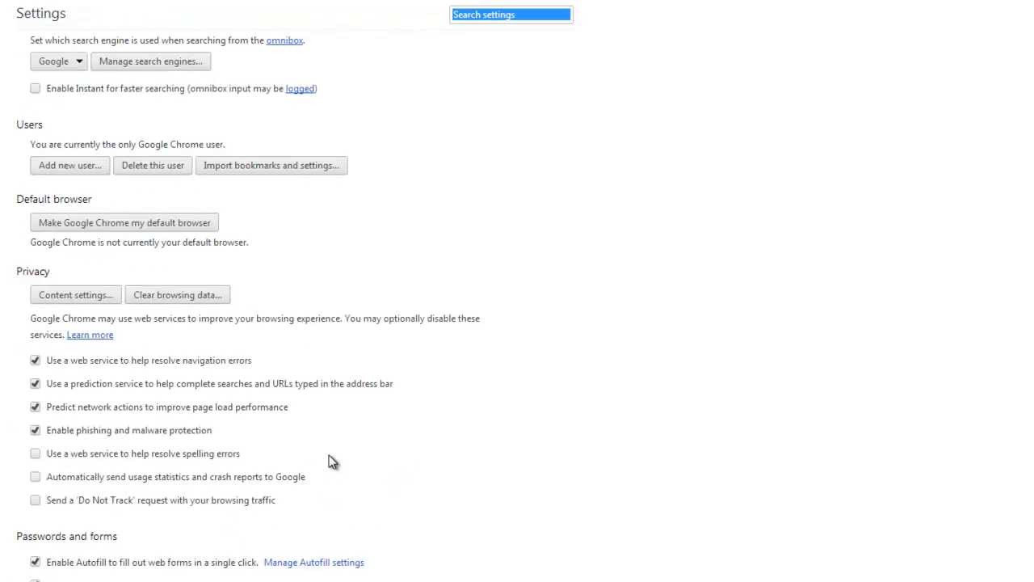
- Clear all Chrome browsing data from the beginning of time and close the browser
click(178, 294)
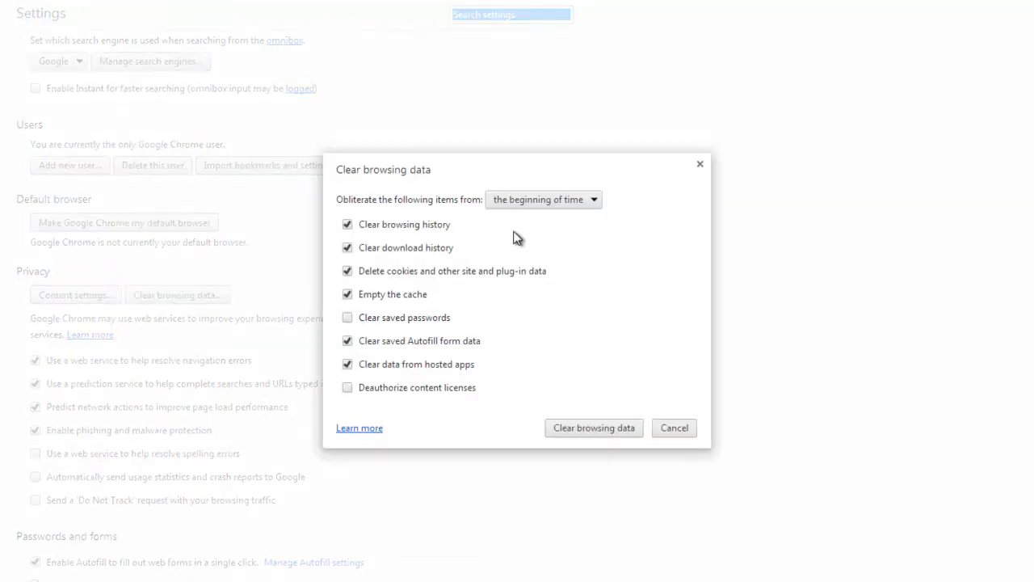
click(593, 427)
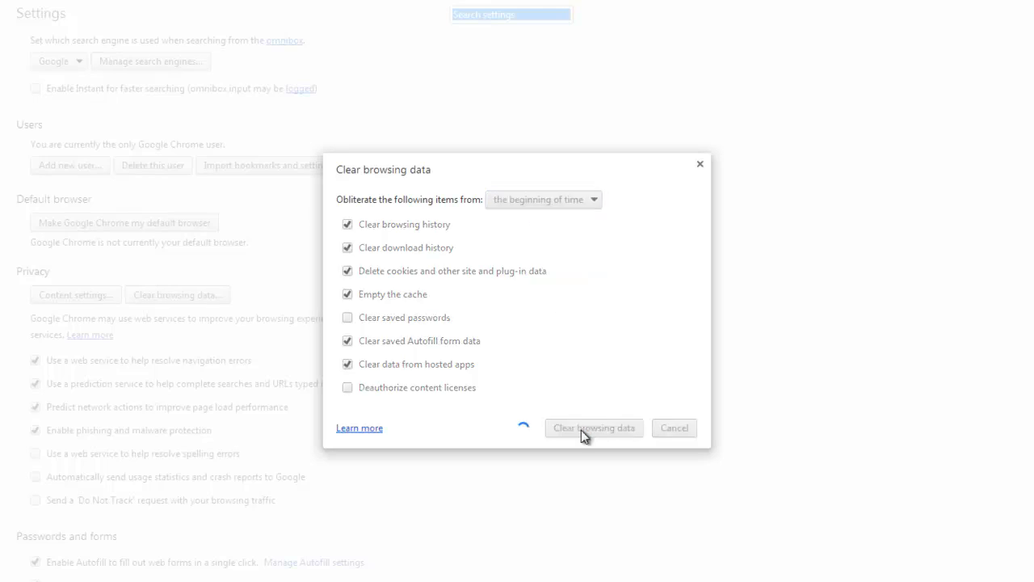
click(593, 427)
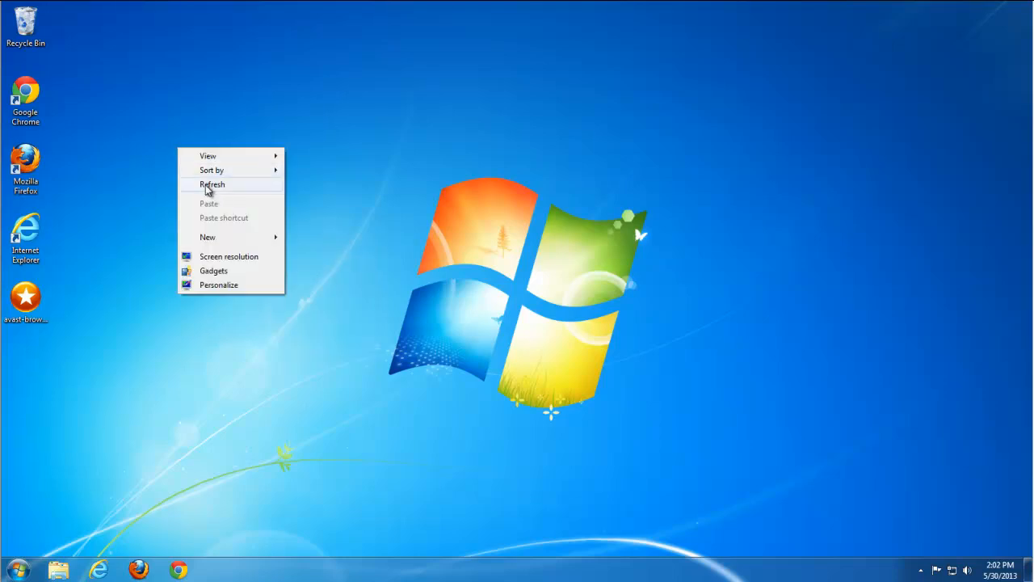
- Launch Registry Editor by searching 'regedit' from the Start menu
click(13, 569)
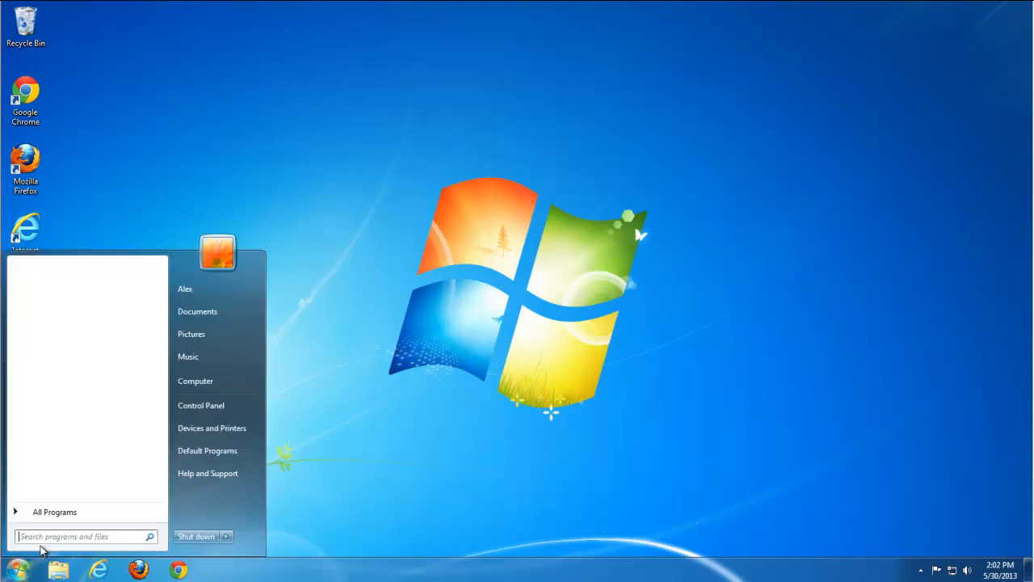
text(regedit)
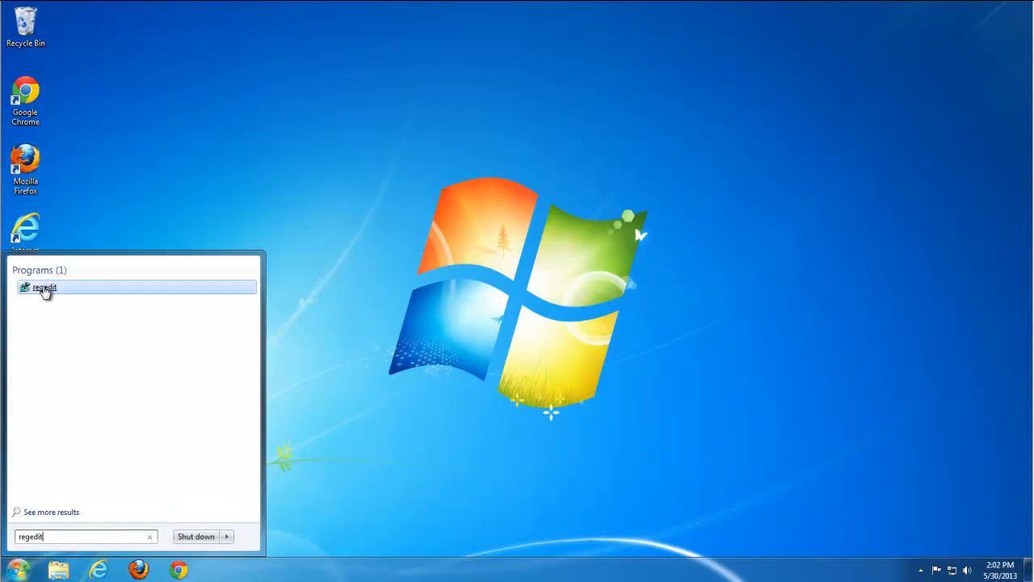
click(46, 288)
text(mixi)
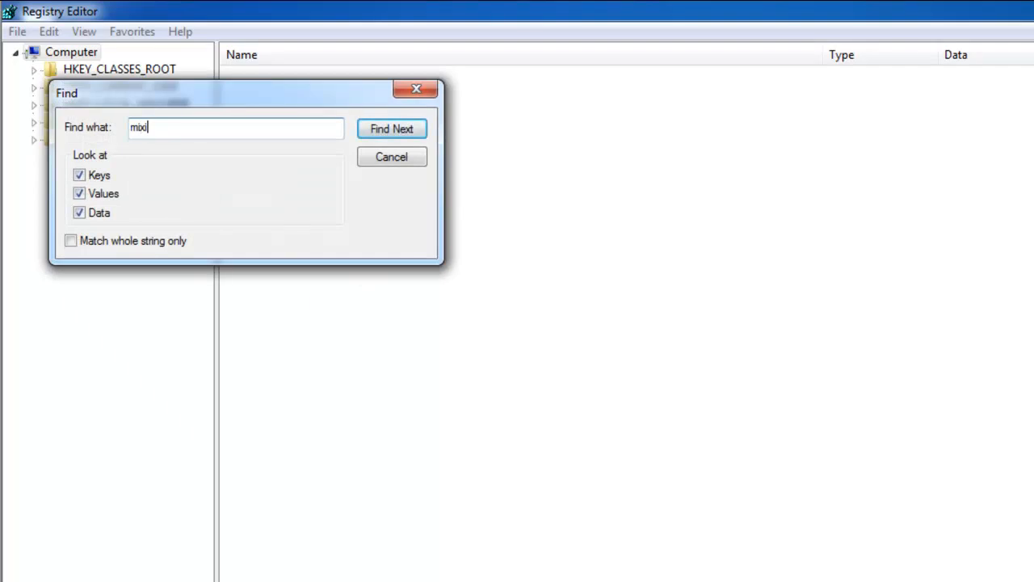
- Find the mixidj AppID and CLSID keys under HKEY_CLASSES_ROOT and check the CLSID's ProgID subkey
click(391, 129)
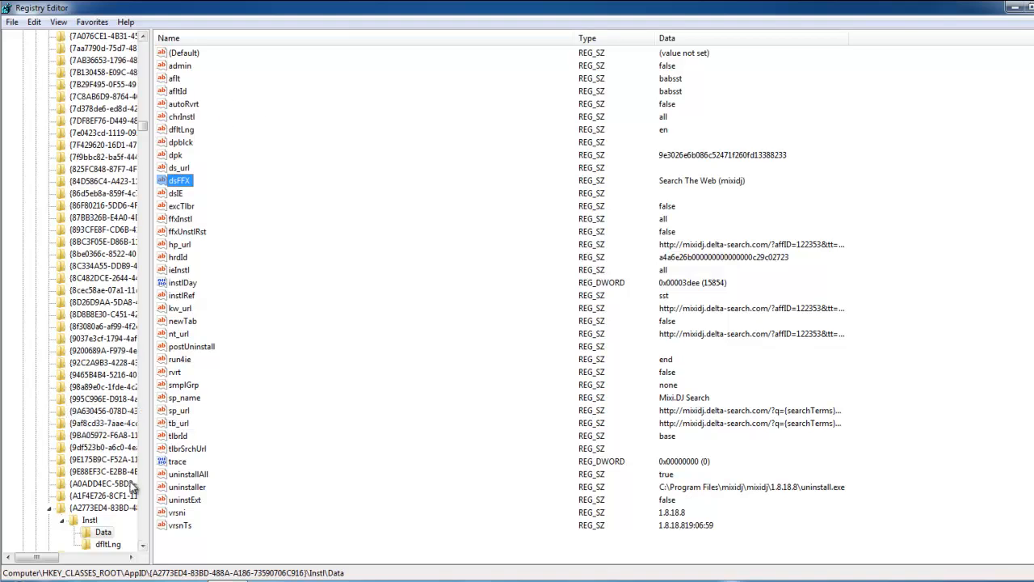
click(108, 543)
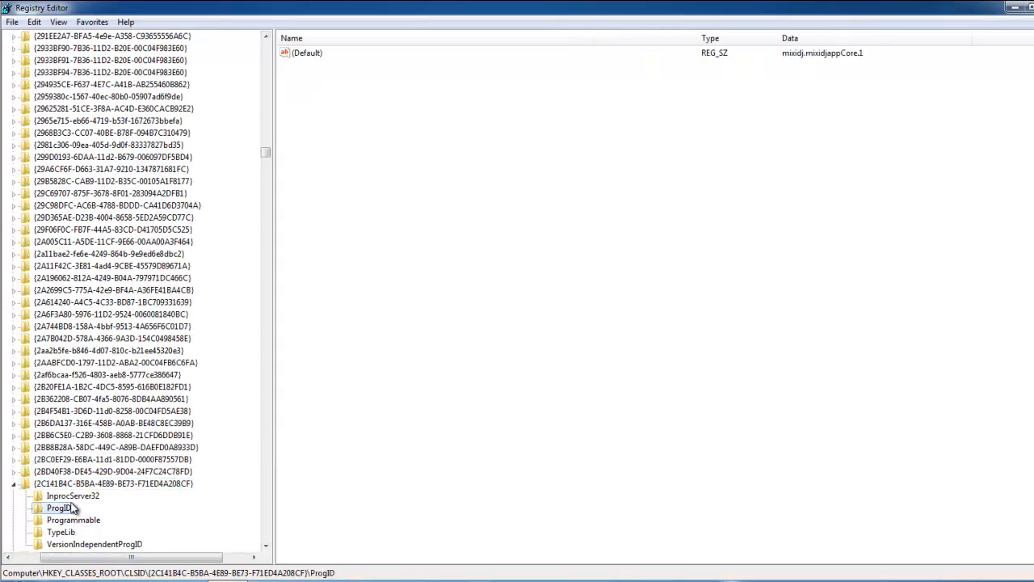
click(113, 483)
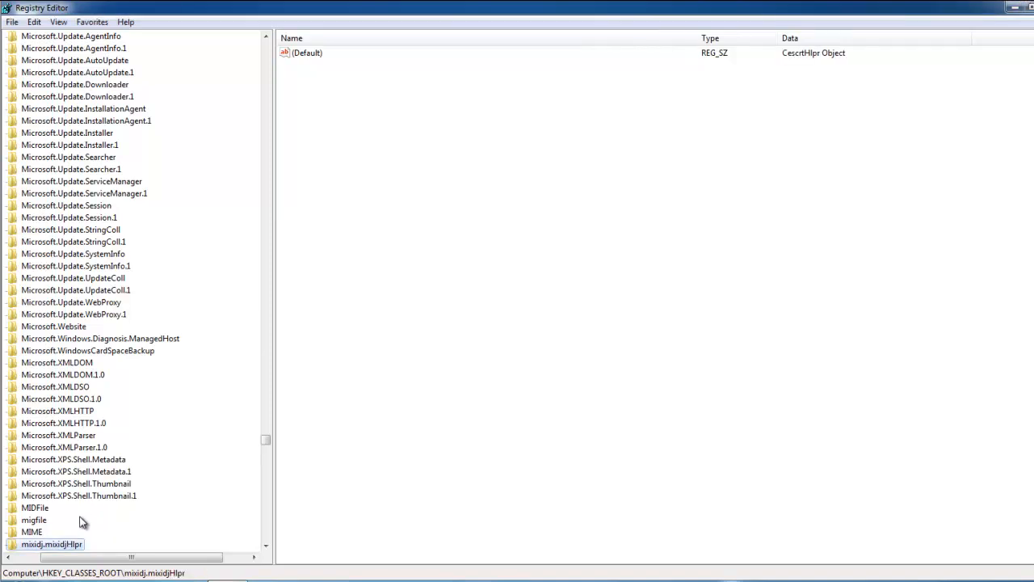
- Delete the BabylonToolbar and DataMngr keys under HKEY_CURRENT_USER\Software, confirming each
key(Delete)
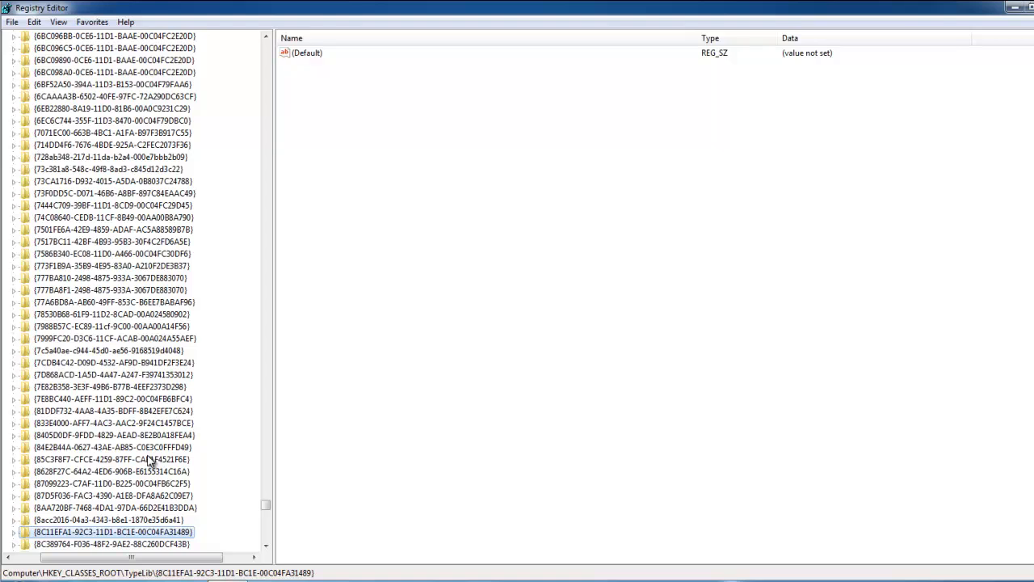
scroll(down, 3)
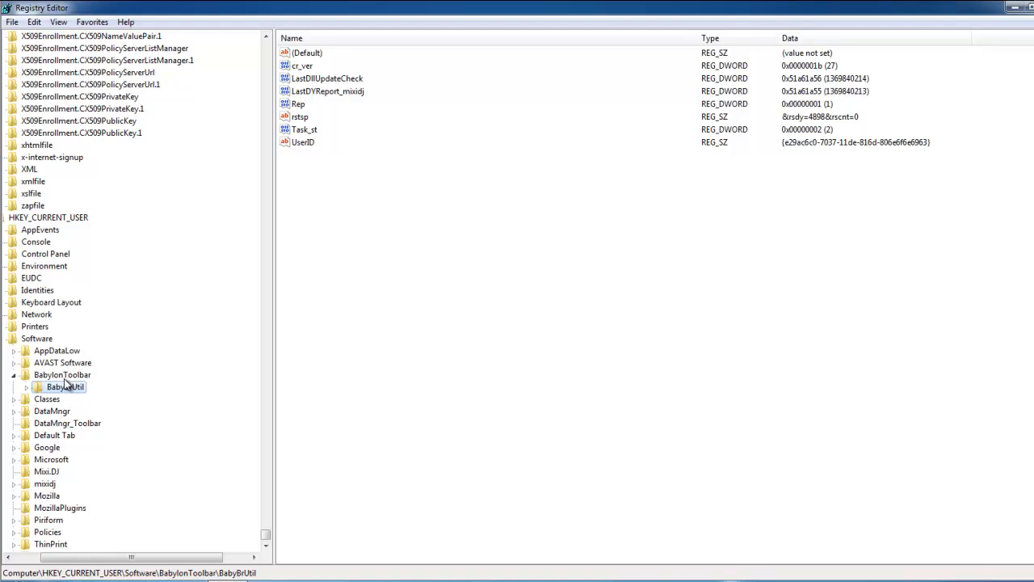
click(62, 375)
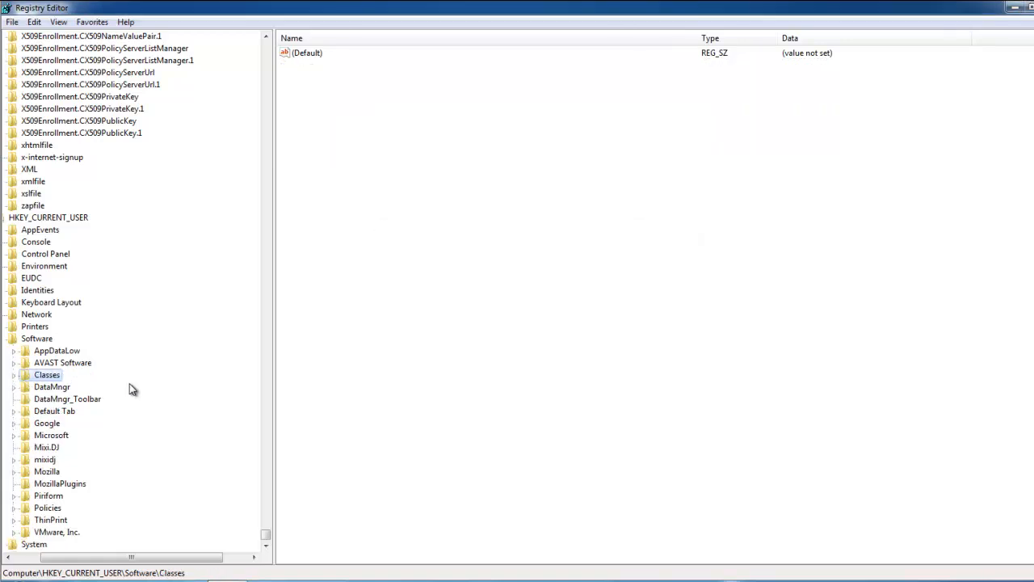
click(55, 411)
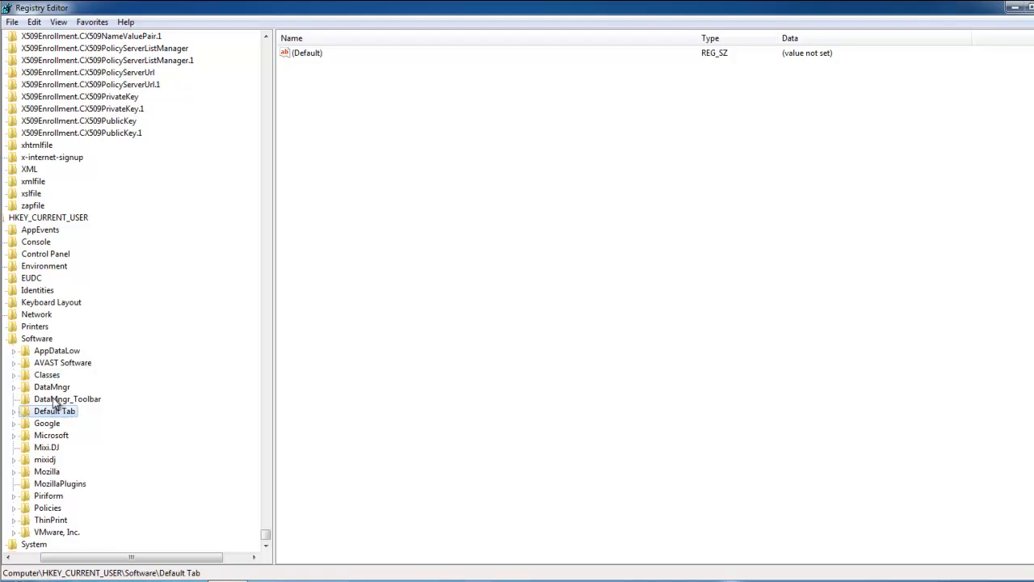
- Delete the DataMngr_Toolbar and Default Tab keys from the user's Software branch
click(68, 386)
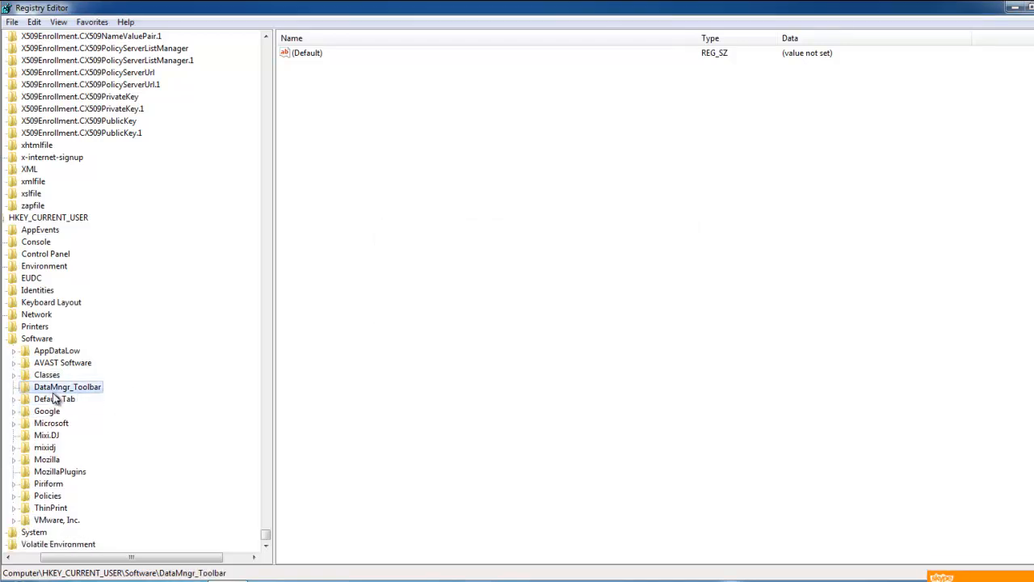
click(55, 398)
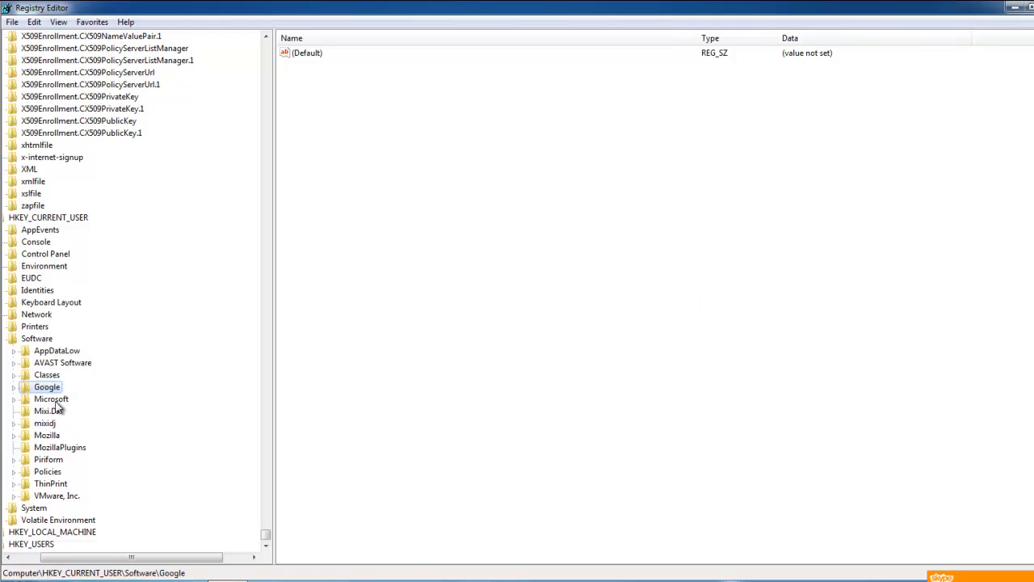
click(46, 410)
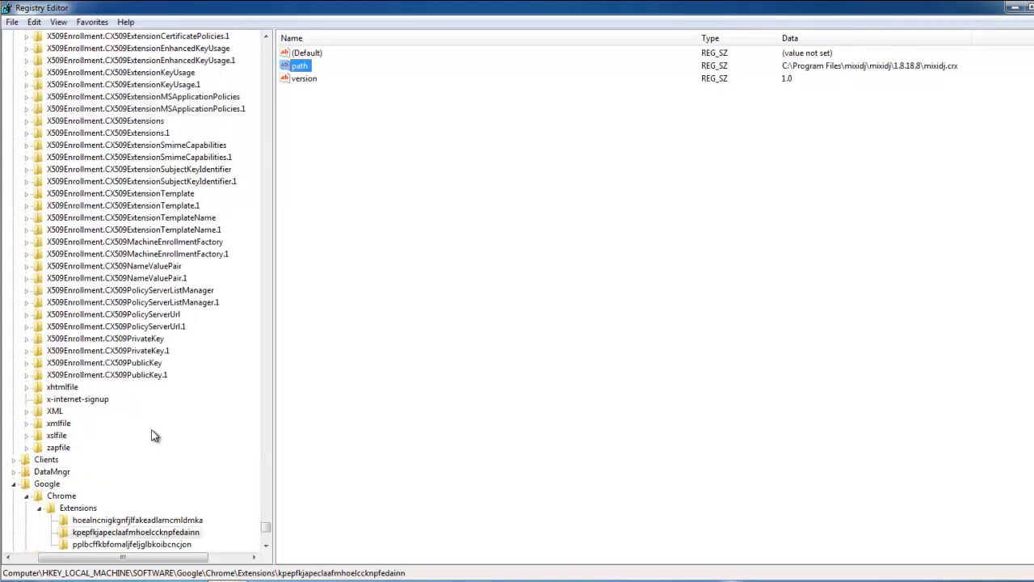
- Delete the Chrome Extensions key whose path points to mixidj.crx
click(136, 531)
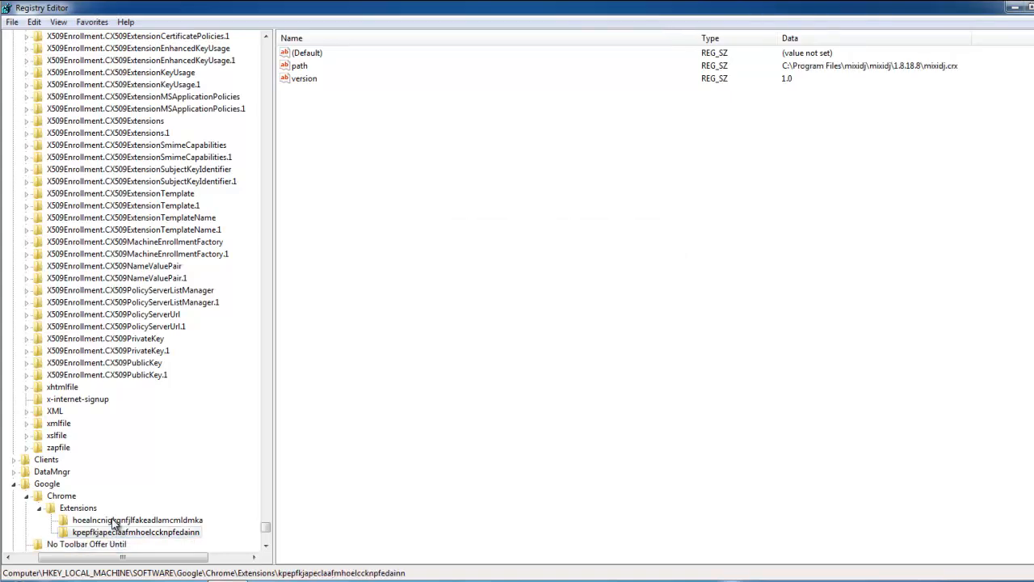
click(137, 520)
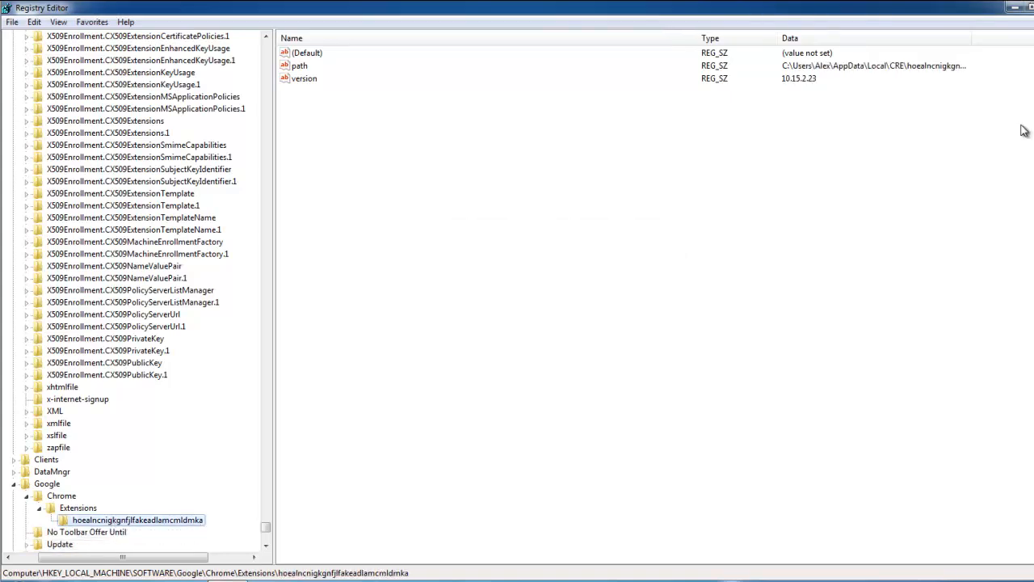
- Locate the mixidjsrv.exe entry under Internet Explorer\Low Rights\ElevationPolicy
click(307, 51)
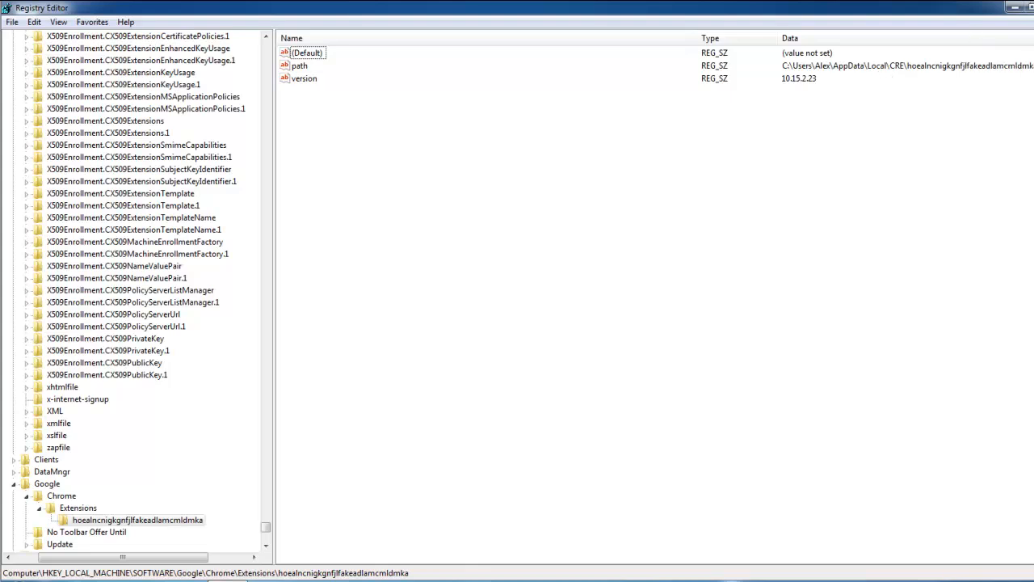
scroll(down, 3)
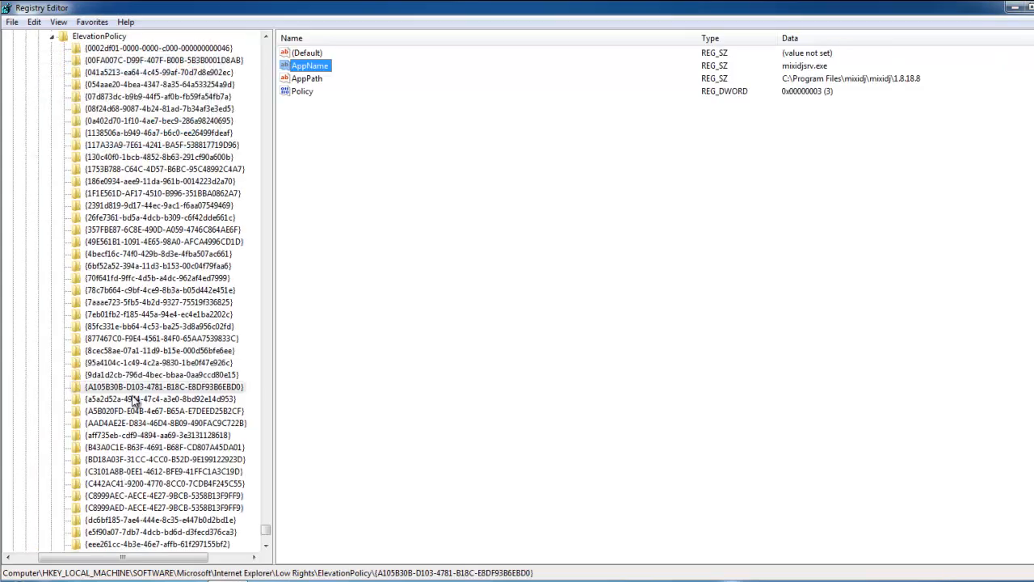
click(159, 386)
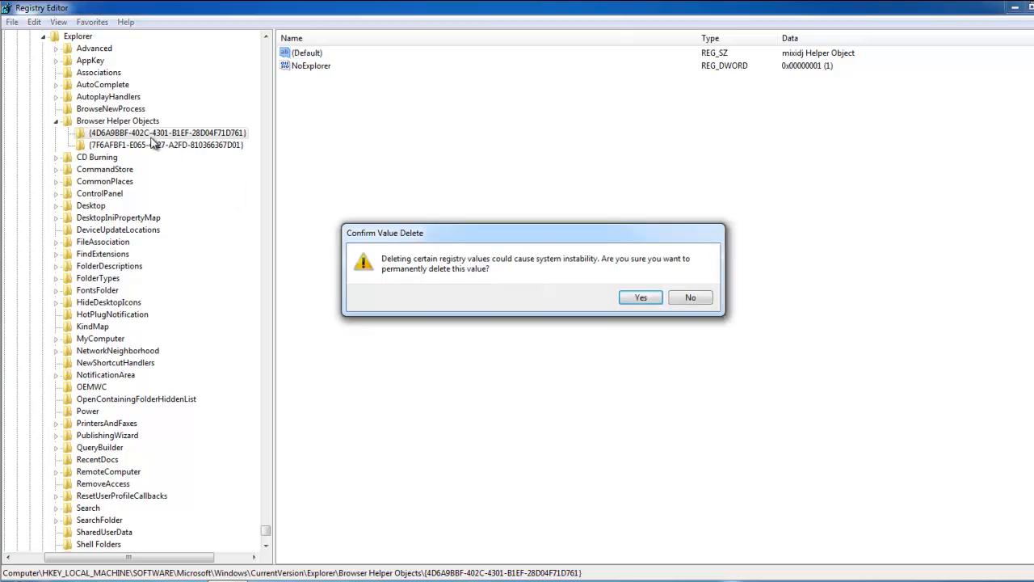
- Delete the mixidj and DefaultTabBHO keys under Browser Helper Objects
click(640, 298)
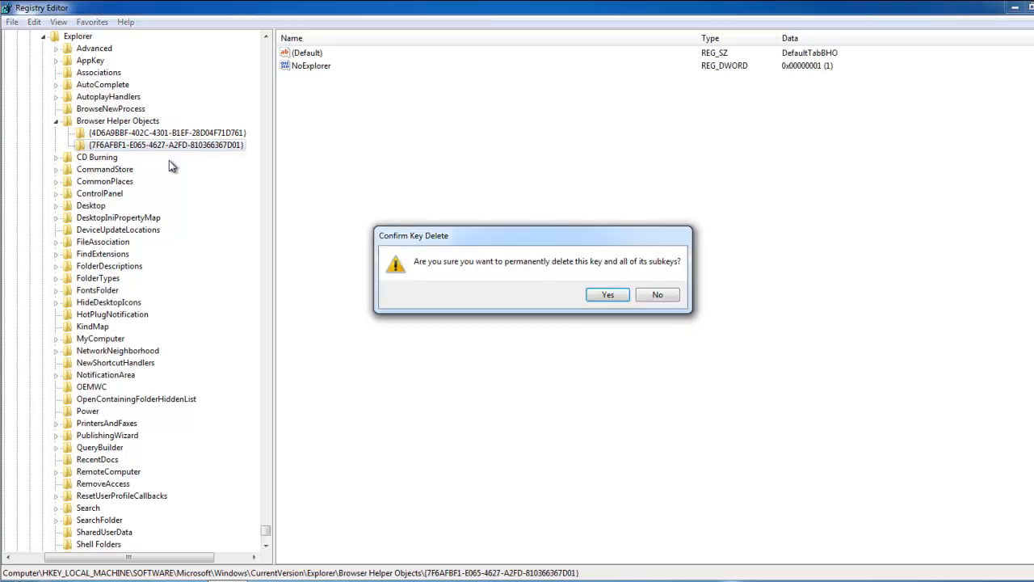
click(607, 294)
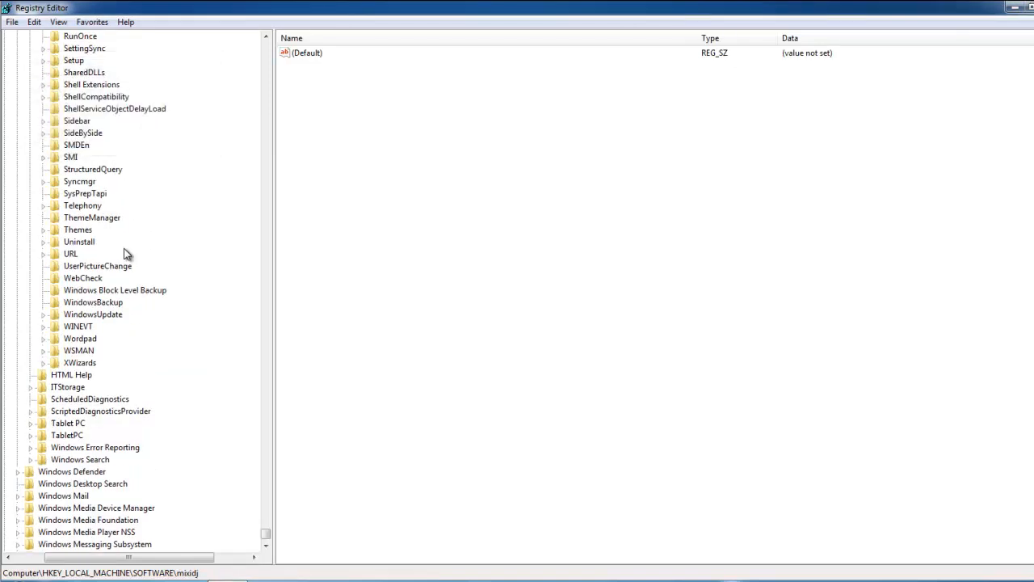
scroll(up, 3)
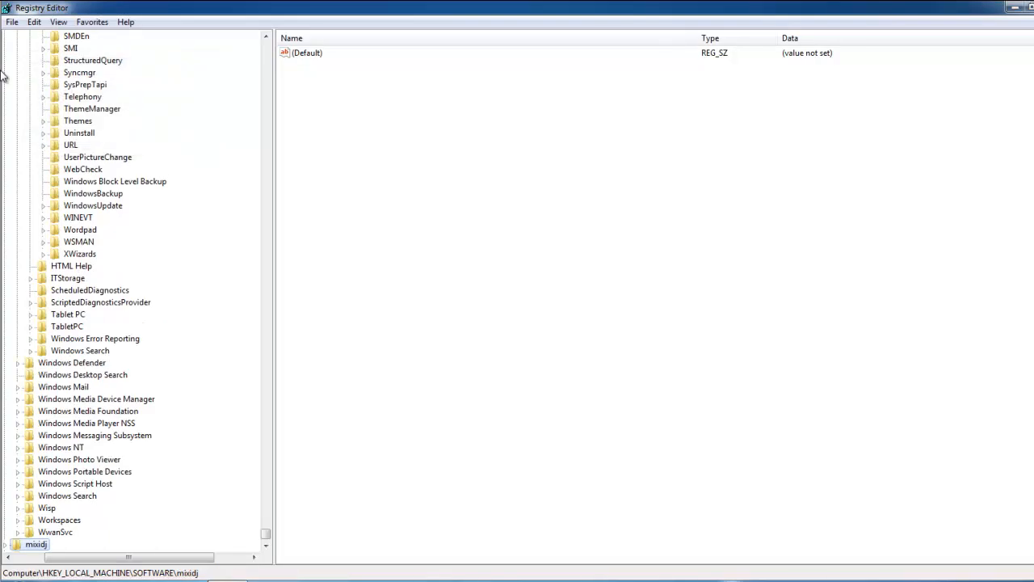
- Delete the machine-wide and per-user mixidj keys under SOFTWARE
key(Delete)
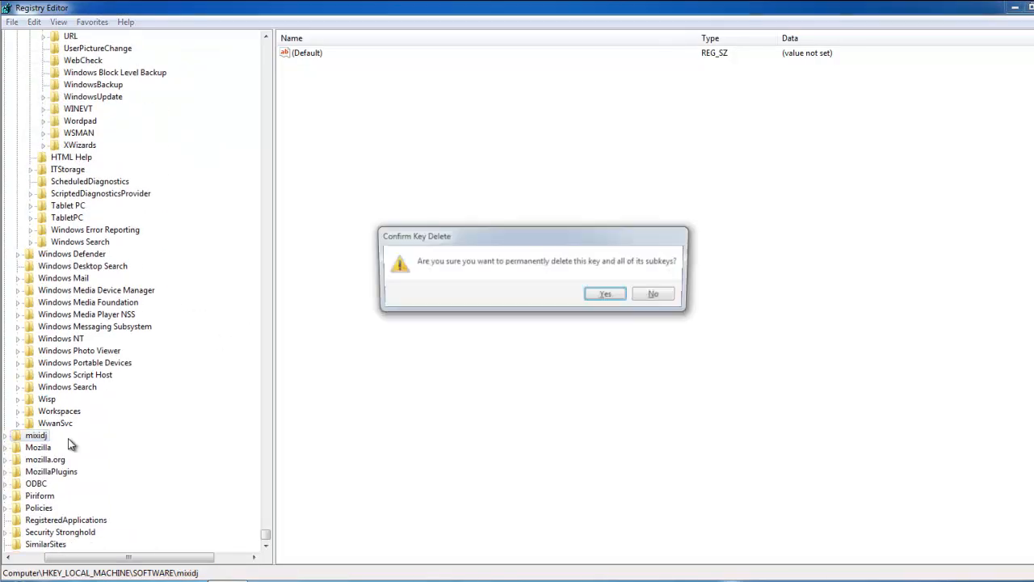
click(604, 294)
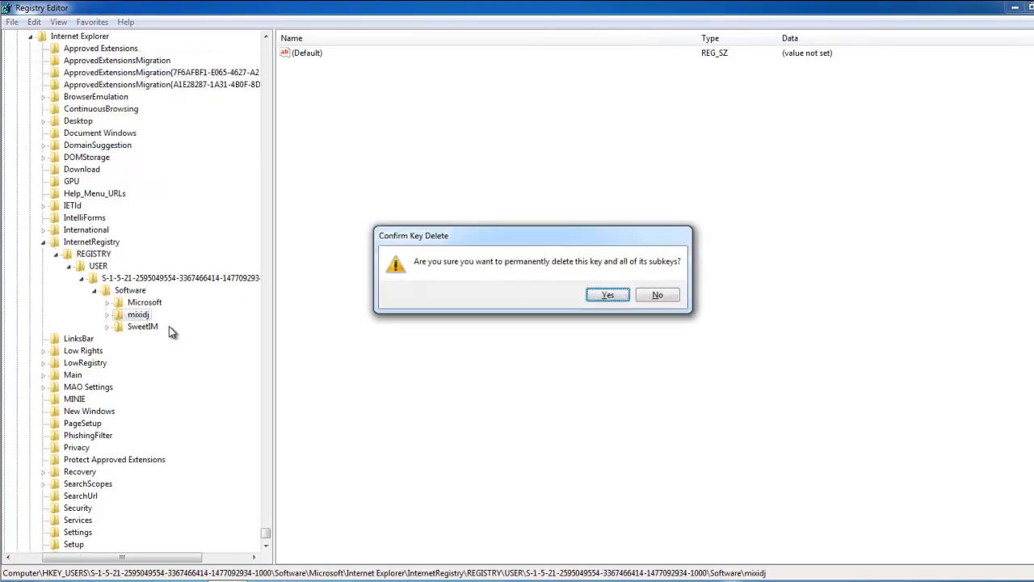
click(608, 294)
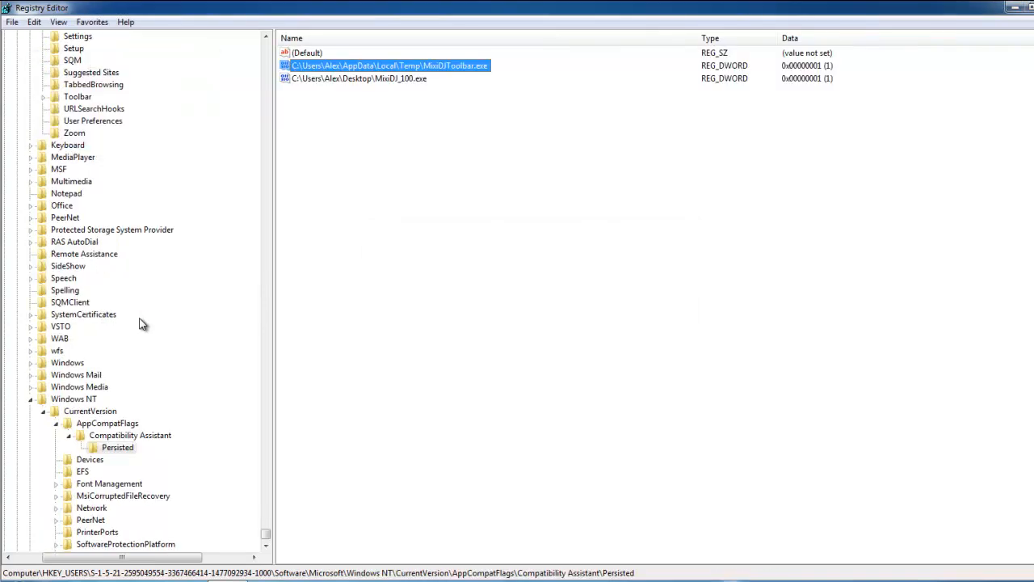
- Delete the MixiDJ executable entries from Compatibility Assistant\Persisted
key(Delete)
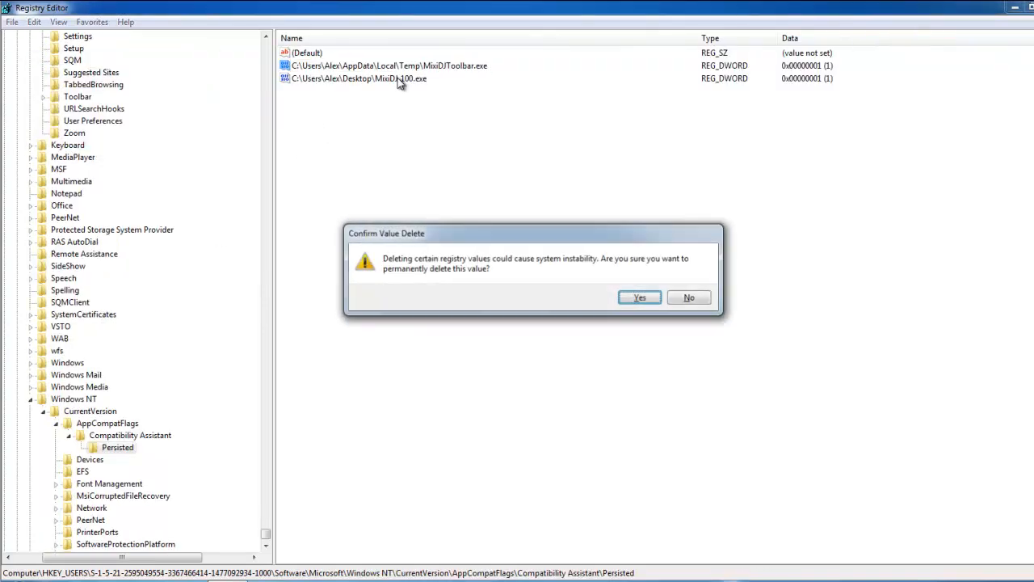
click(640, 297)
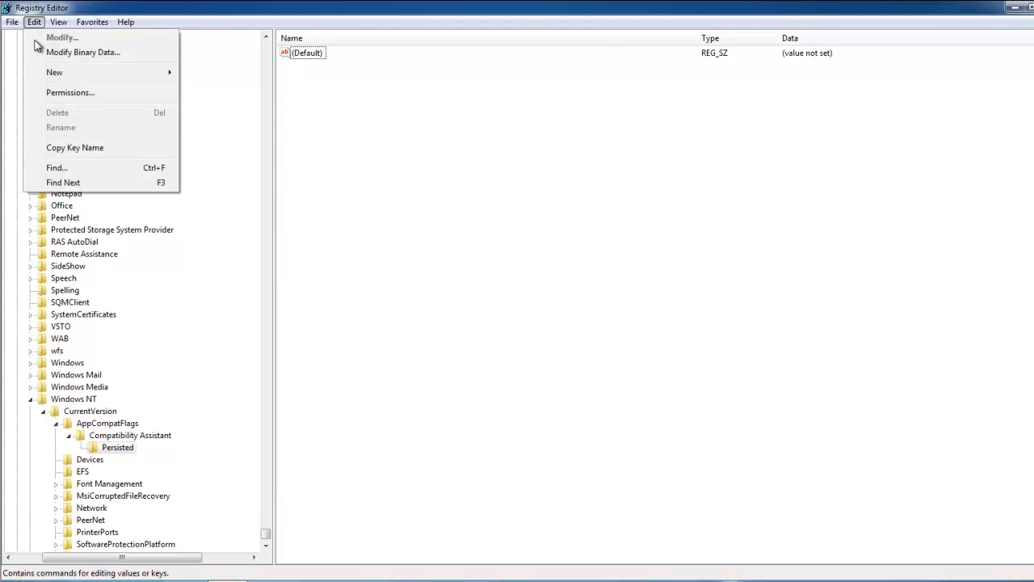
- Search the registry for 'delta-search' from the current key and dismiss the finished notice
click(57, 167)
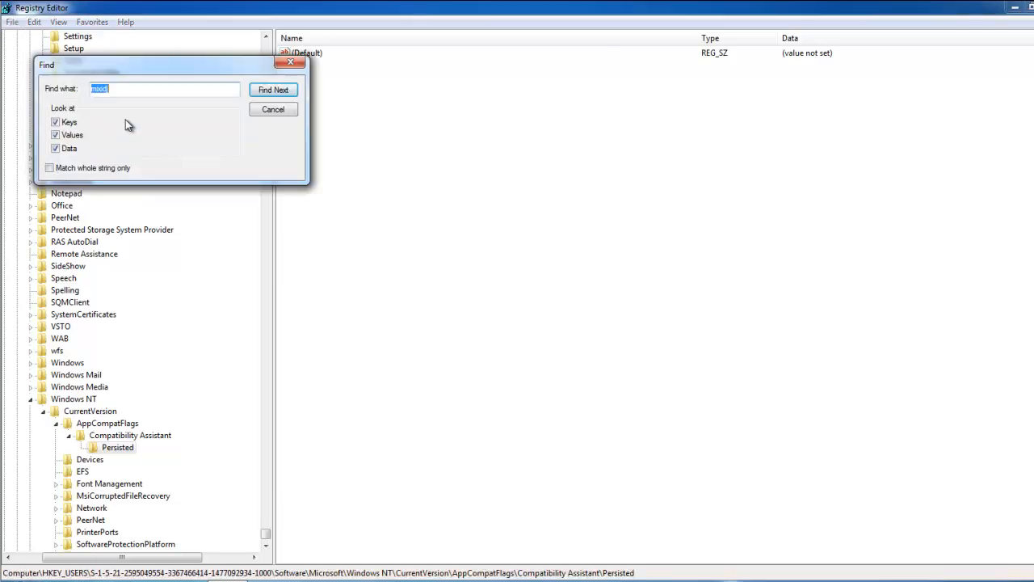
text(delta)
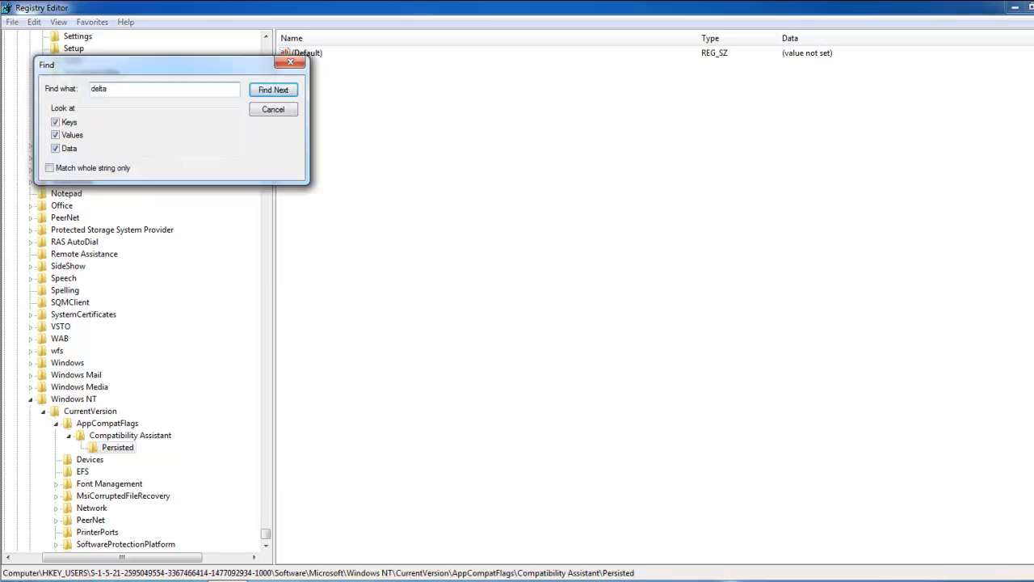
text(-search)
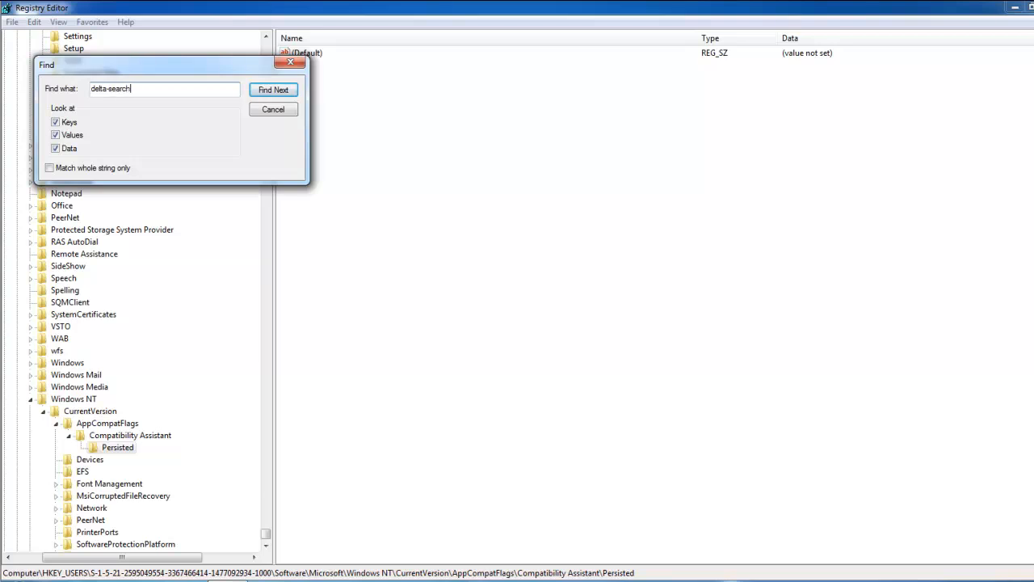
click(273, 89)
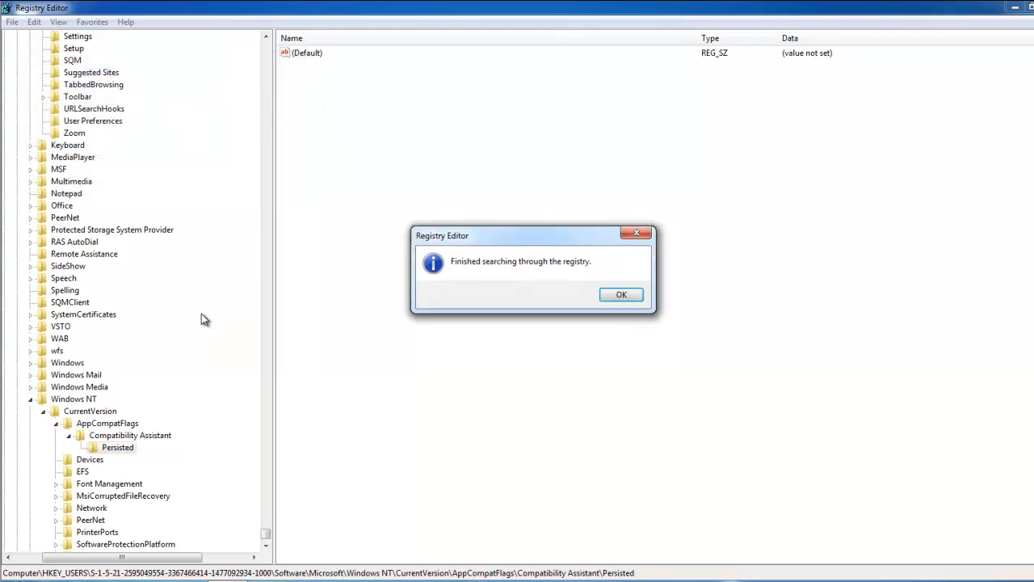
click(621, 294)
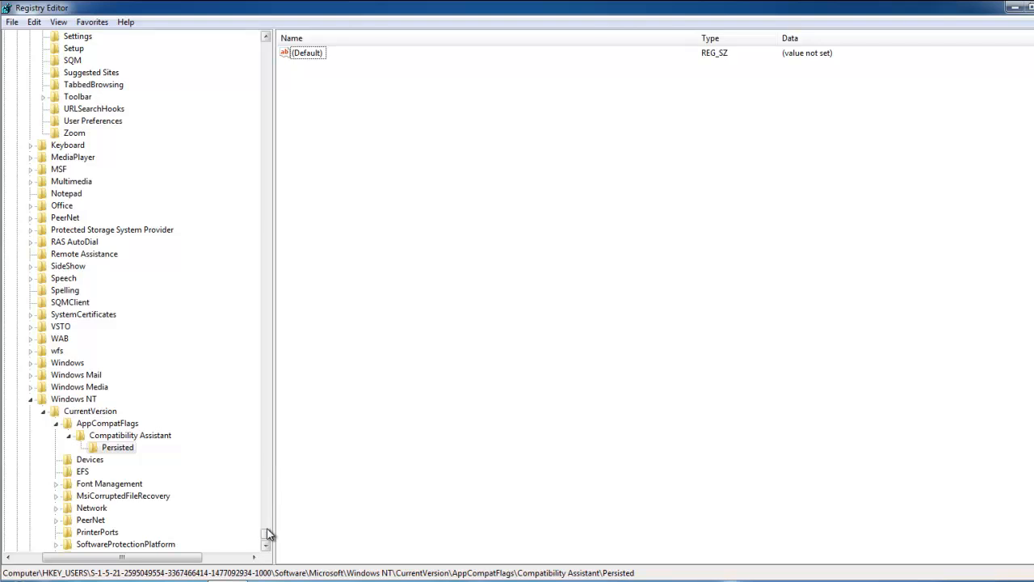
scroll(up, 3)
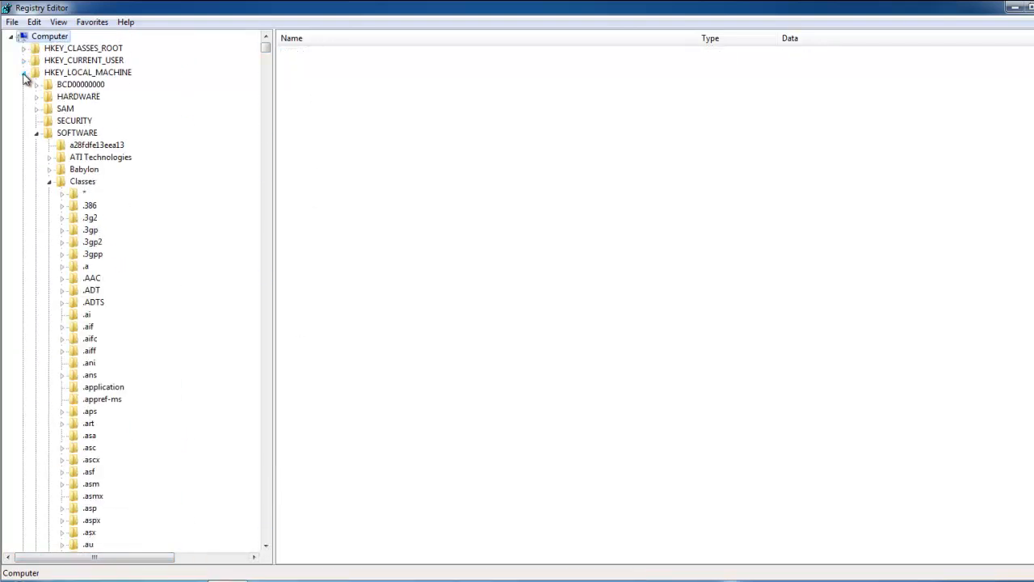
- Search from Computer and find the DoNotAskAgain value with delta-search.com under SearchScopes
click(33, 23)
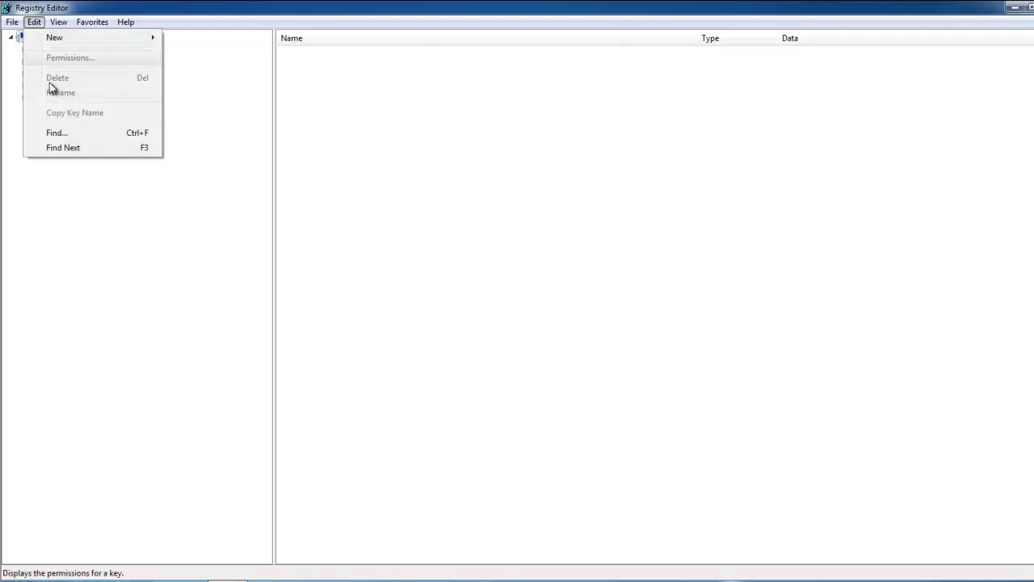
click(57, 133)
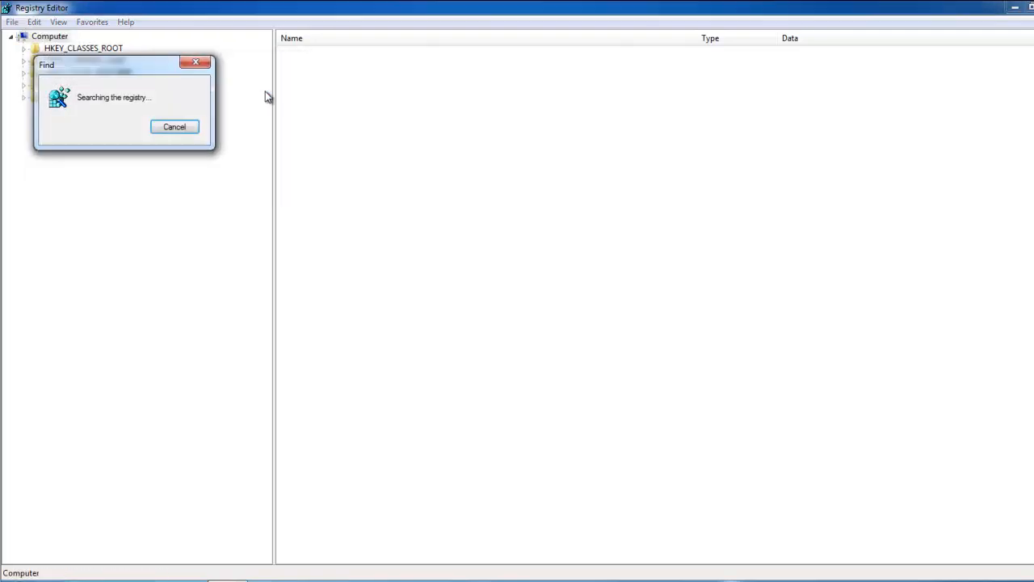
mouse_move(210, 284)
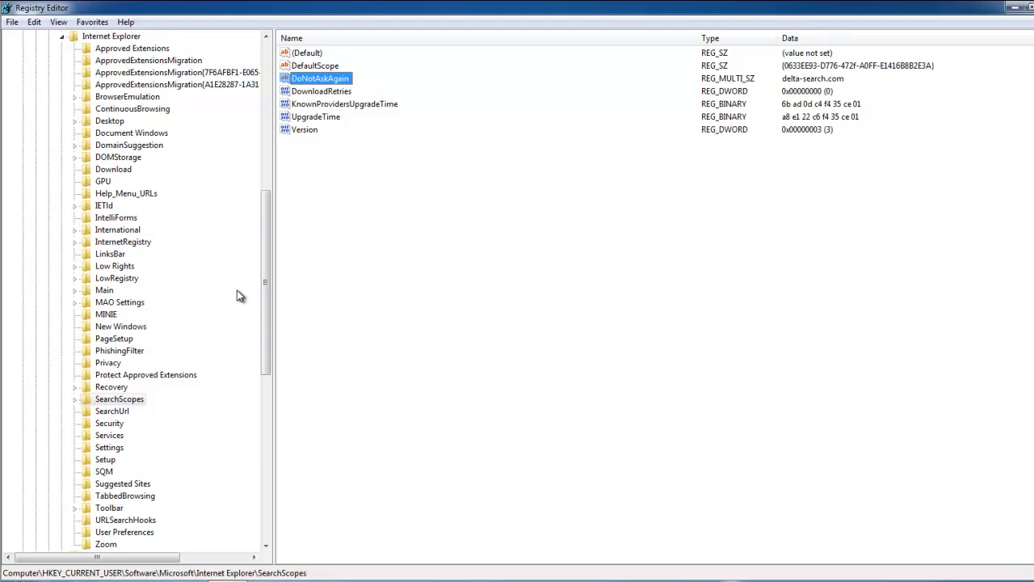
mouse_move(475, 339)
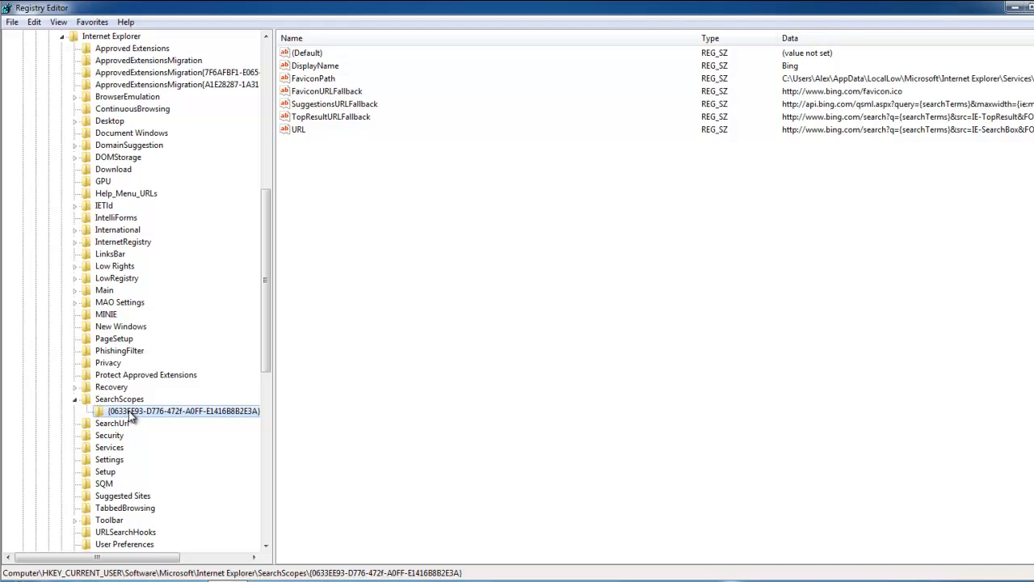
click(120, 397)
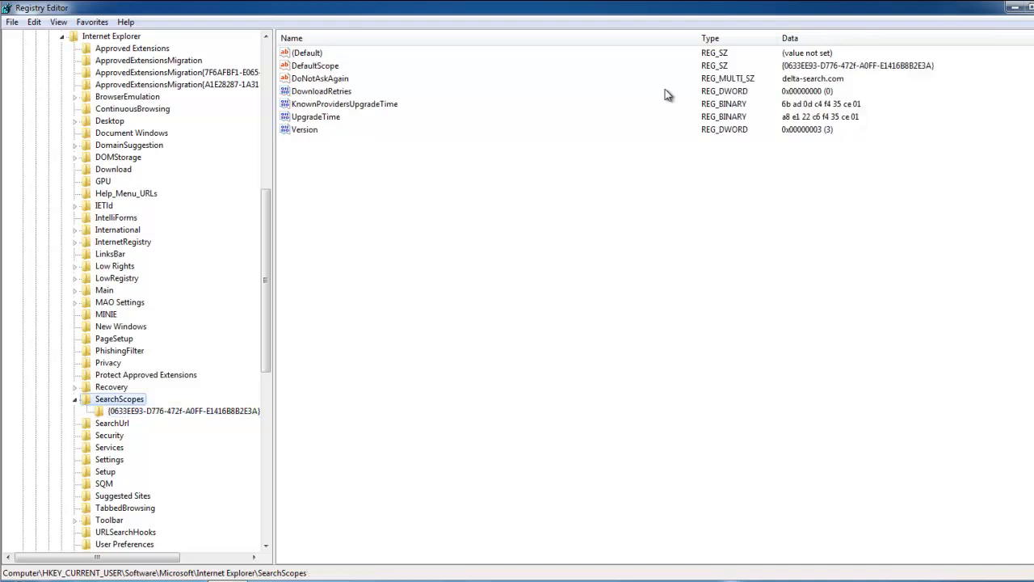
double_click(320, 78)
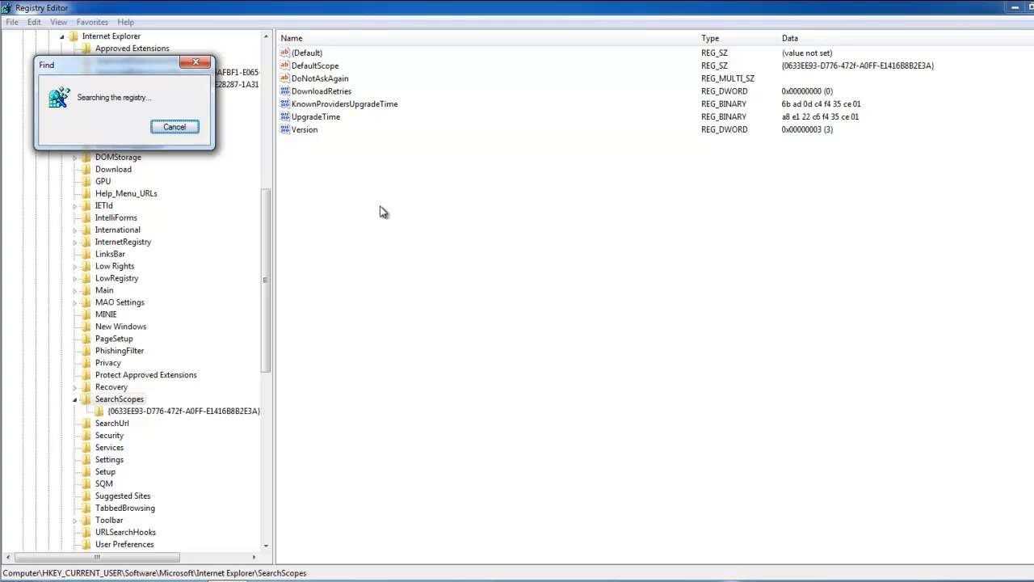
mouse_move(229, 465)
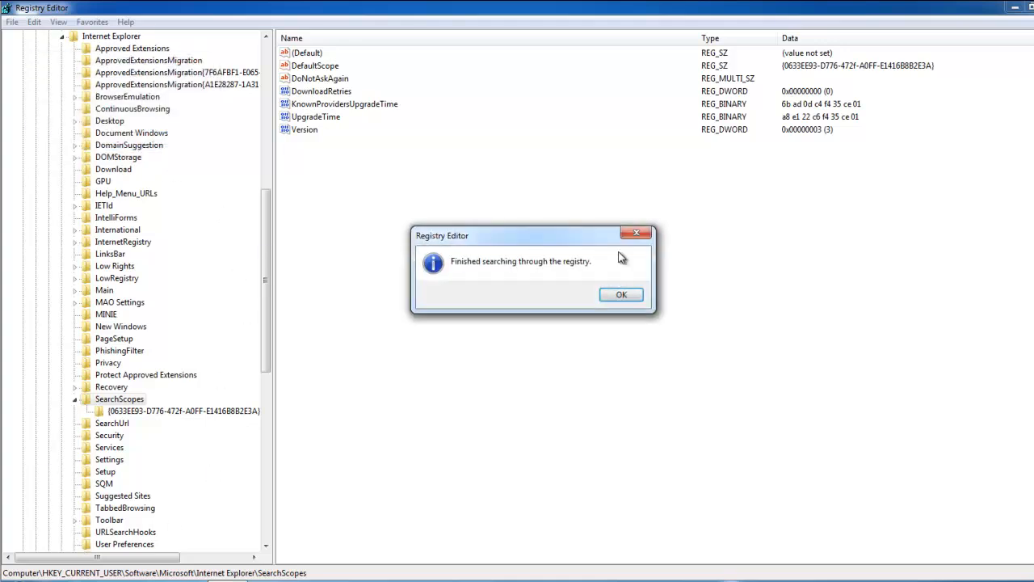
click(620, 294)
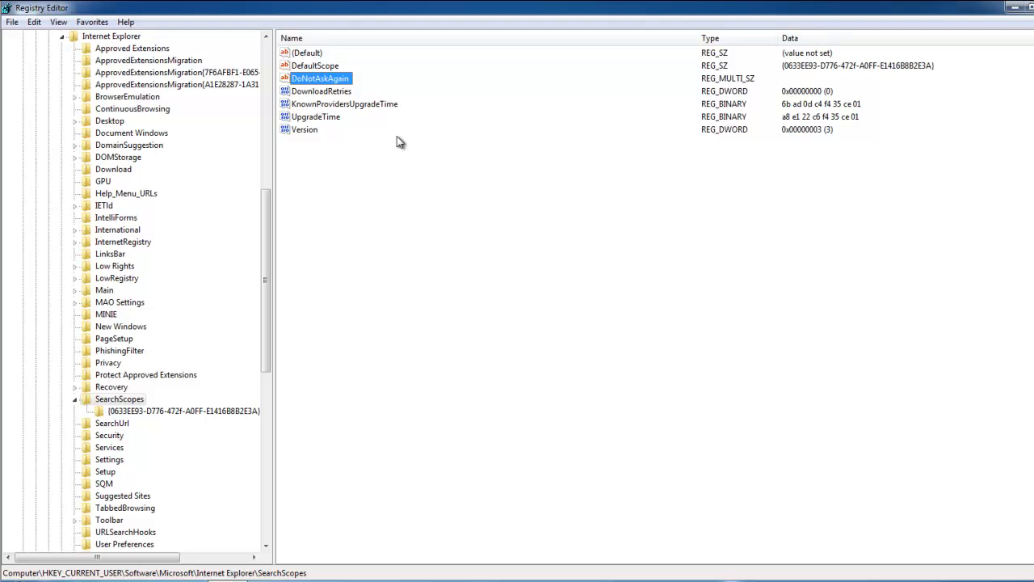
click(34, 23)
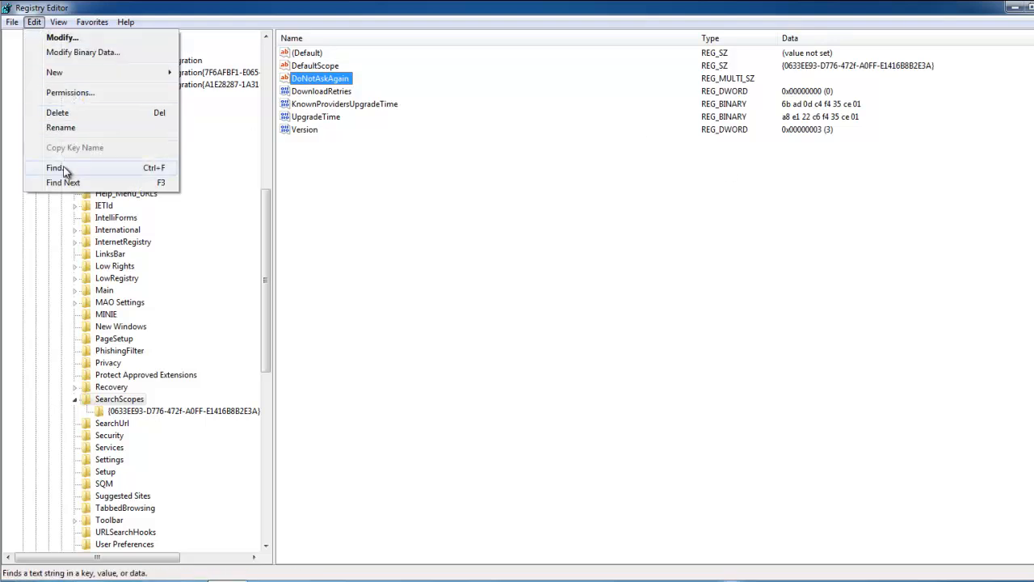
- Search the whole registry for 'similar sites', end the search, then close Registry Editor
click(54, 166)
text(similar)
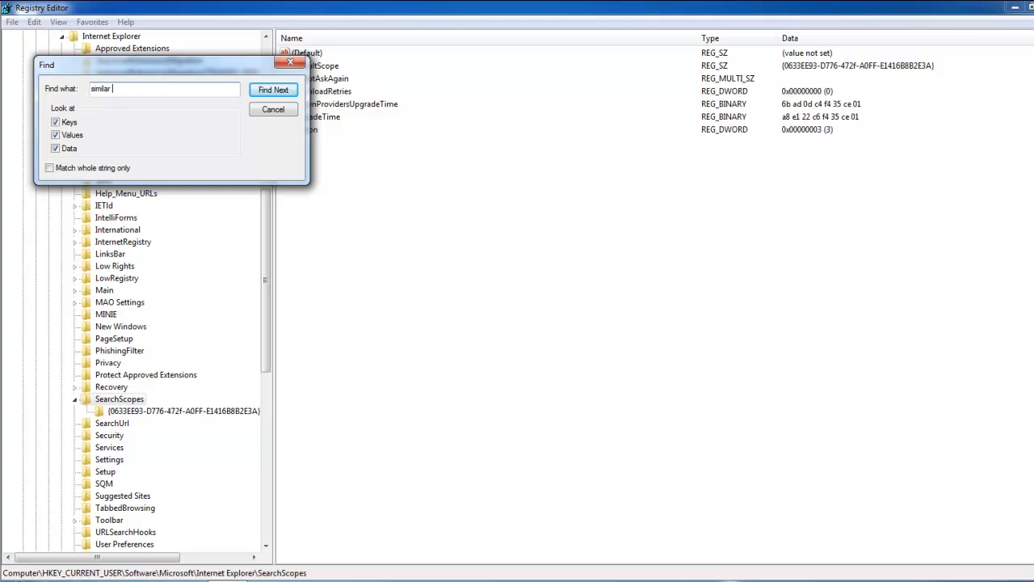
text(sites)
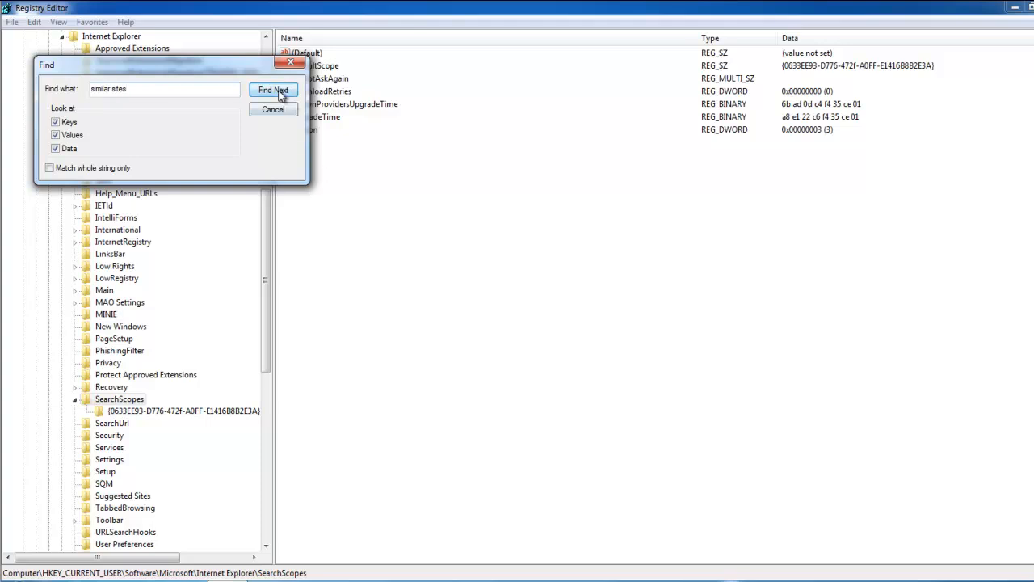
click(273, 91)
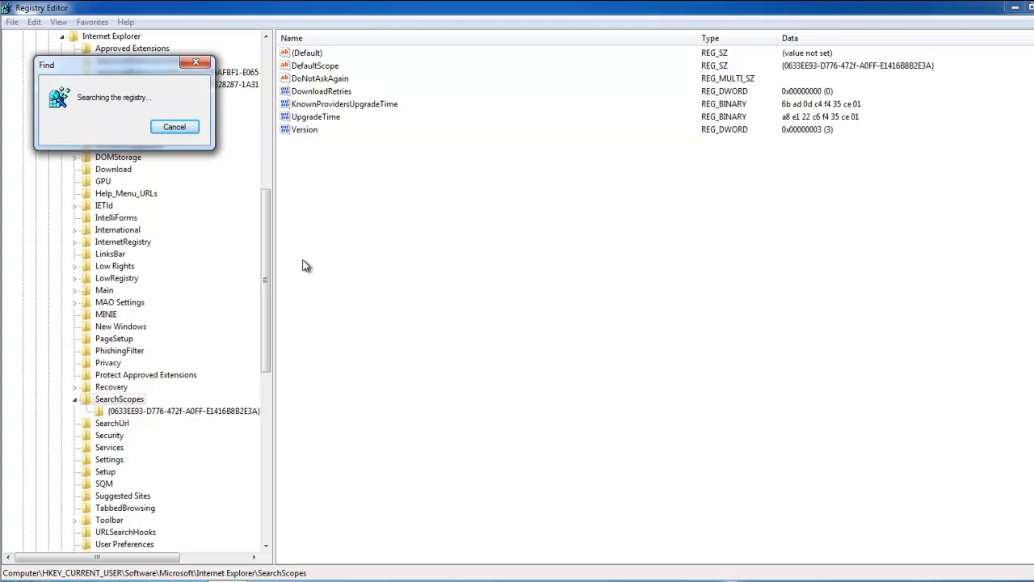
mouse_move(268, 339)
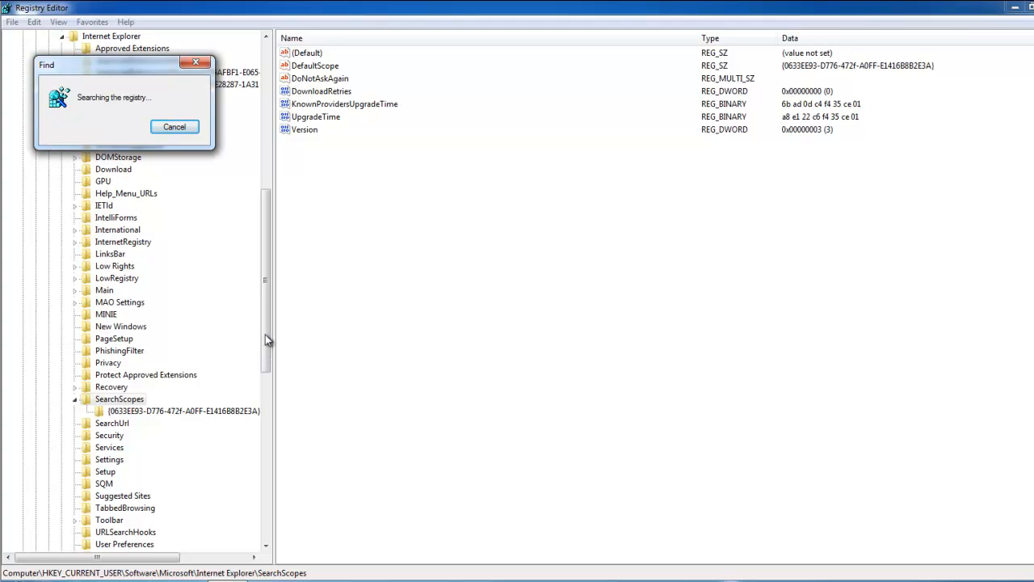
mouse_move(168, 503)
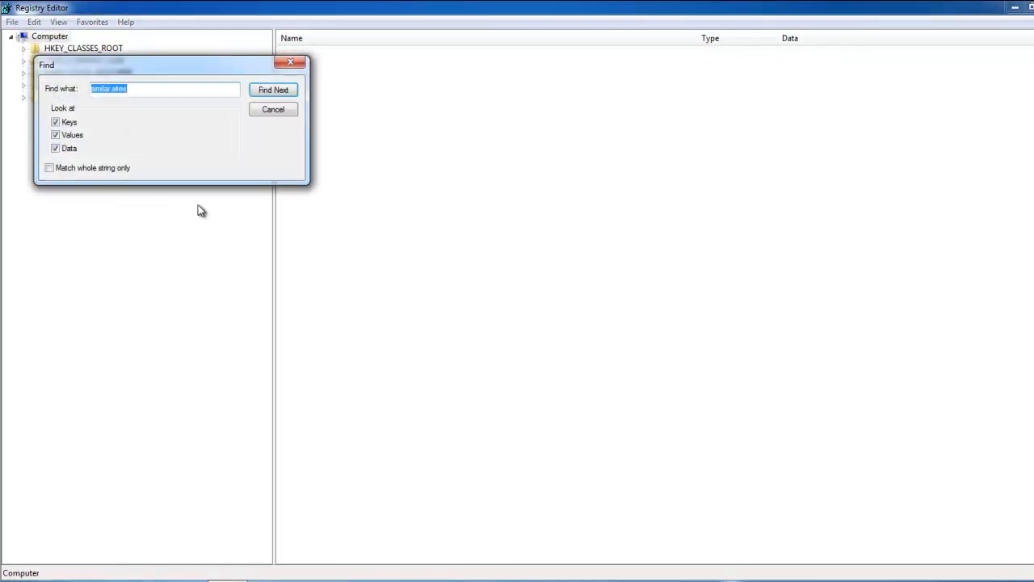
click(273, 89)
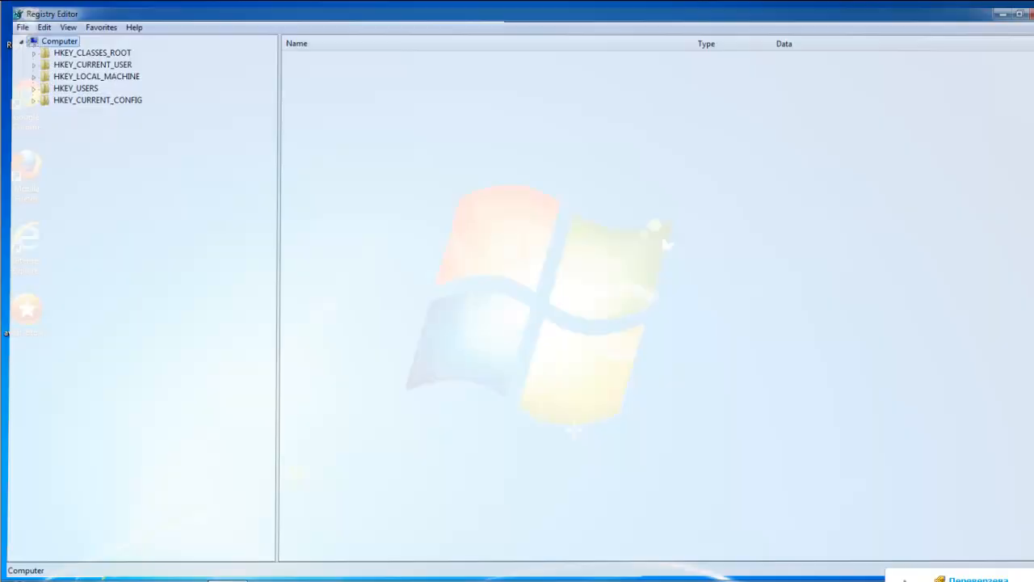
click(24, 562)
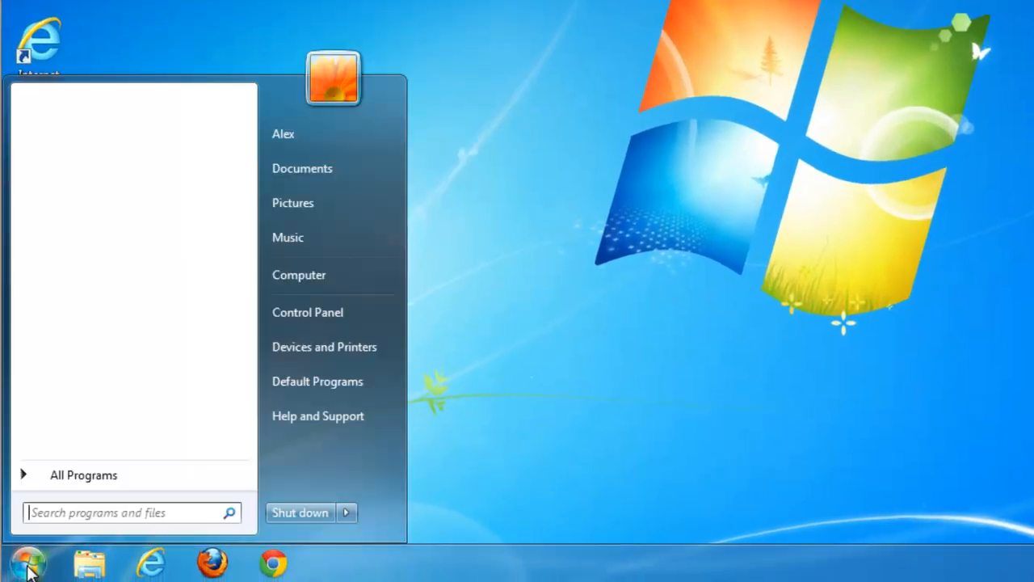
- Search the computer for 'mixidj' and delete every file and folder found, approving admin prompts
text(mixidj)
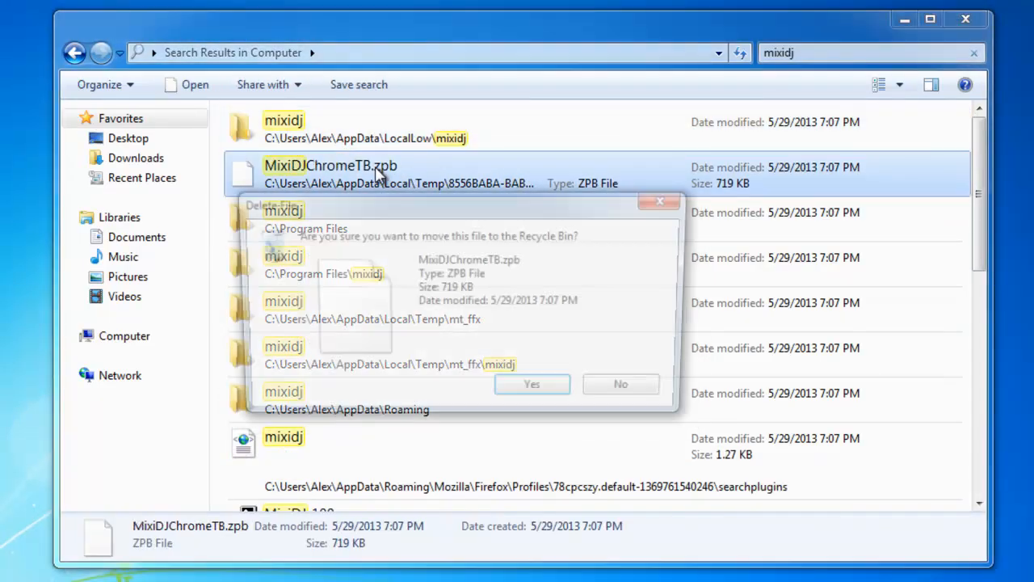
click(530, 385)
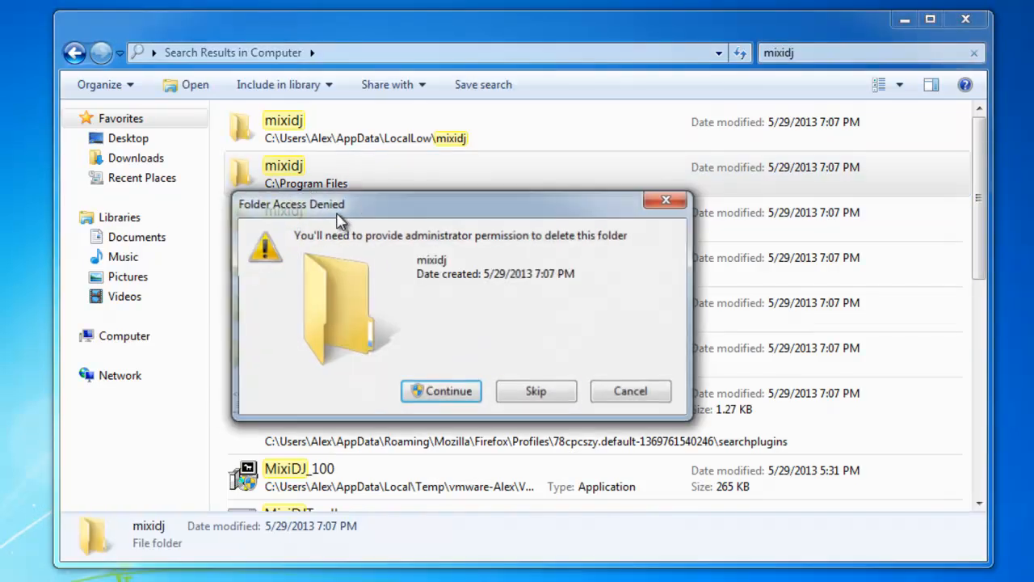
click(440, 389)
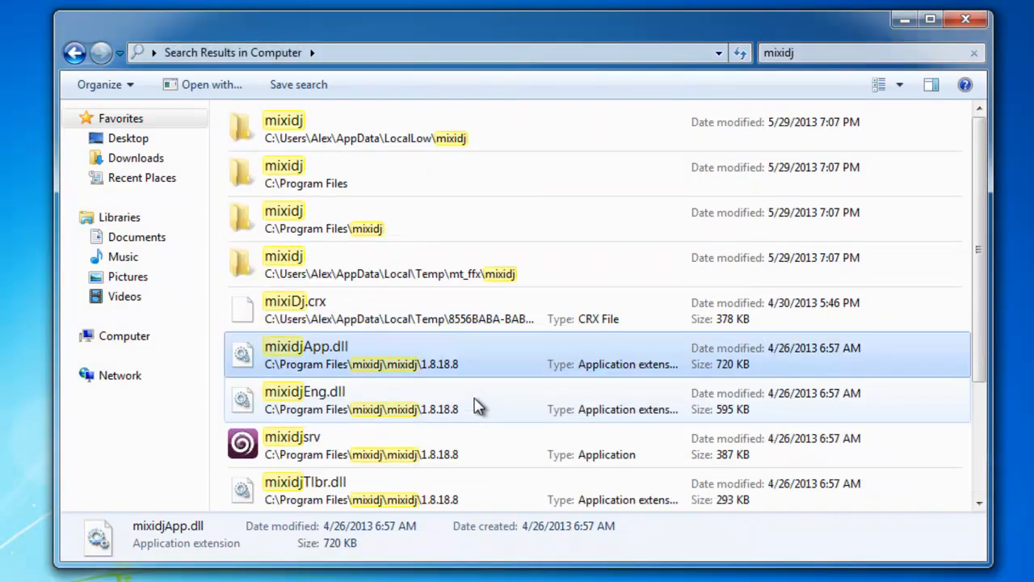
scroll(down, 3)
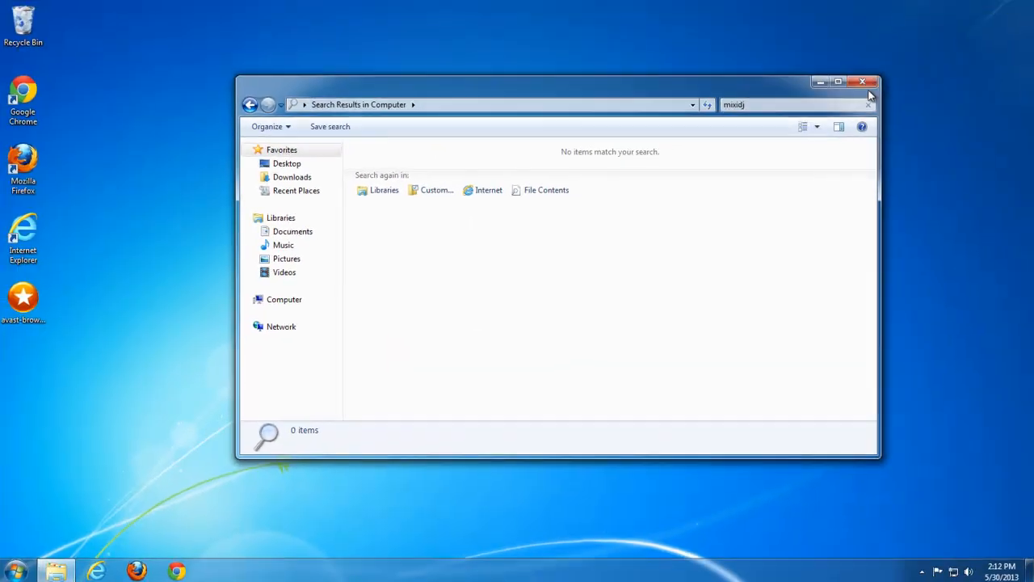
- Empty the Recycle Bin permanently (13 items) and close it
double_click(25, 26)
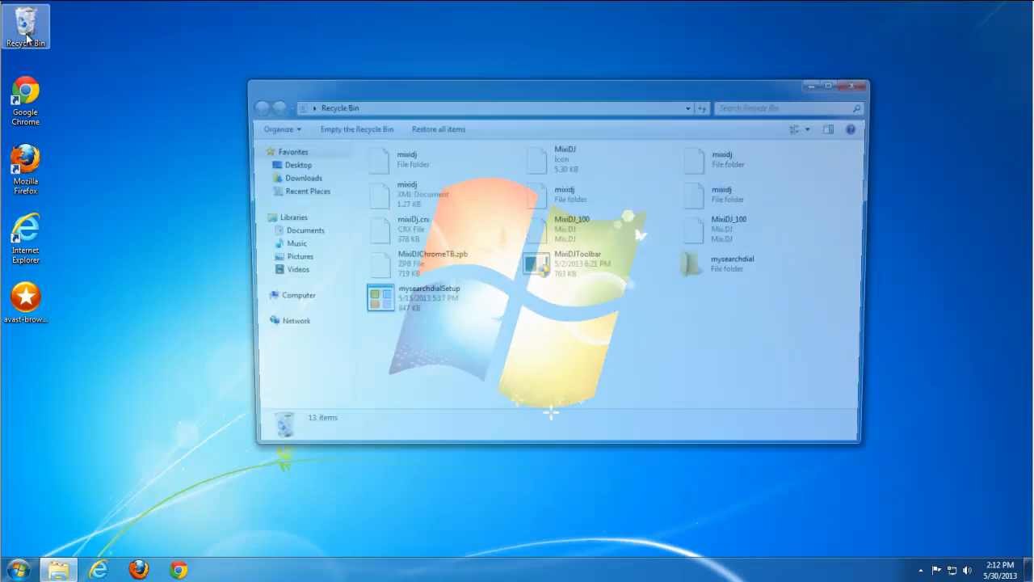
click(356, 129)
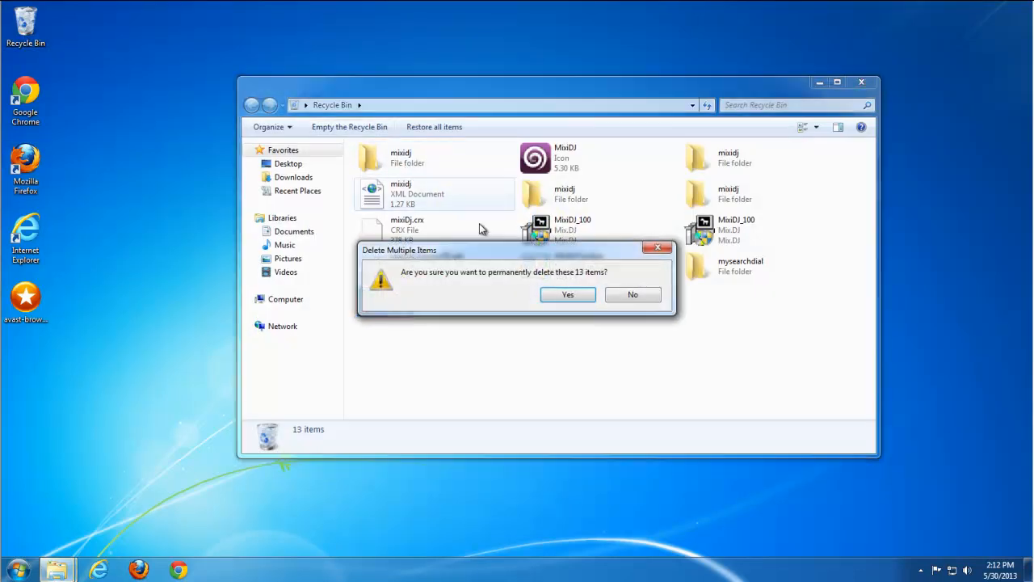
click(567, 294)
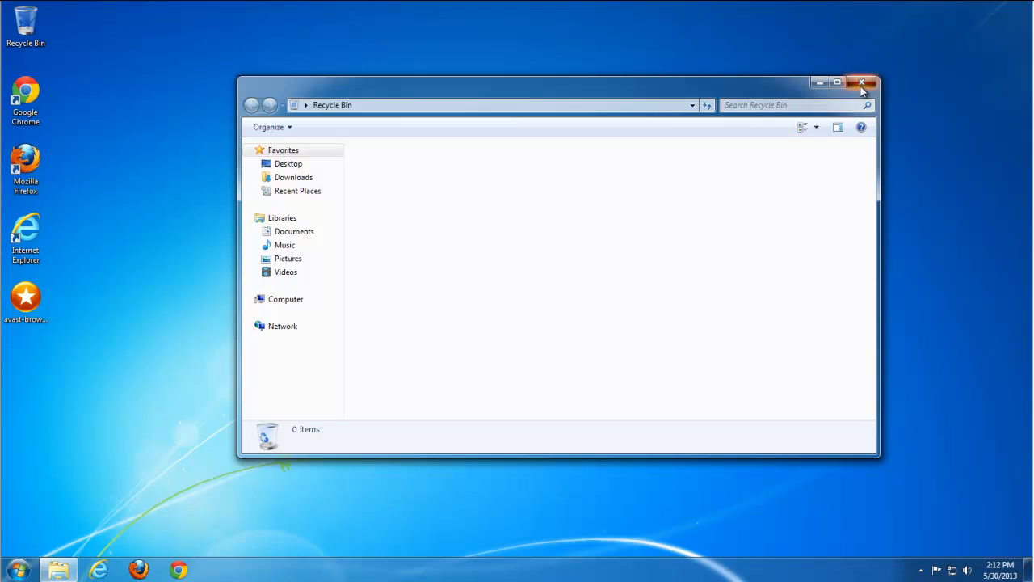
click(861, 84)
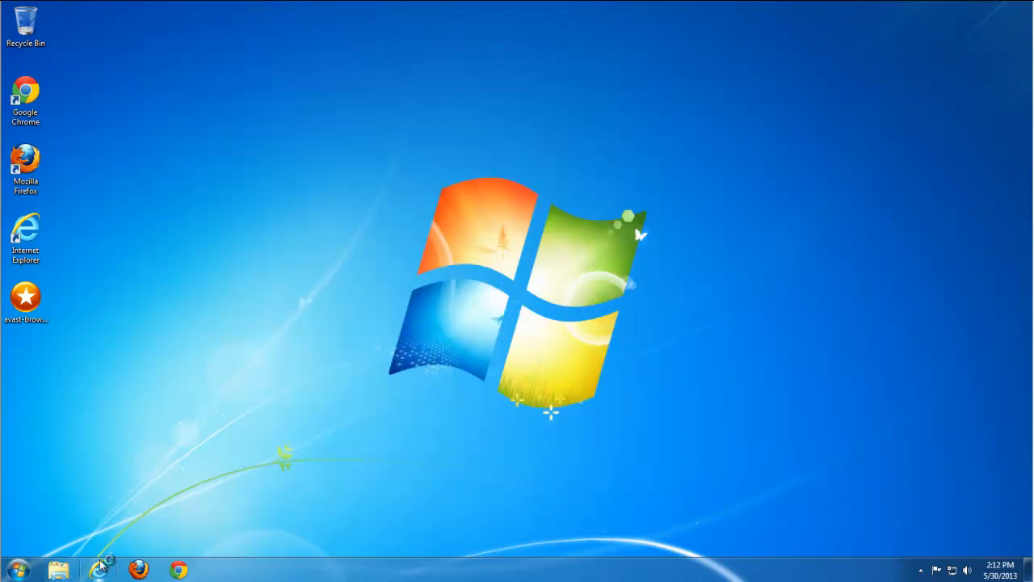
click(99, 569)
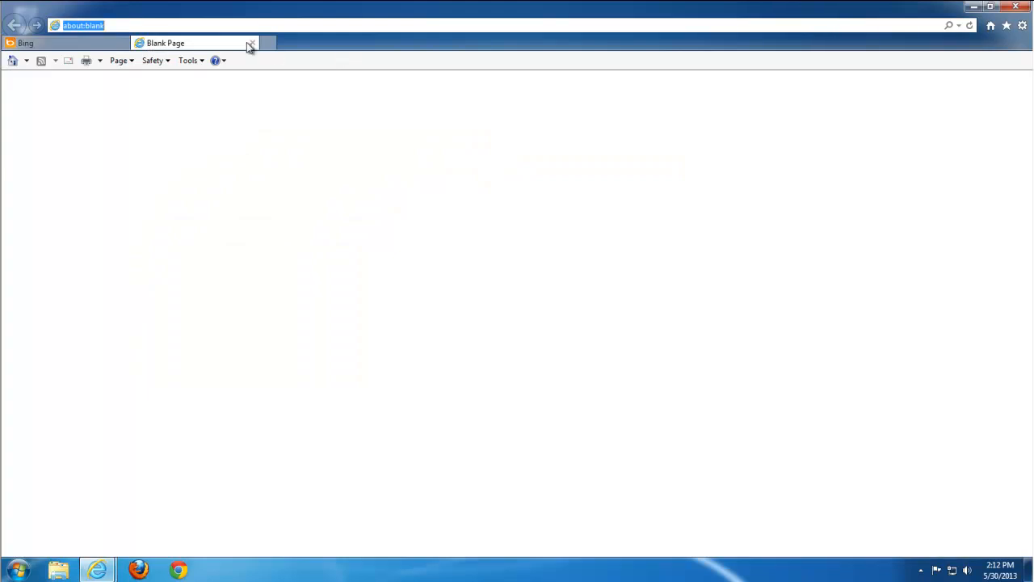
- Confirm Internet Explorer opens Bing and Firefox its Mozilla start page, then close both
click(252, 42)
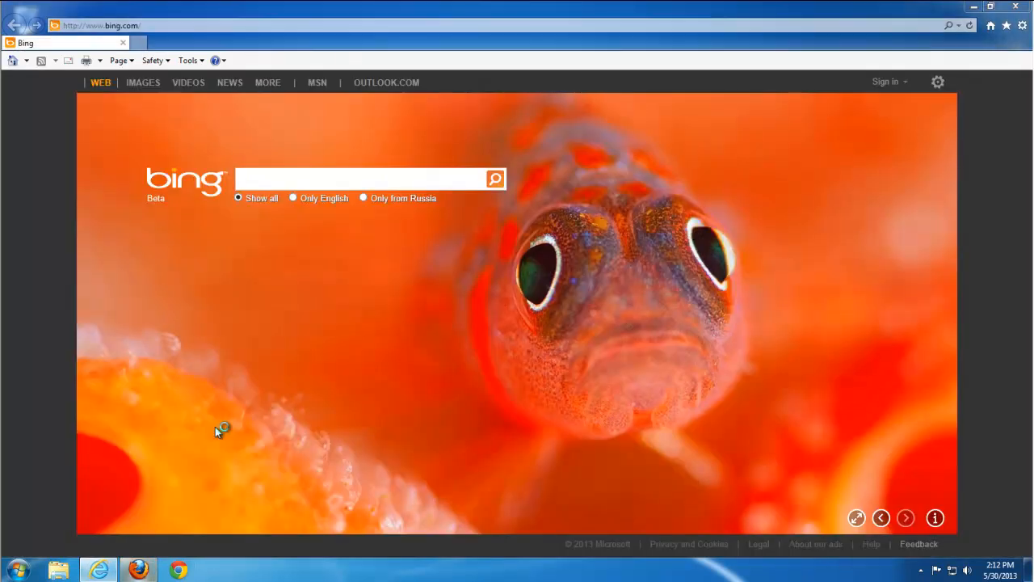
mouse_move(240, 375)
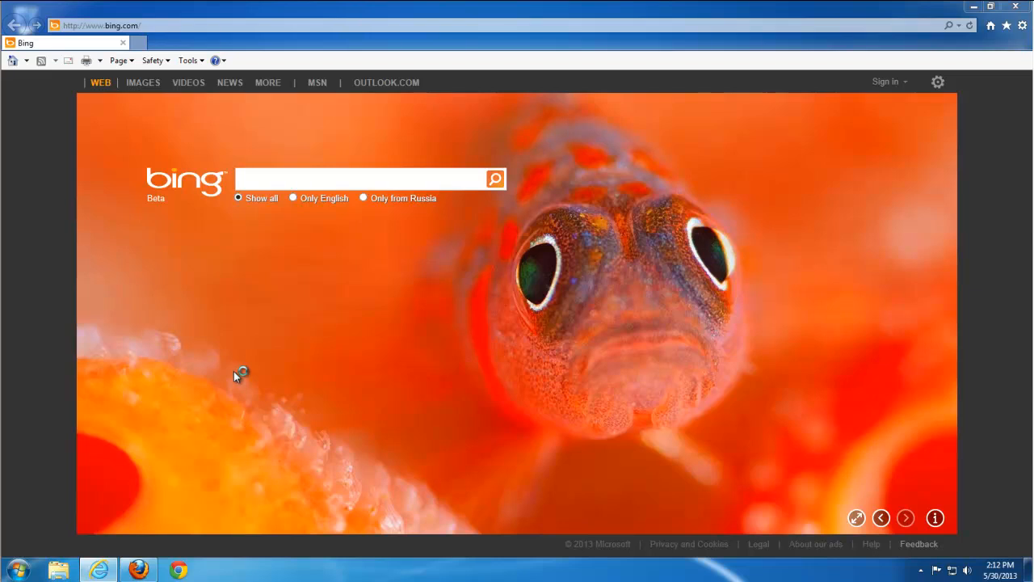
mouse_move(608, 333)
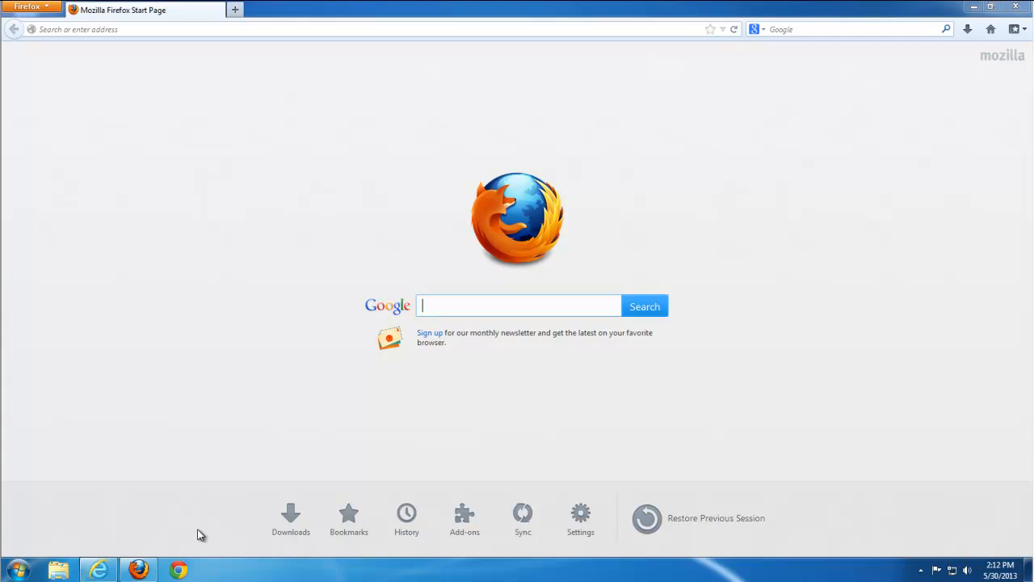
mouse_move(186, 191)
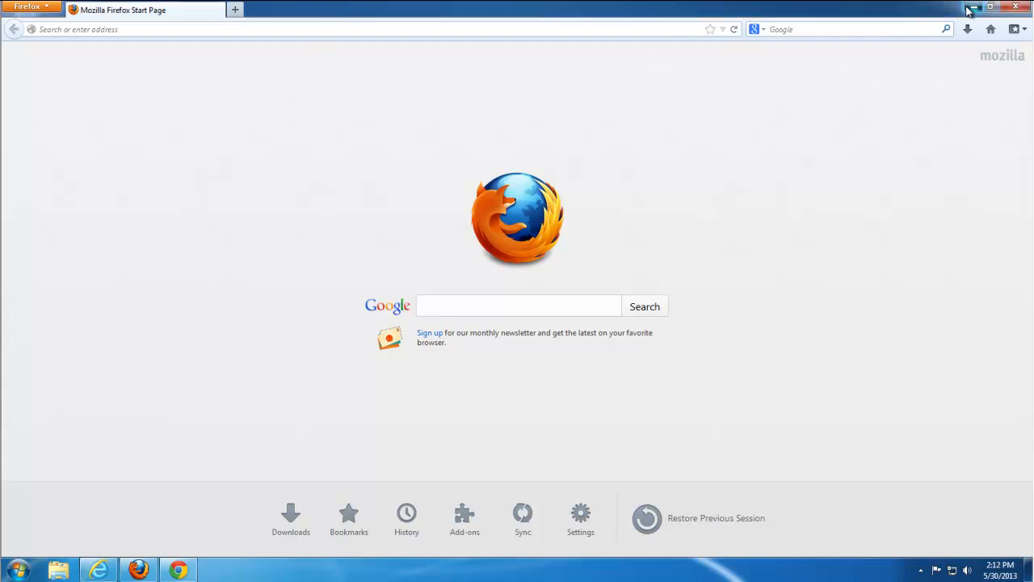
click(99, 569)
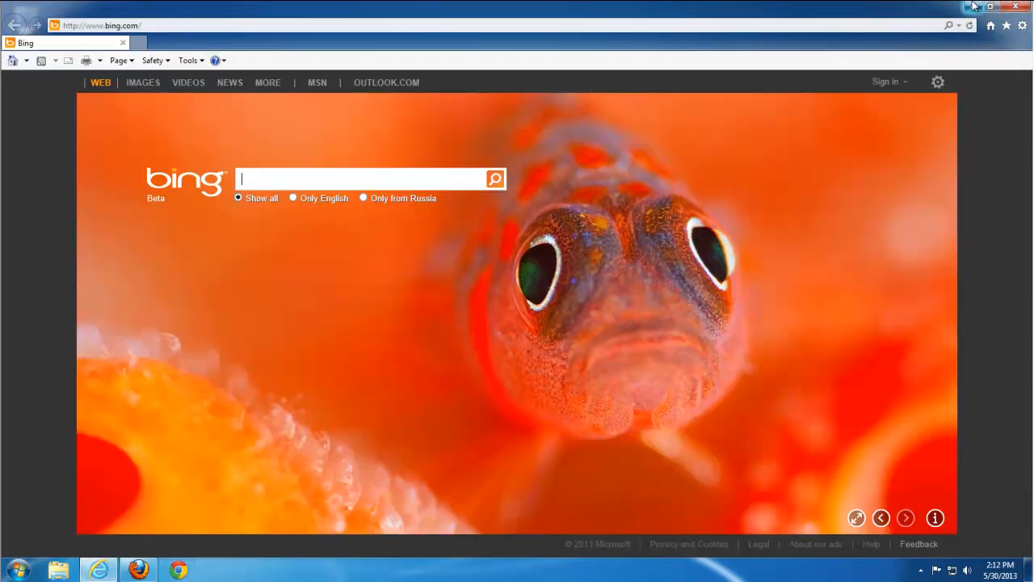
click(178, 569)
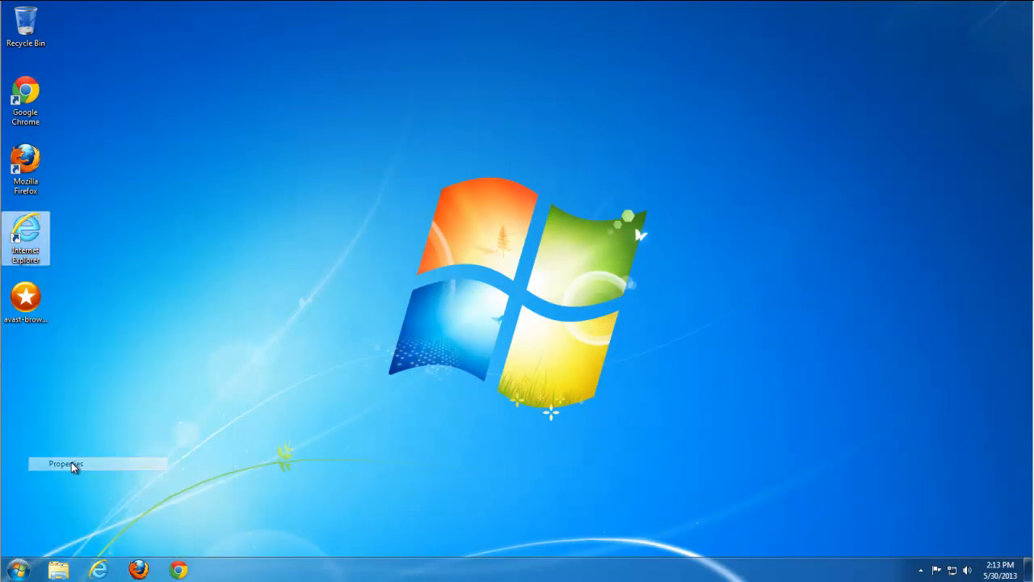
- Remove the delta-search URL from the Internet Explorer shortcut's Target and apply the change
click(65, 462)
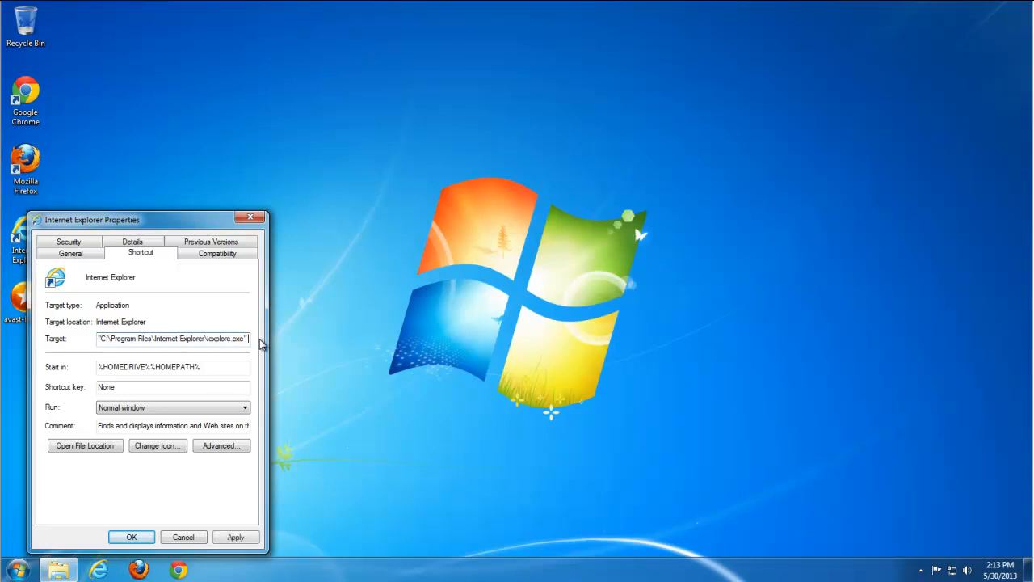
text(www.mixidj.delta-search.)
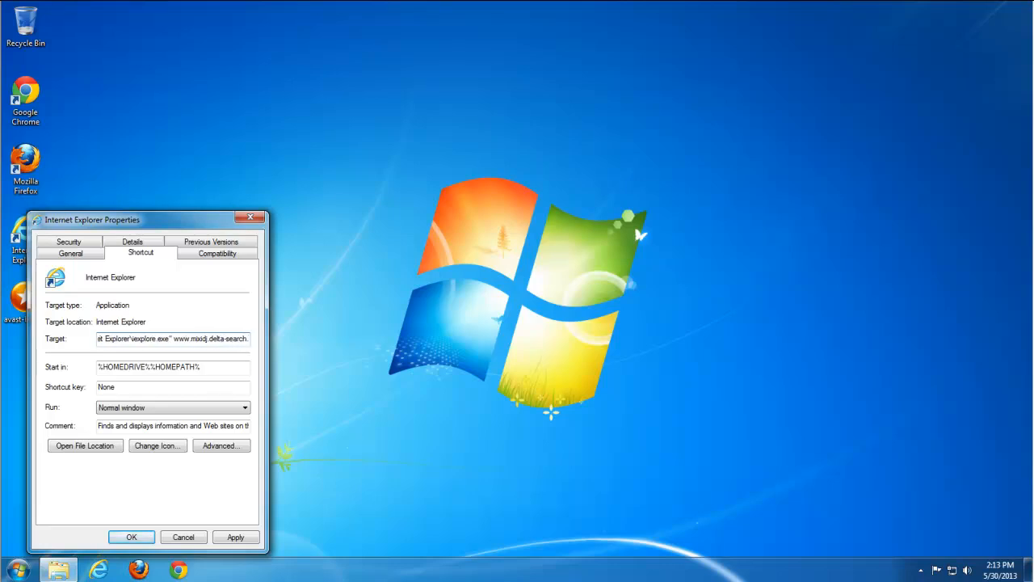
click(213, 339)
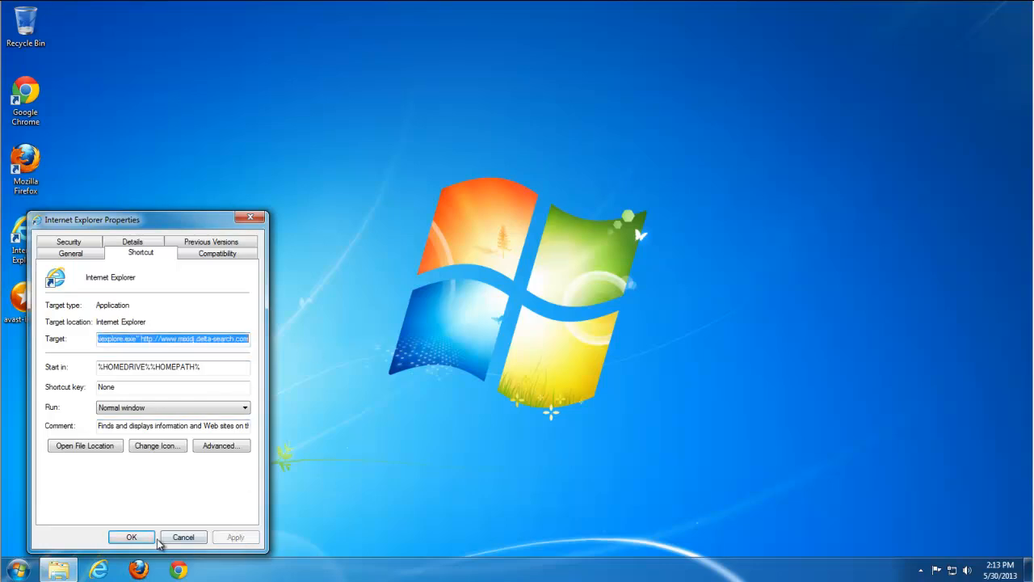
click(133, 536)
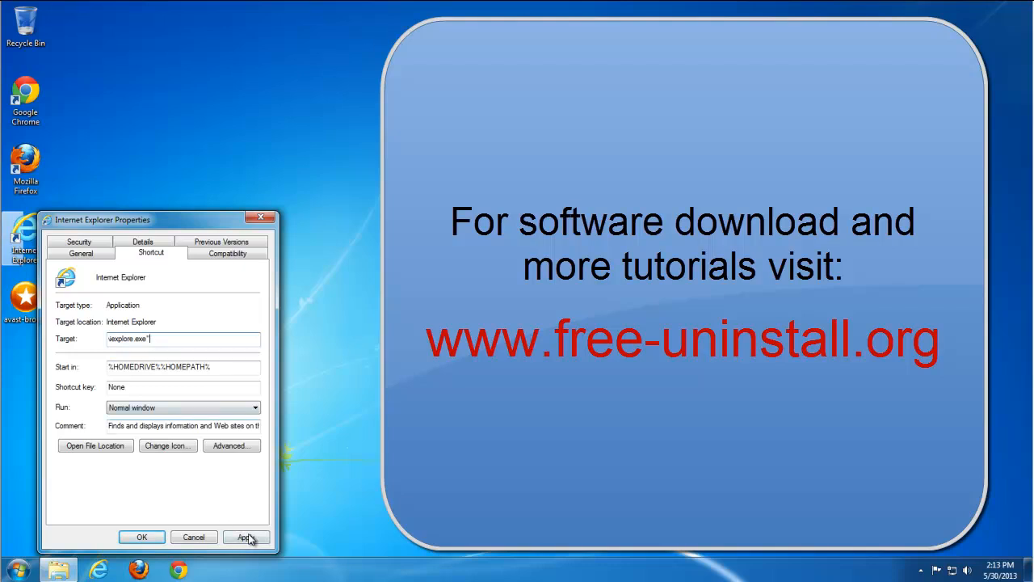
click(142, 536)
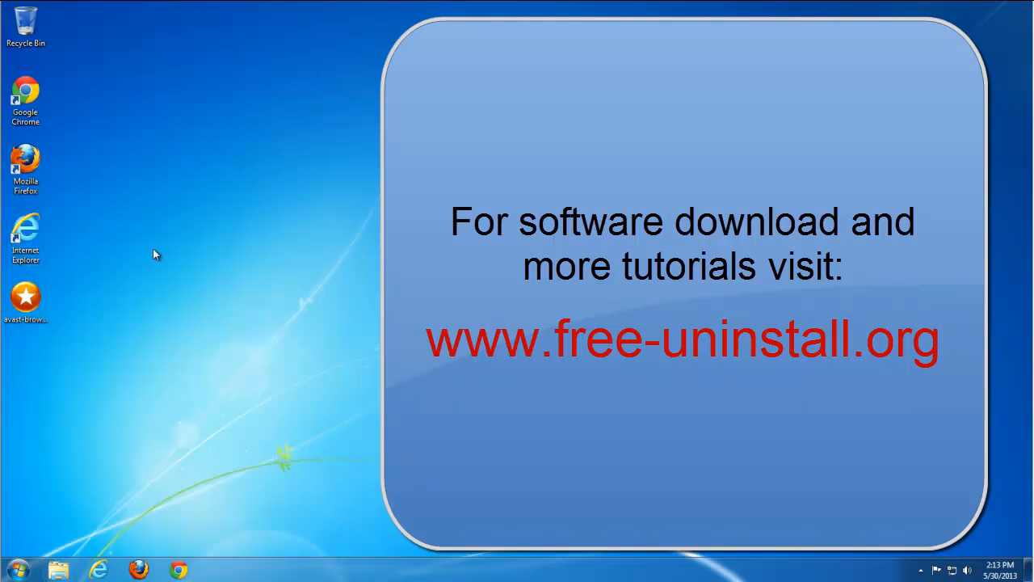